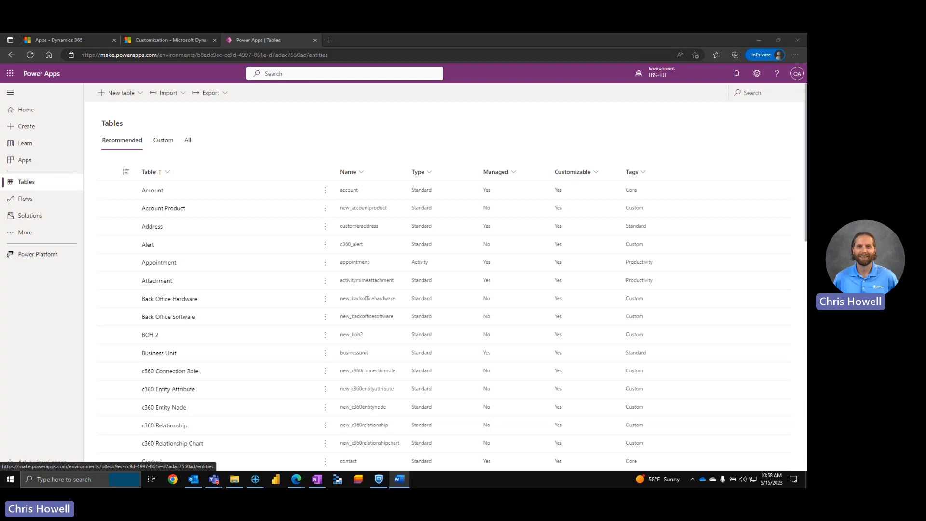
mouse_move(192, 125)
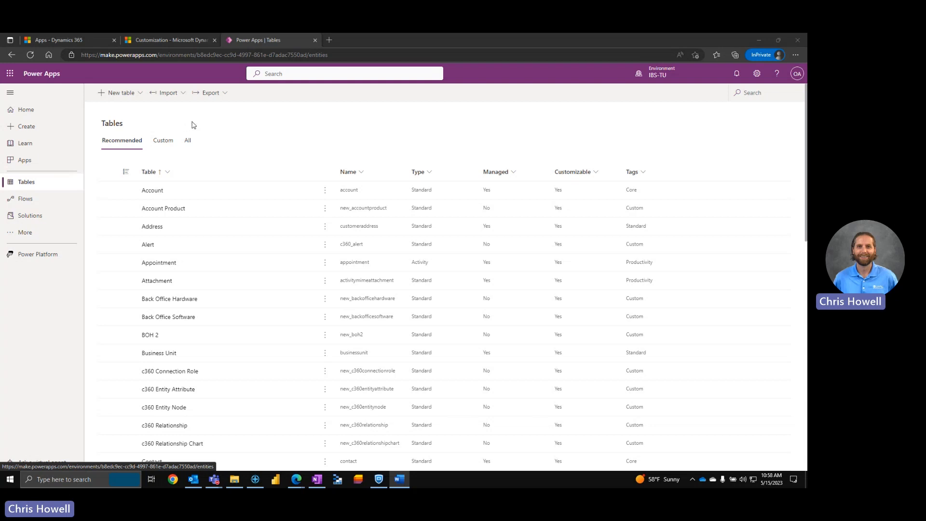
mouse_move(121, 93)
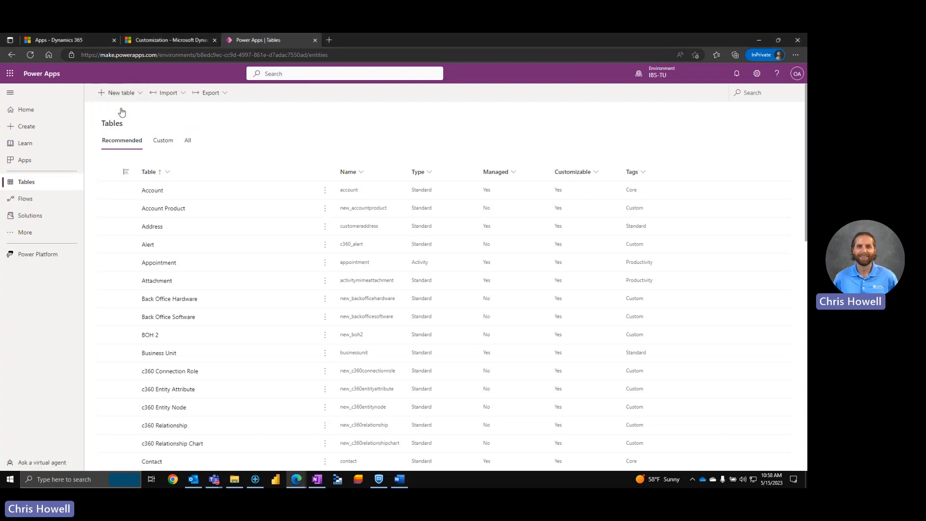
- Start a new table named 'Add-On Sales' for both display and plural names
left_click(121, 92)
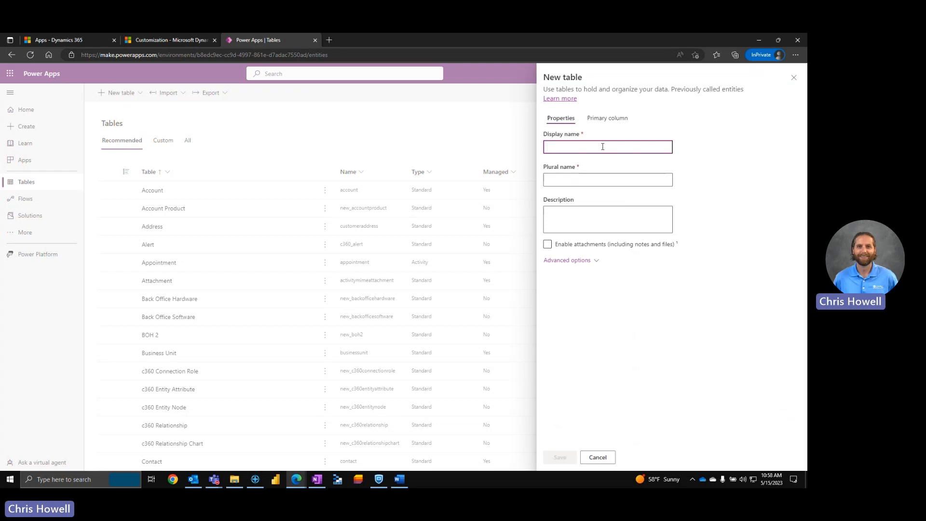
type("Add-")
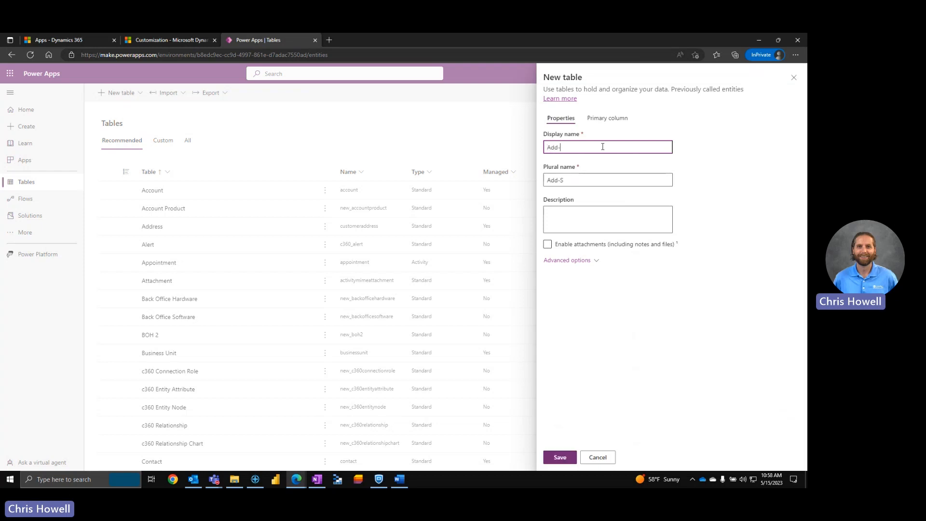
type("On Sales")
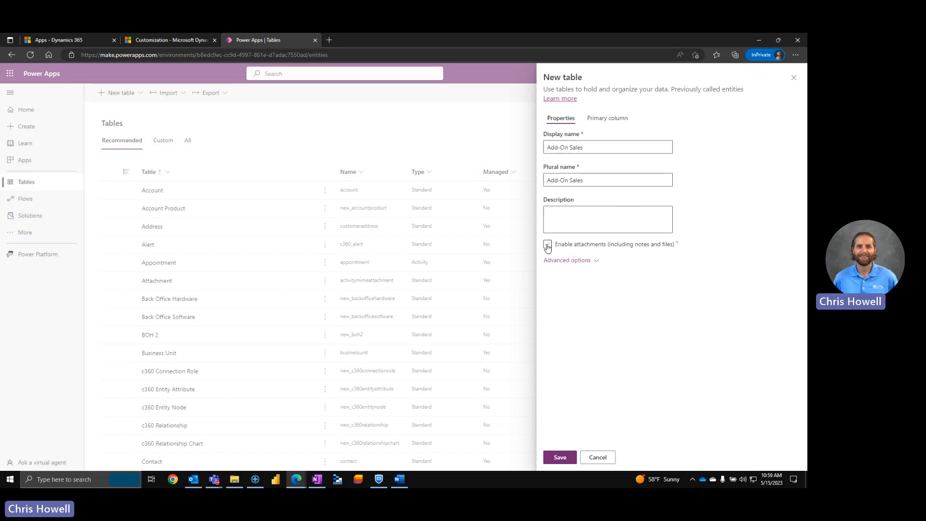
- Enable attachments and keep Standard table type with User or team ownership
left_click(567, 260)
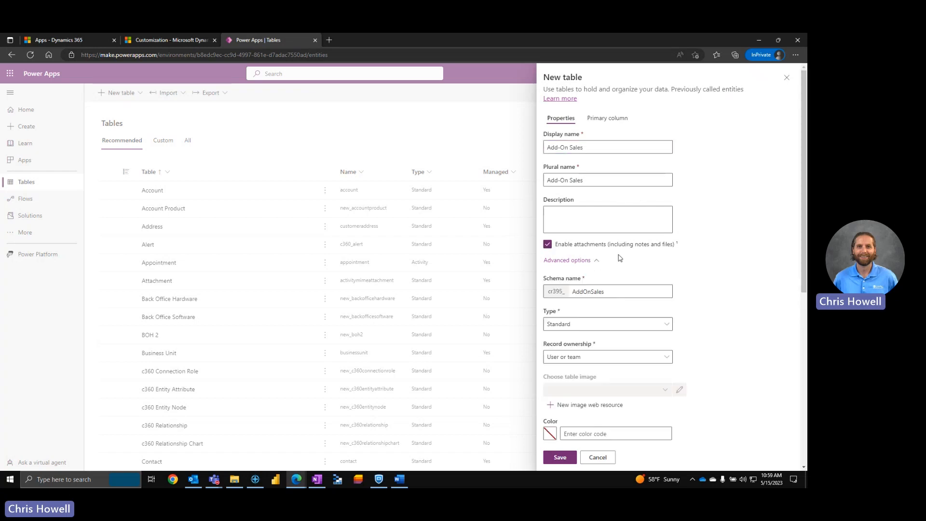
scroll("down", 3)
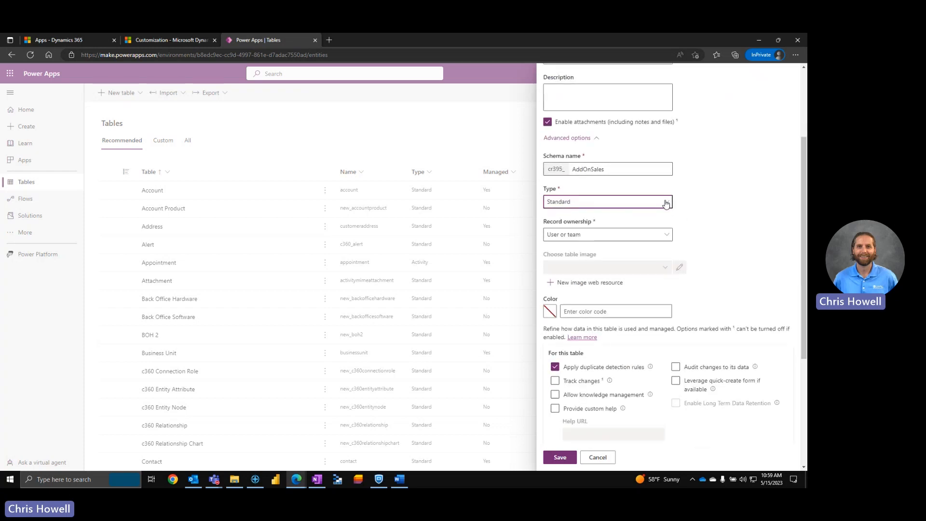
left_click(666, 201)
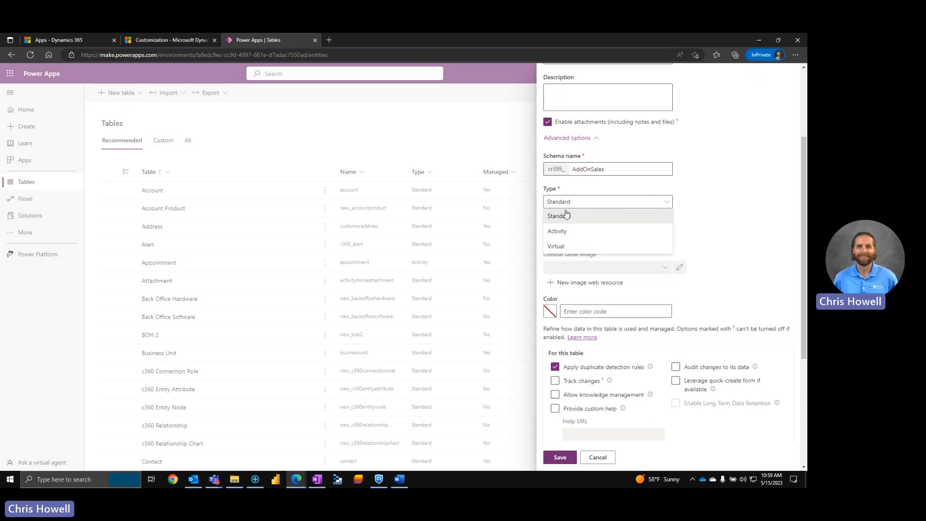
left_click(558, 216)
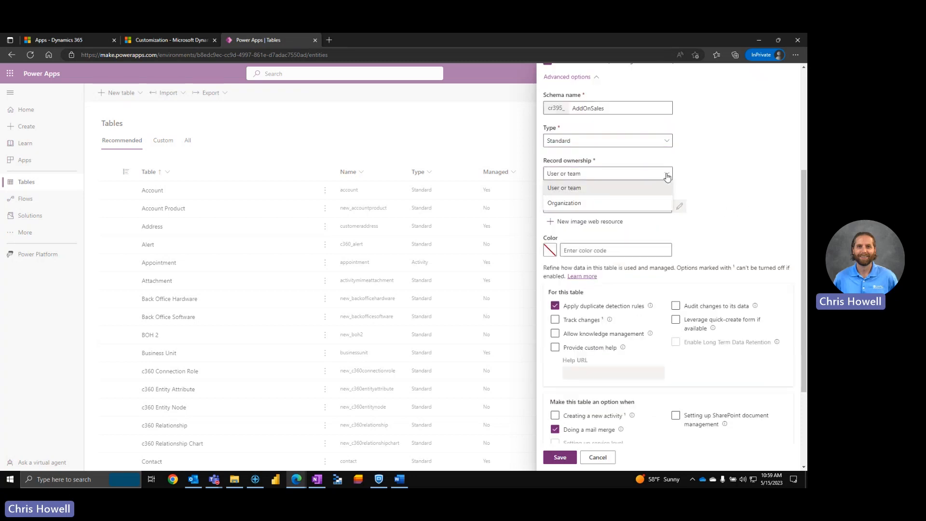
mouse_move(570, 203)
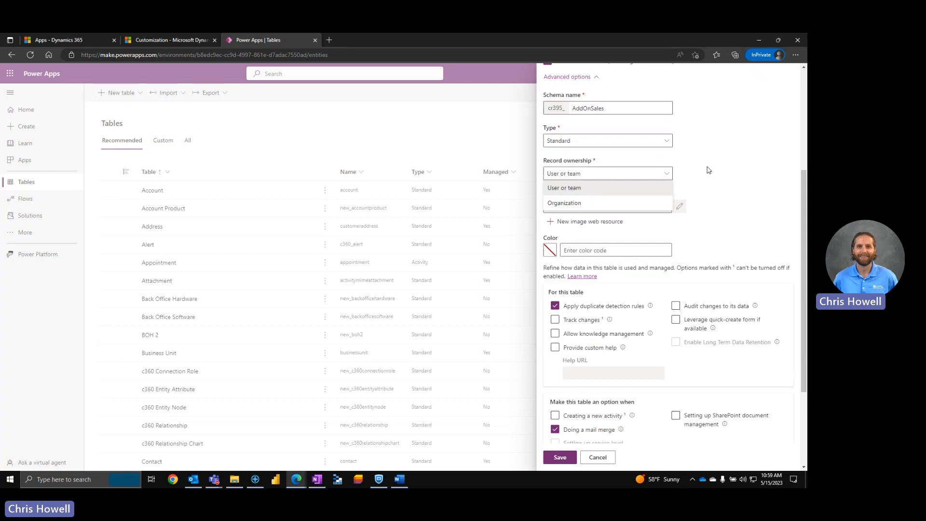
left_click(564, 187)
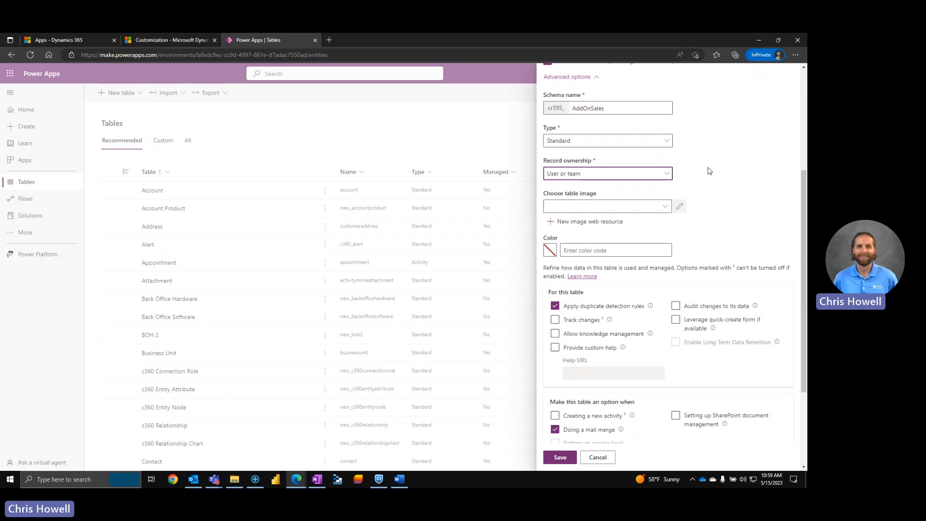
mouse_move(666, 206)
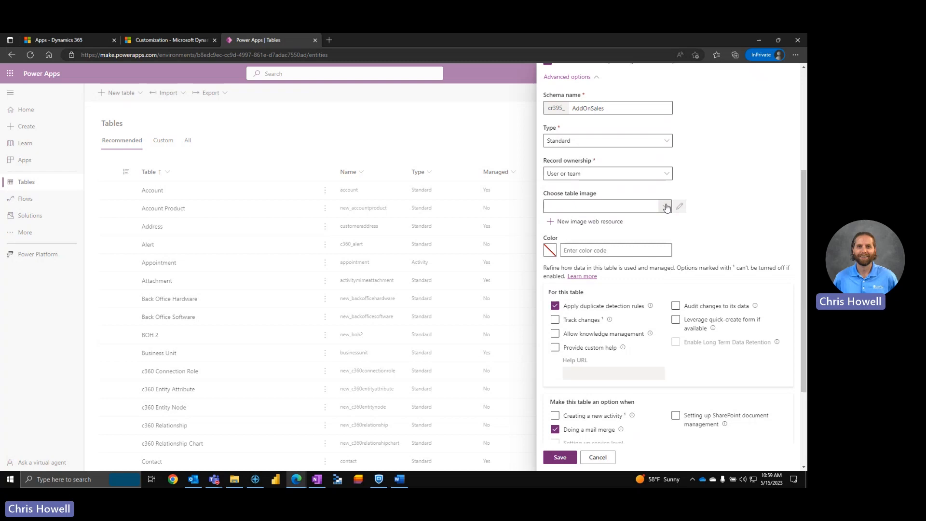
- Leave the table without an image and review the remaining advanced options
left_click(665, 206)
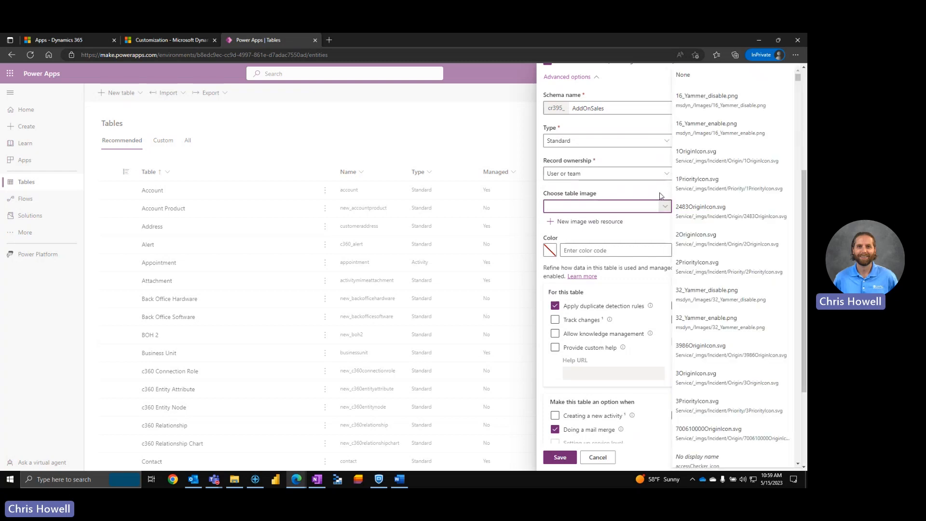
left_click(665, 206)
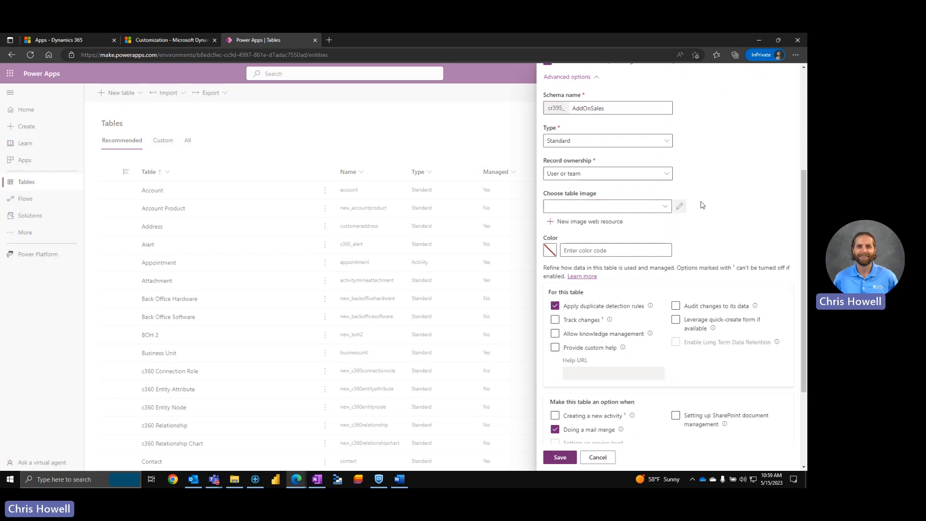
scroll("down", 3)
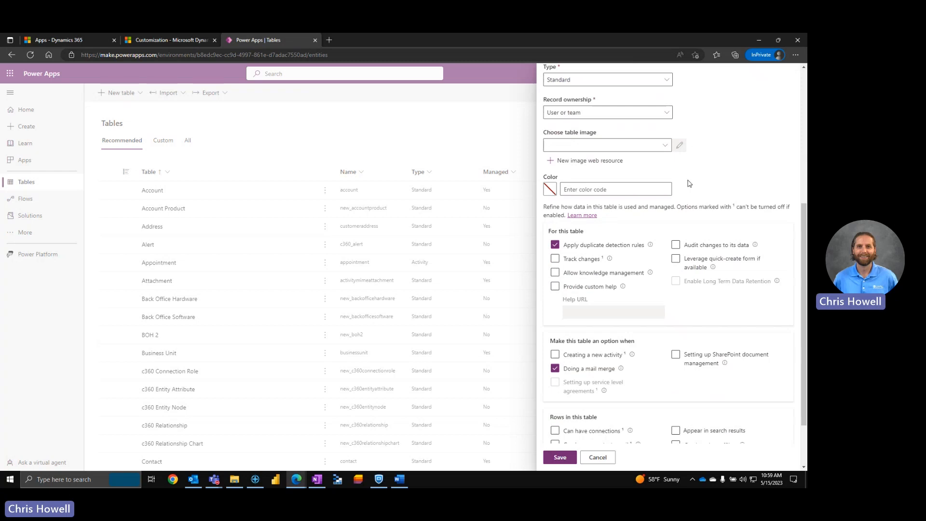
scroll("down", 3)
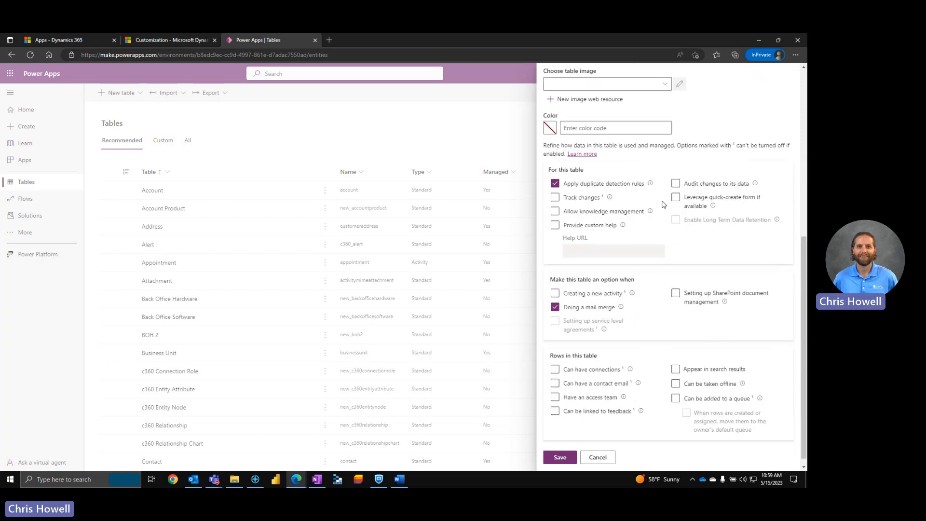
mouse_move(638, 179)
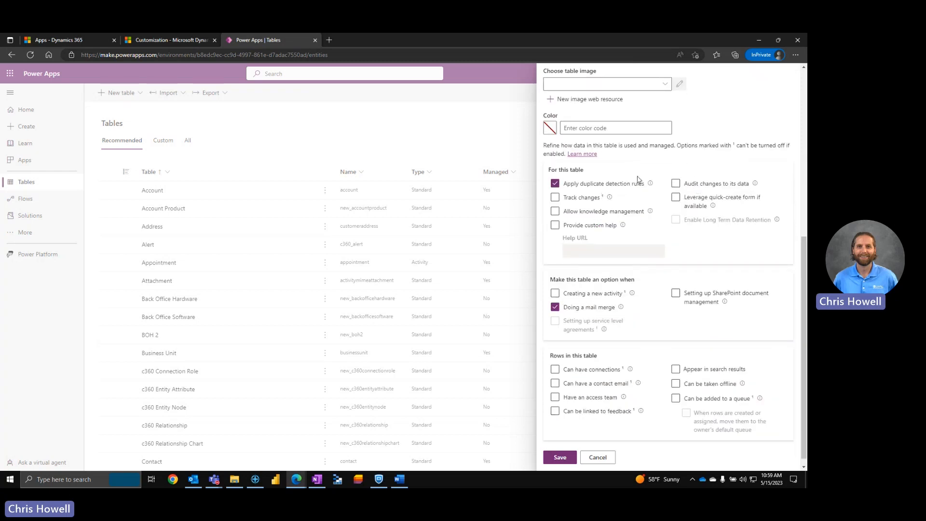
mouse_move(694, 245)
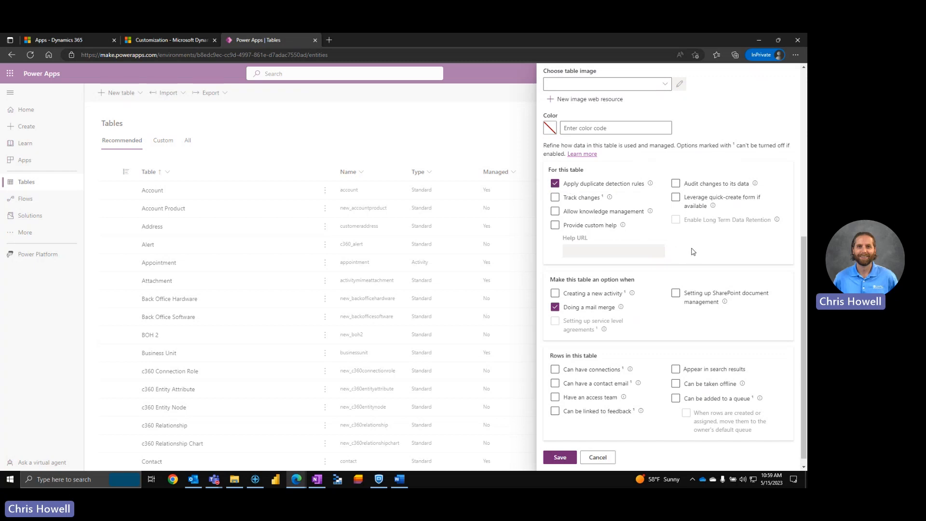
mouse_move(678, 250)
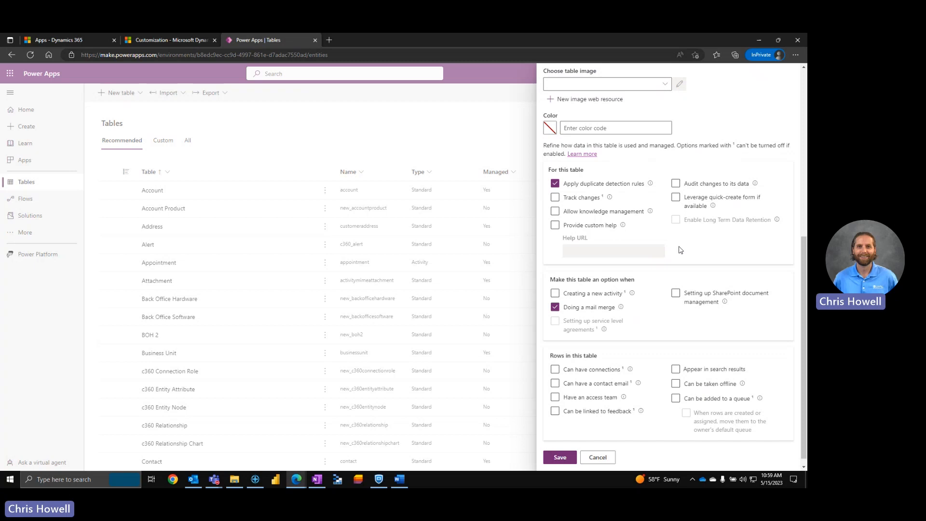
mouse_move(671, 236)
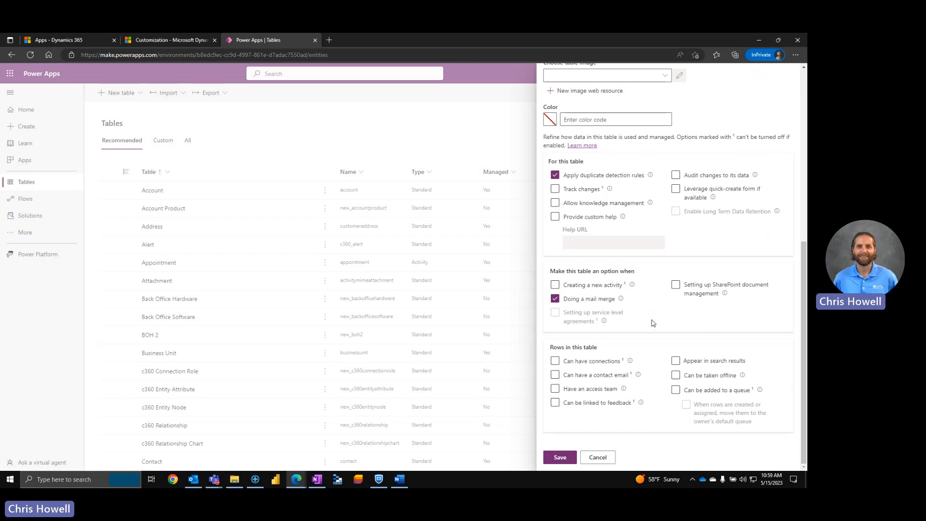
mouse_move(657, 320)
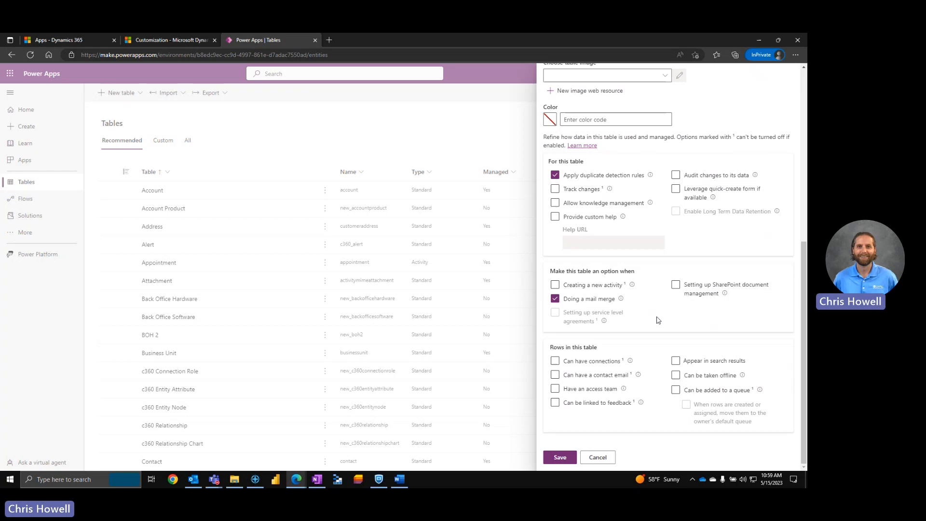
mouse_move(643, 395)
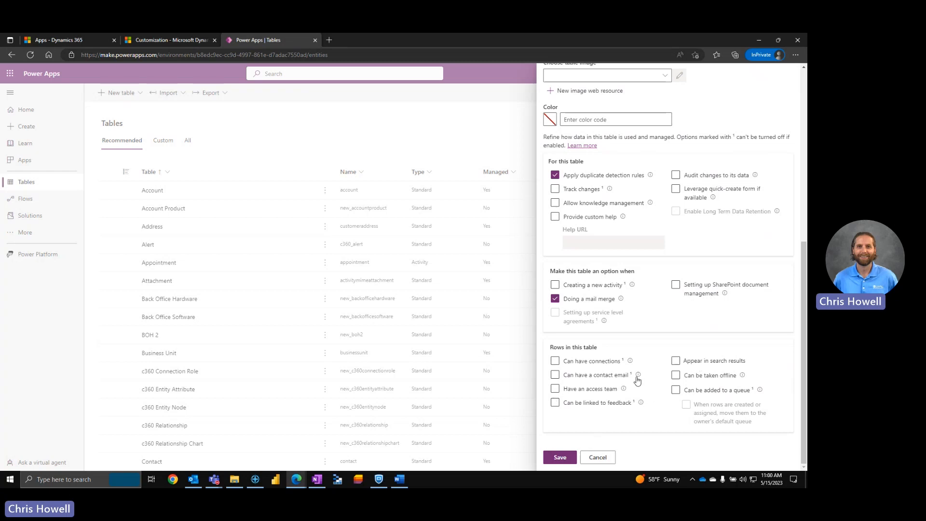
scroll("up", 3)
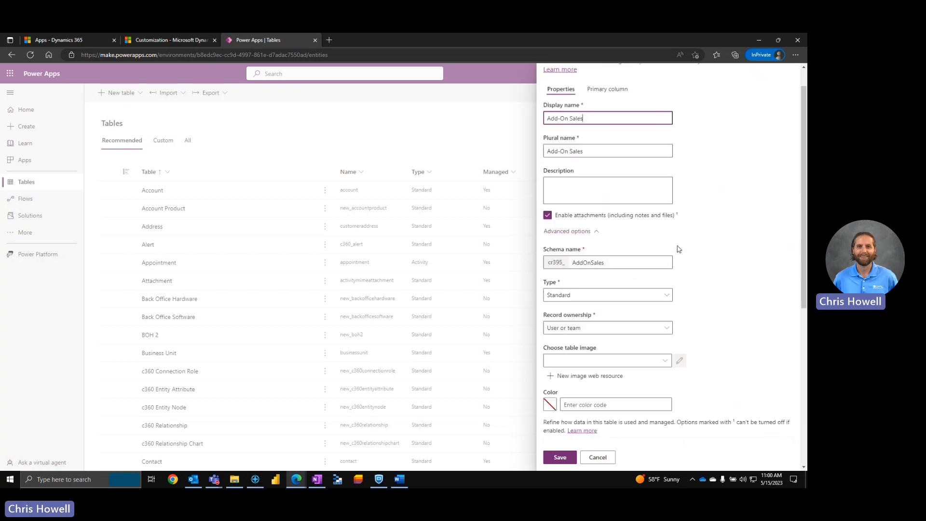
scroll("up", 3)
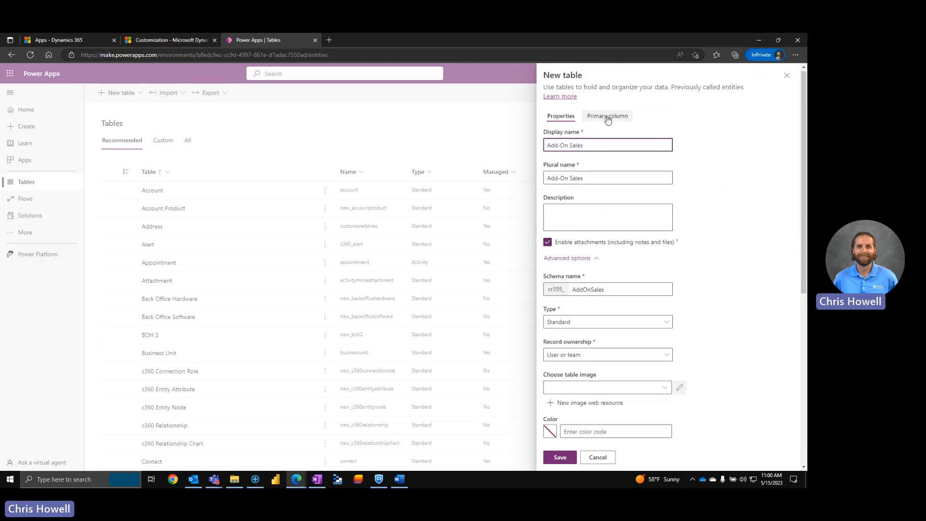
- Make the table's primary column business required
left_click(606, 116)
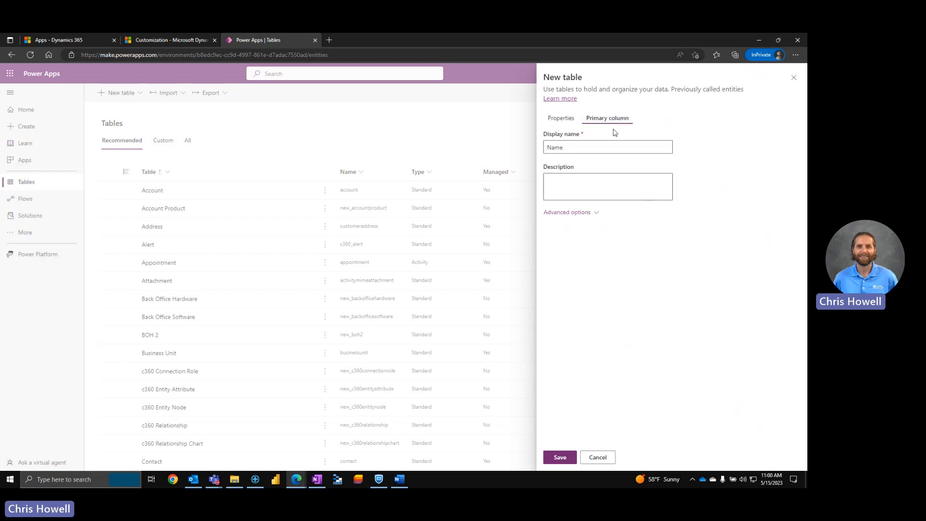
left_click(566, 212)
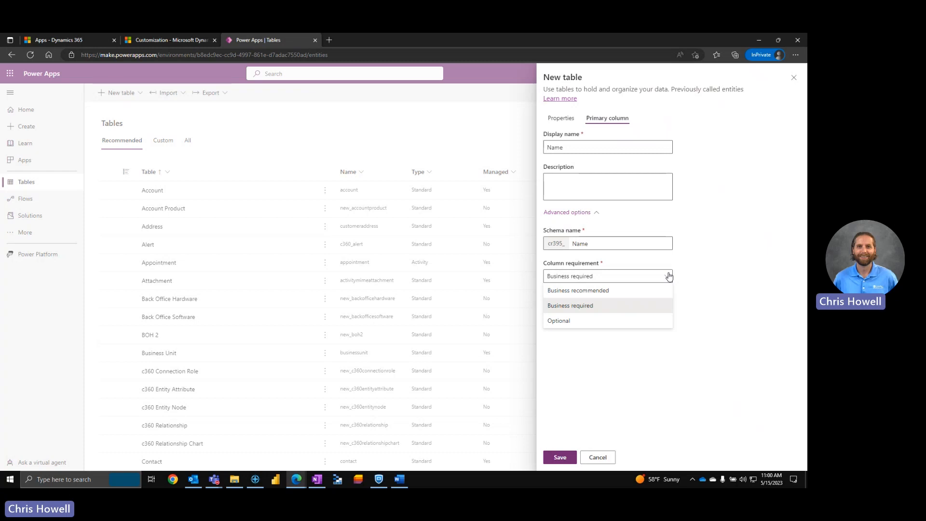
mouse_move(589, 303)
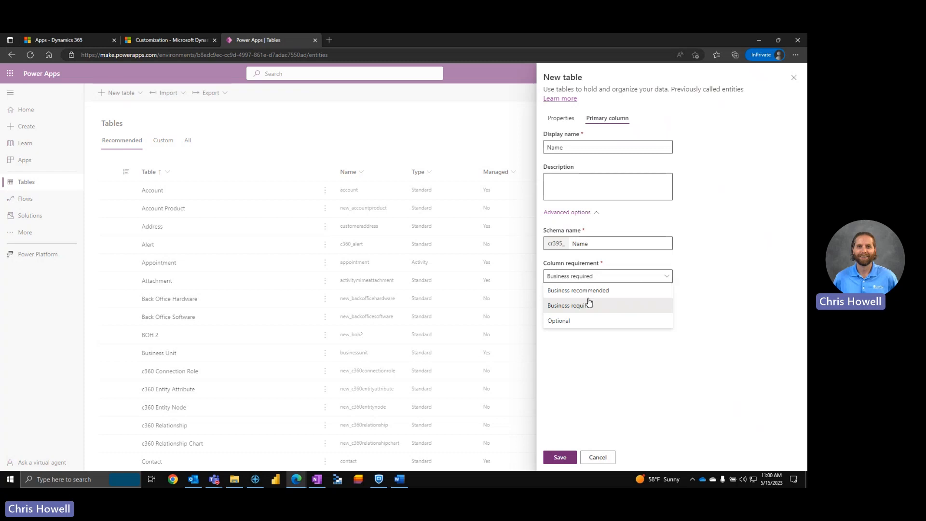
mouse_move(571, 320)
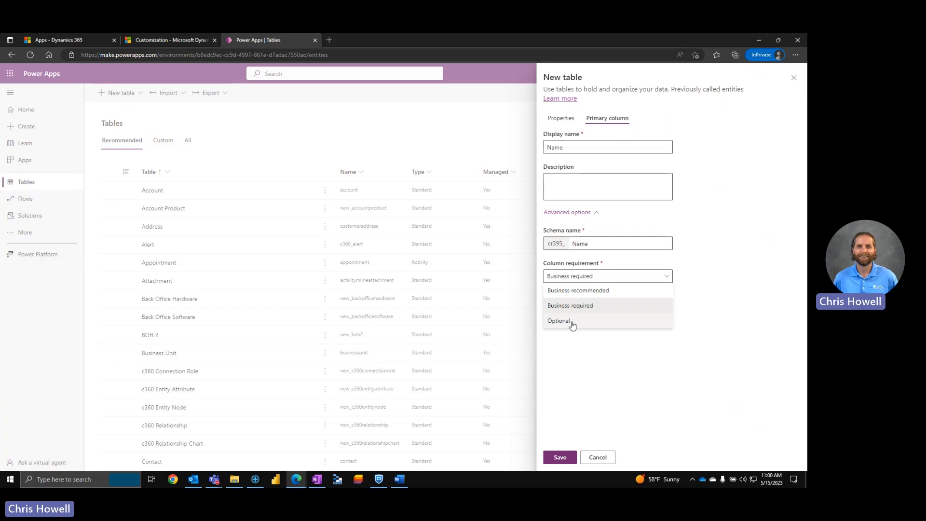
left_click(558, 320)
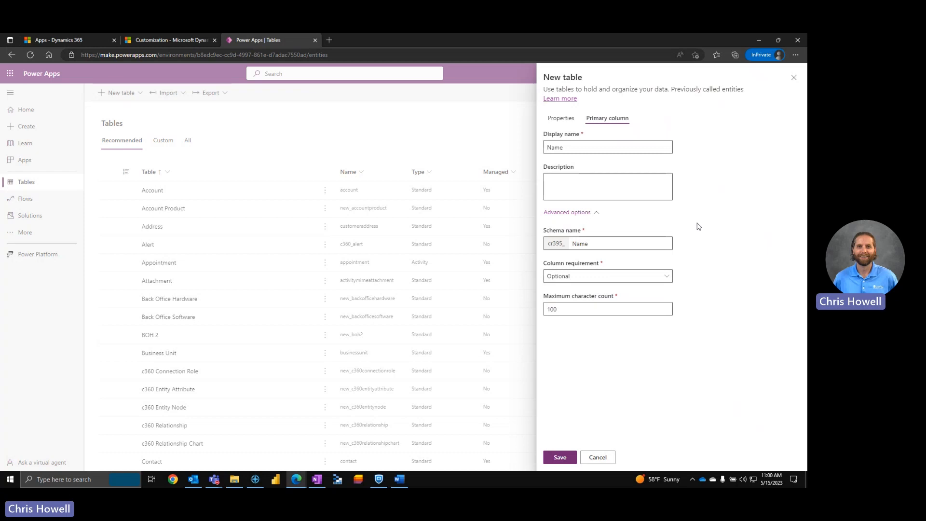
mouse_move(680, 282)
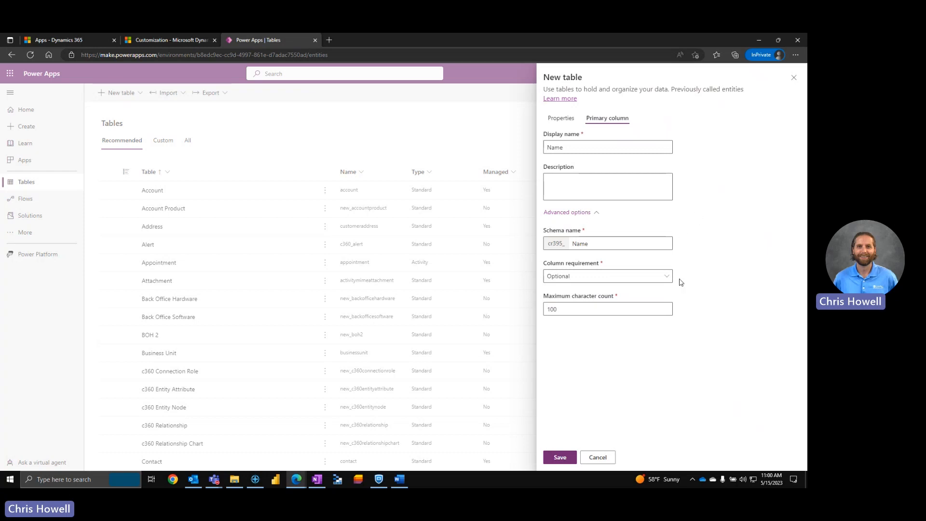
left_click(607, 276)
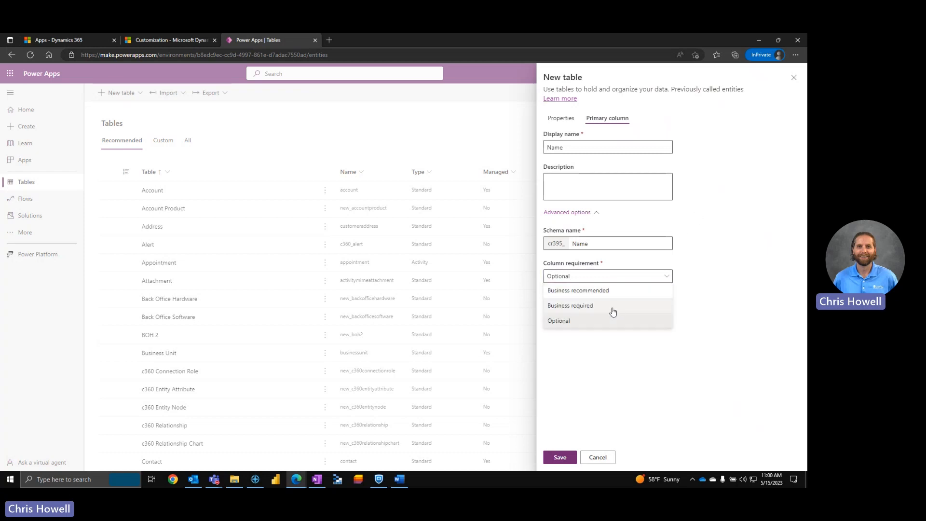
left_click(569, 306)
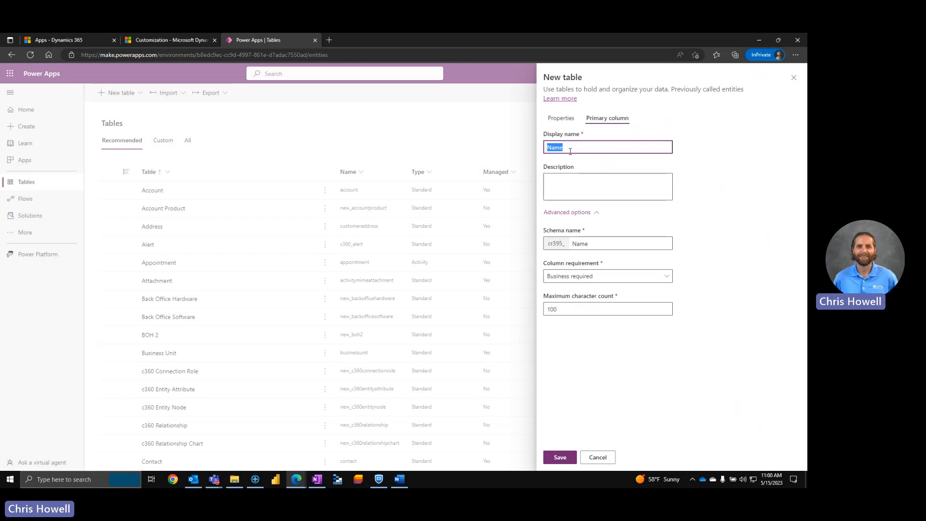
- Rename the primary column to Description with a 500-character maximum
type("Add")
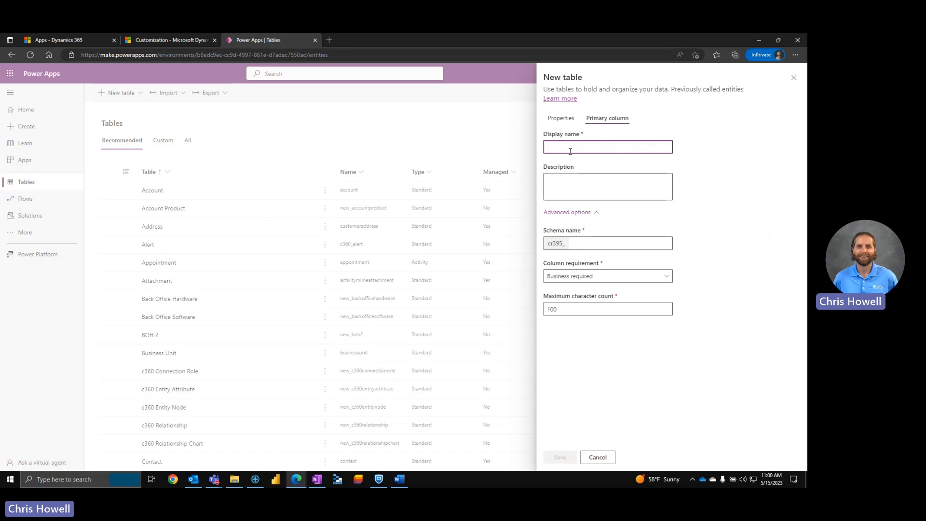
type("Descript")
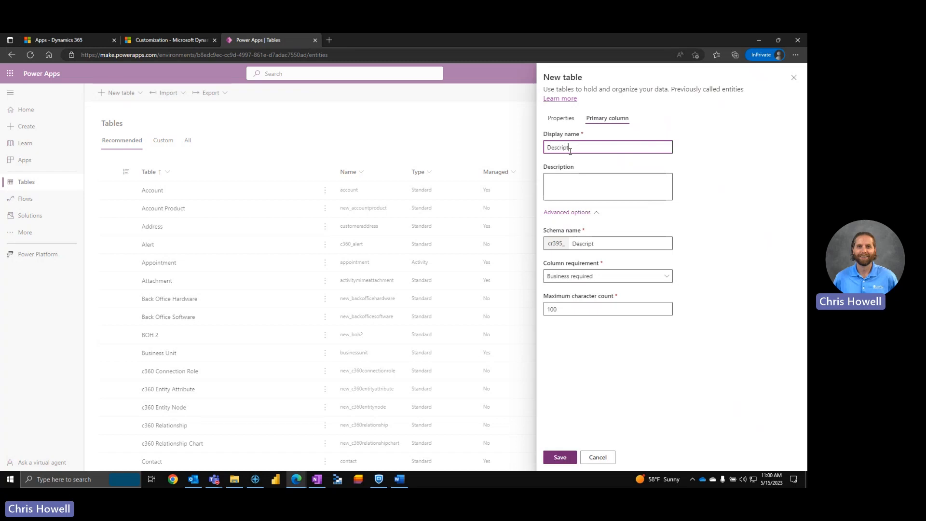
type("ion")
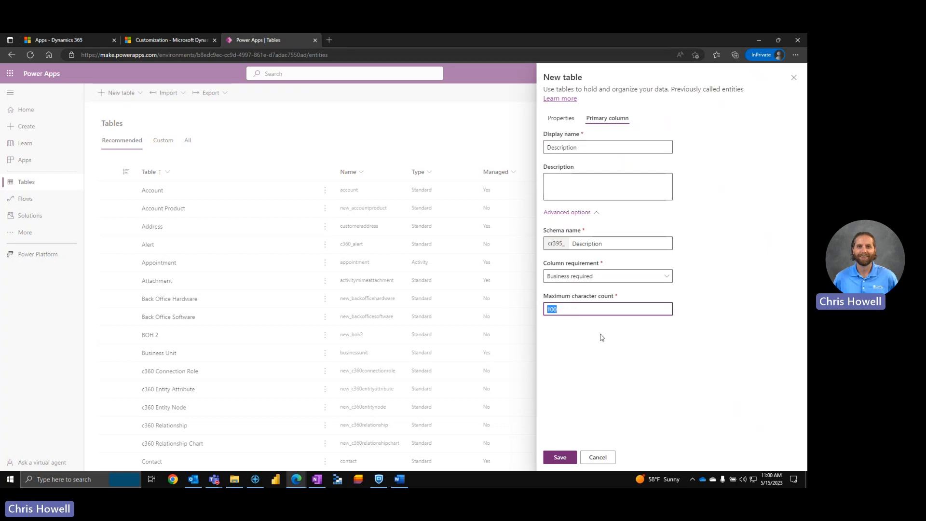
type("500")
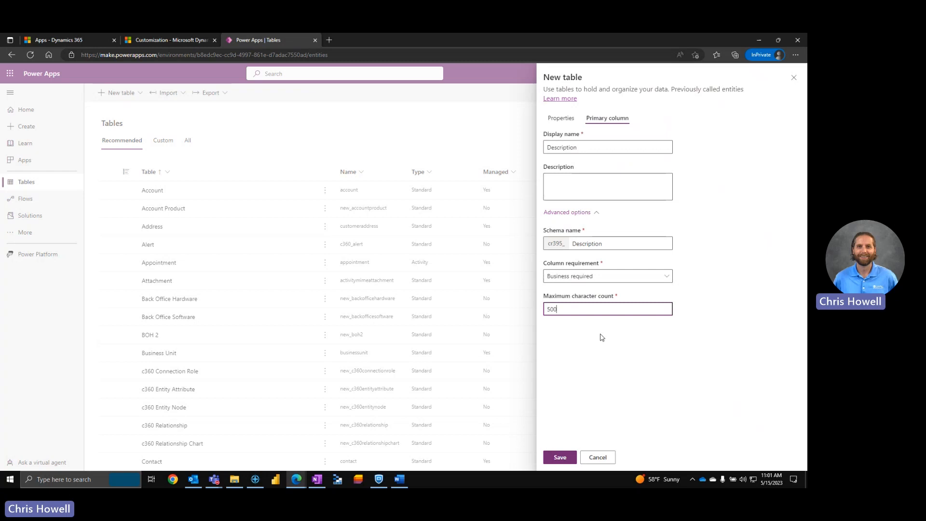
mouse_move(651, 365)
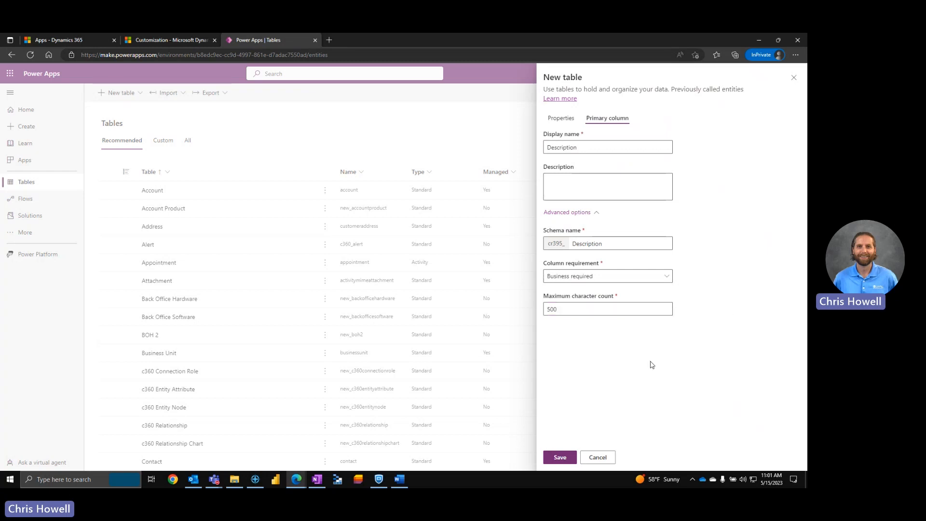
left_click(560, 118)
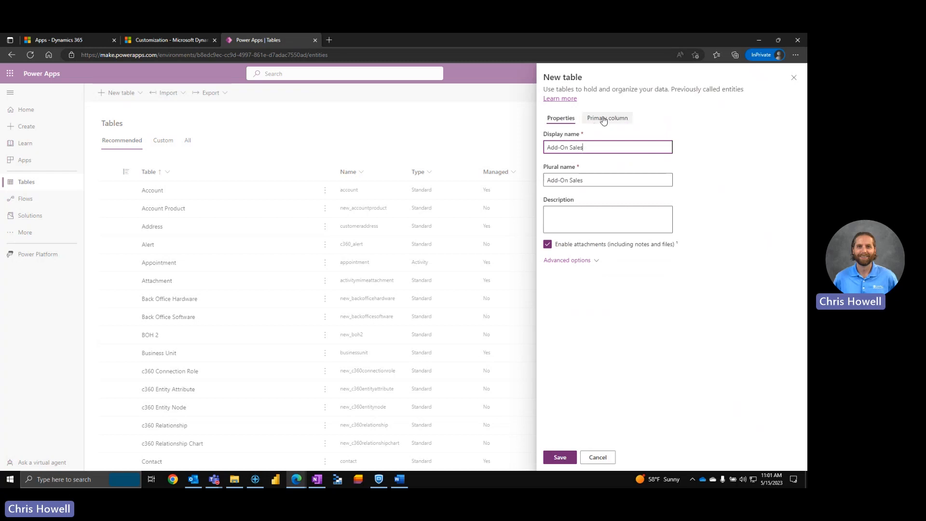
left_click(607, 118)
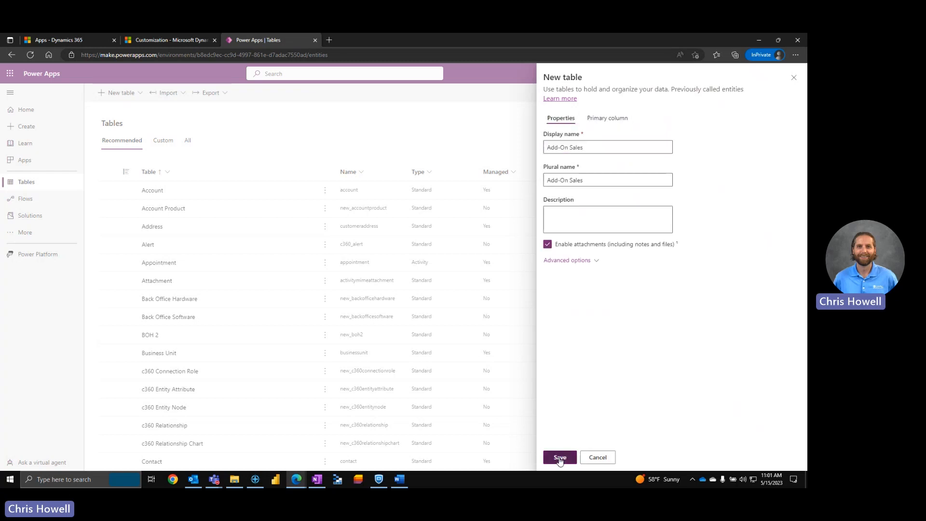
- Save the new Add-On Sales table and wait for its overview page
left_click(559, 457)
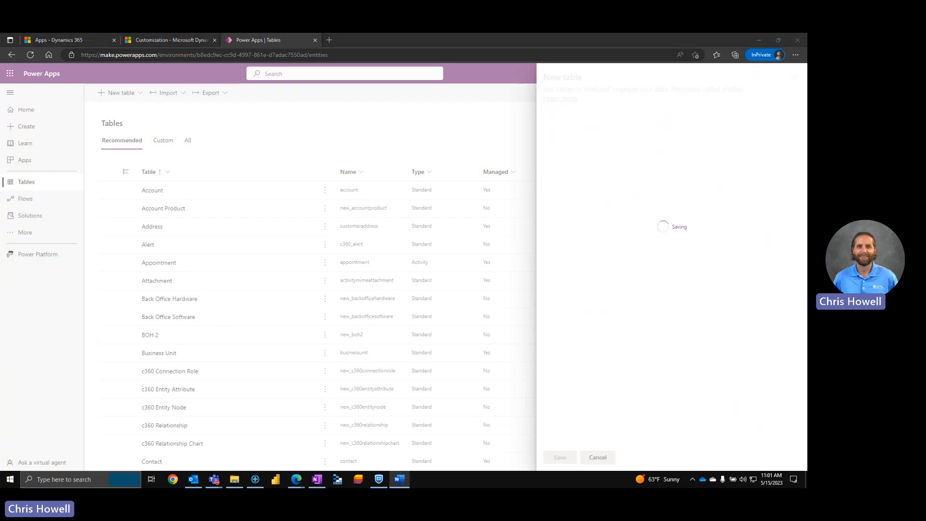
left_click(559, 457)
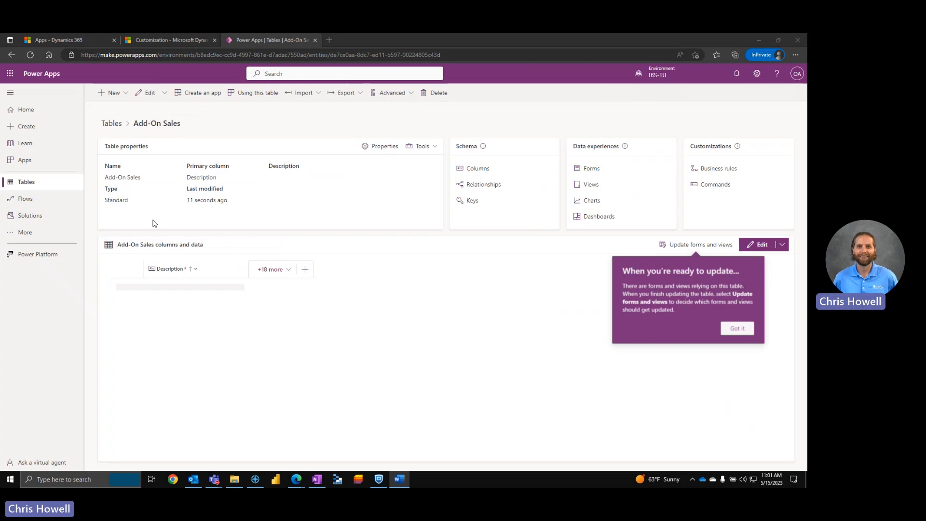
- Dismiss the forms-and-views tip and browse the 18 hidden columns without changes
left_click(737, 328)
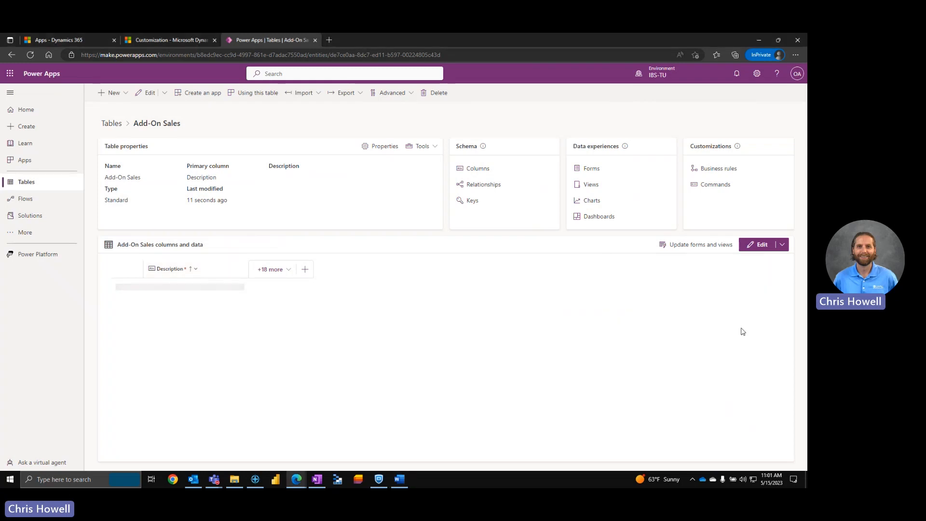
mouse_move(166, 272)
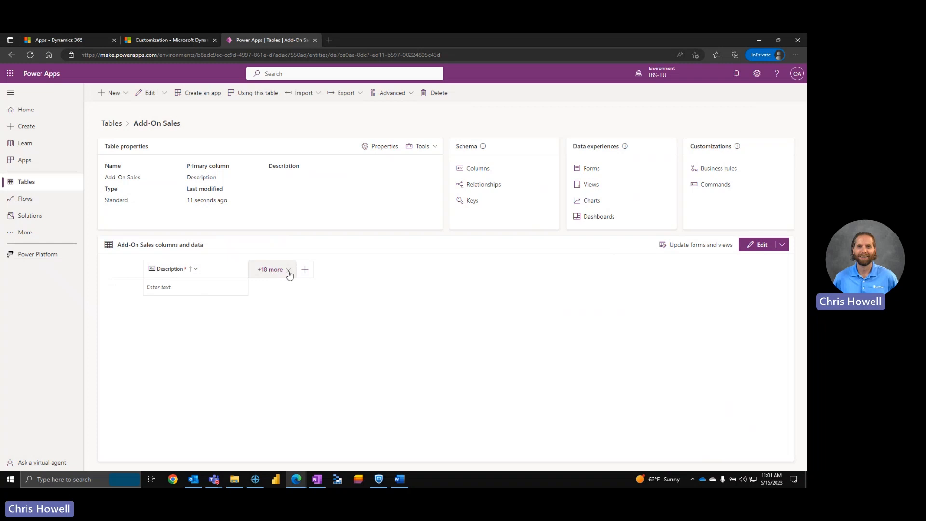
left_click(270, 269)
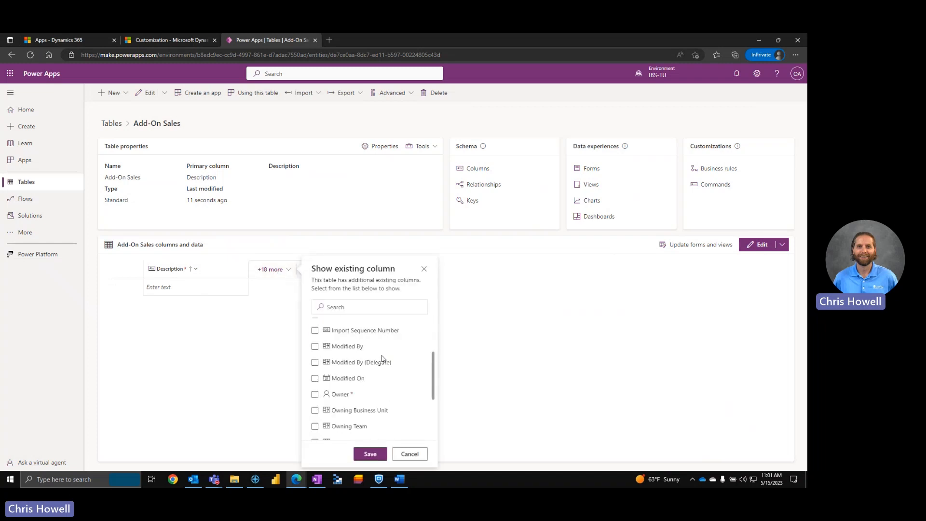
scroll("down", 3)
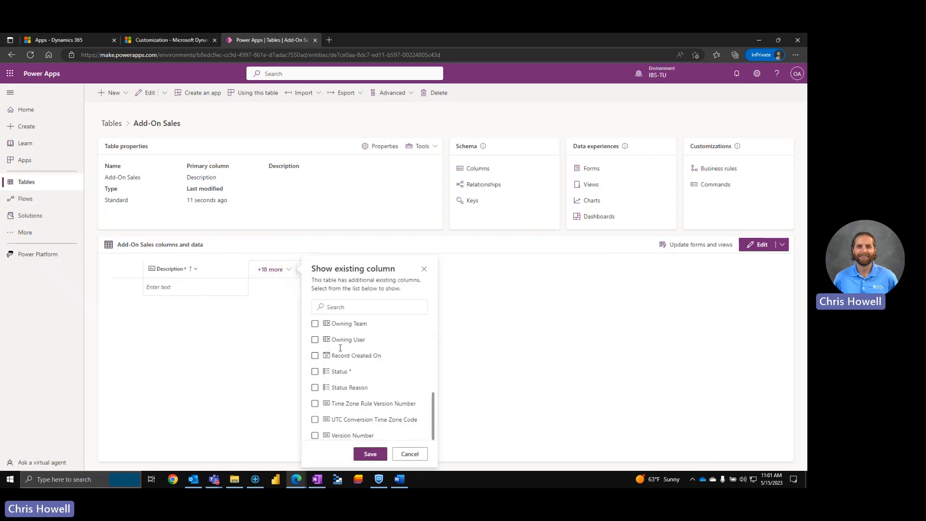
scroll("up", 3)
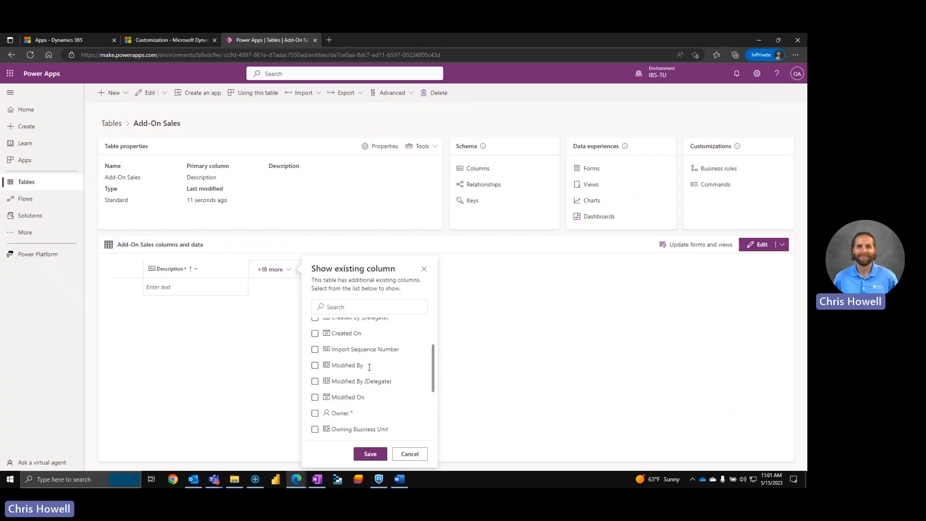
left_click(410, 453)
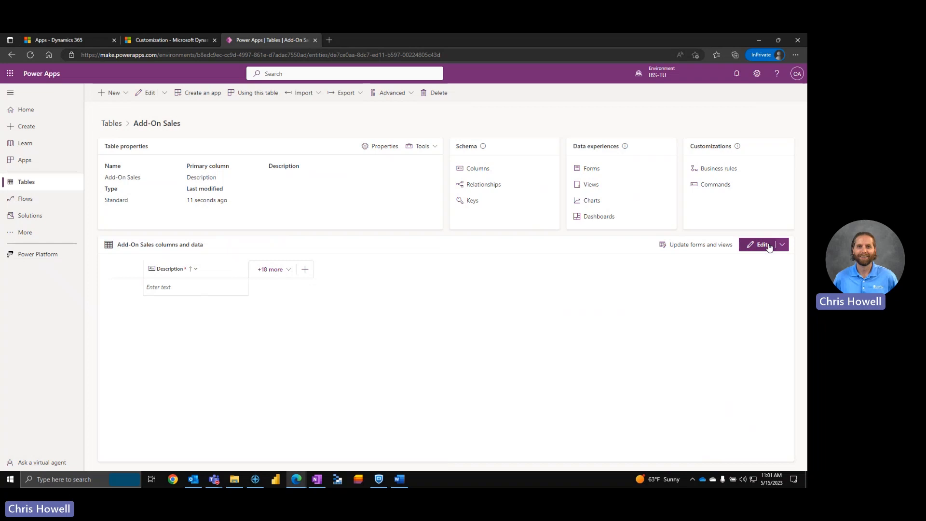
- Open Add-On Sales in the full-page data editor
left_click(762, 244)
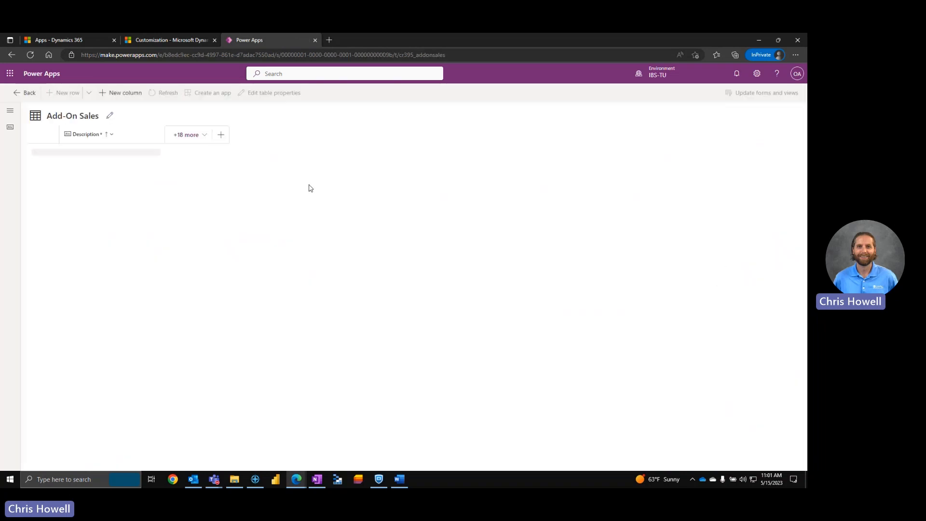
mouse_move(122, 93)
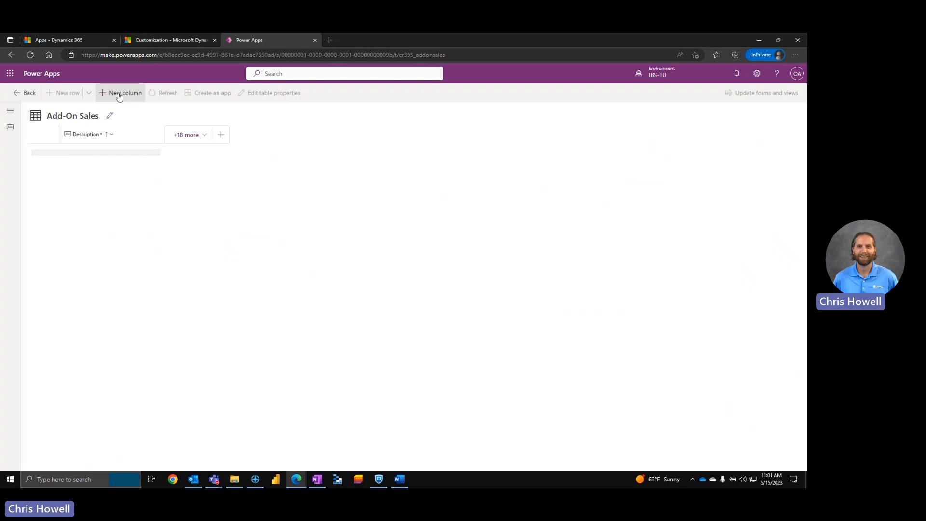
mouse_move(112, 97)
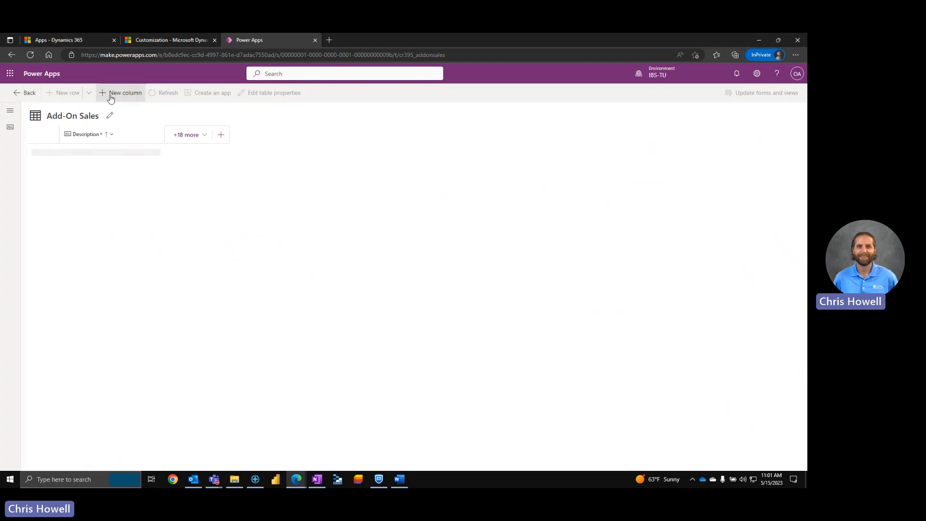
- Add a new column named 'Special Circumstances' with the Text area data type
left_click(124, 93)
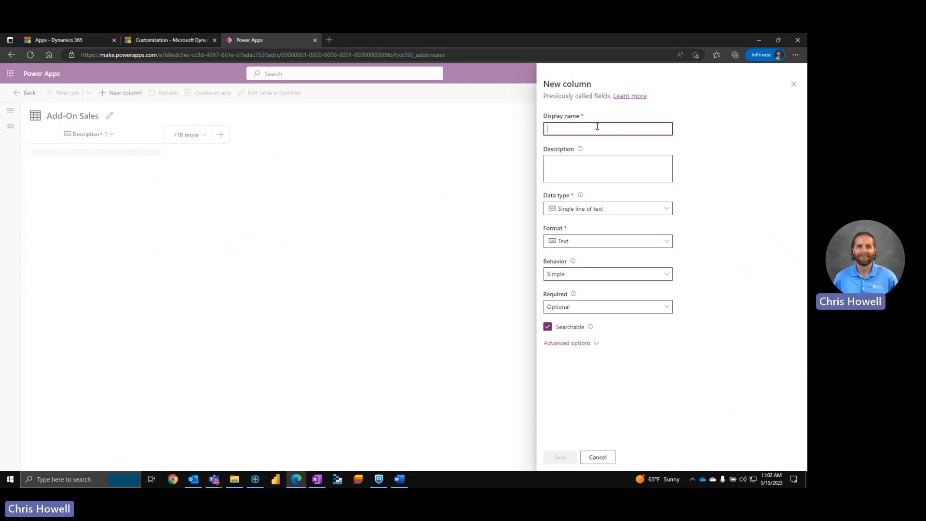
type("Special Circ")
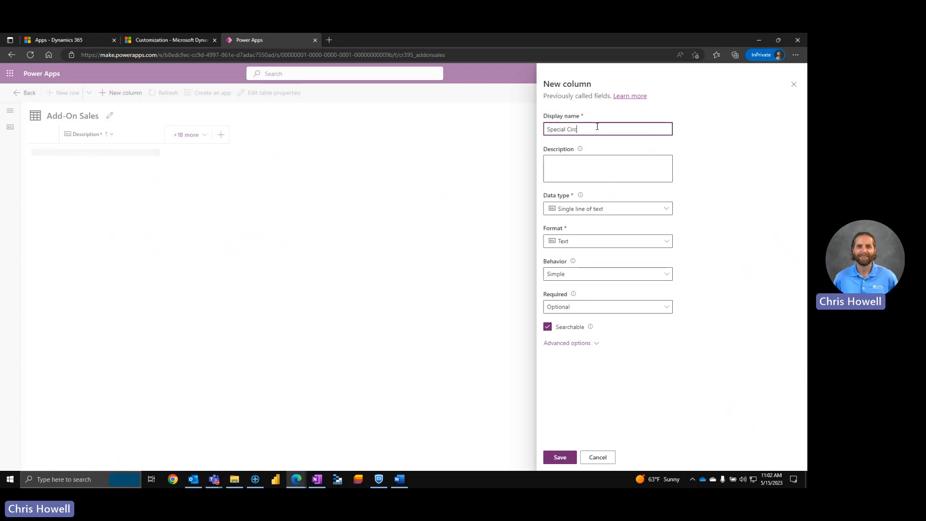
type("umstances")
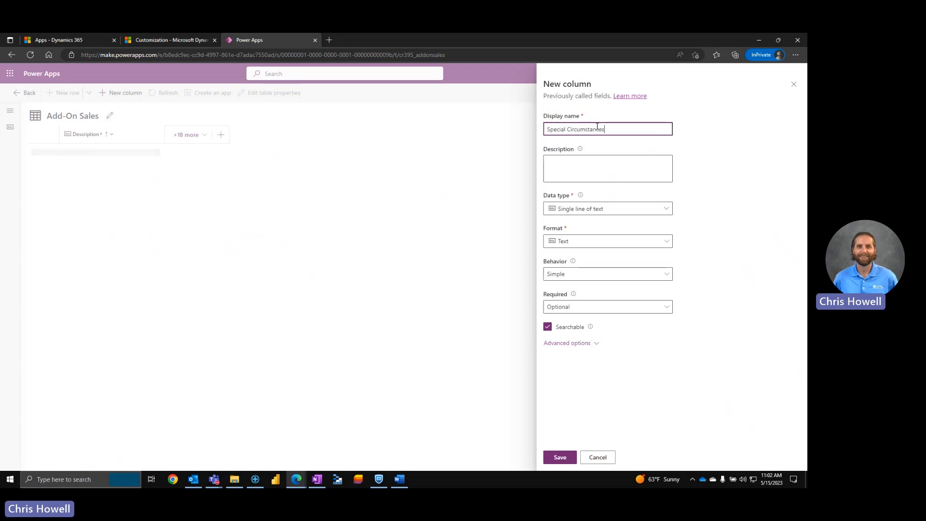
left_click(607, 169)
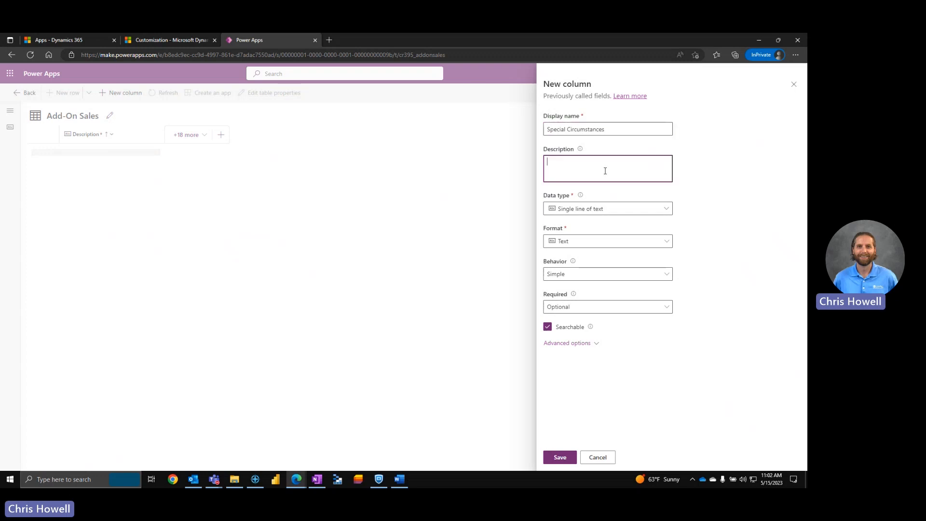
left_click(605, 208)
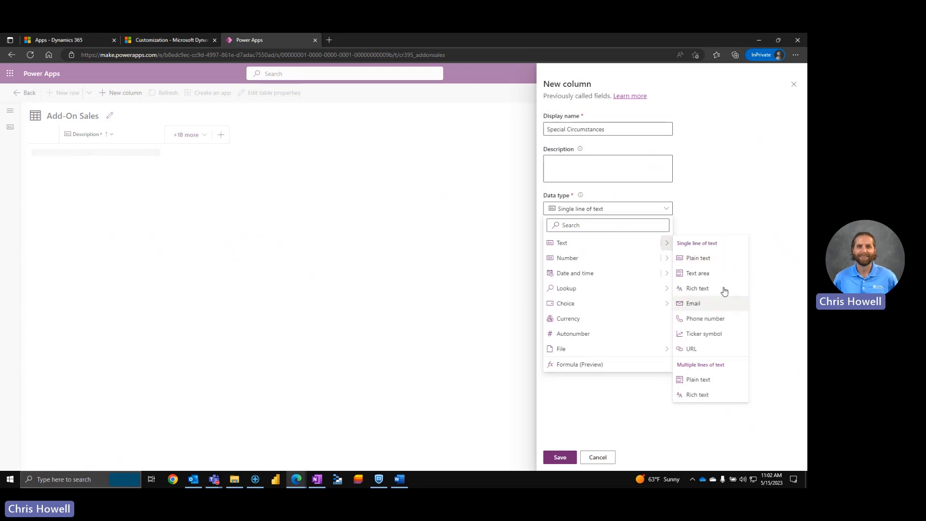
mouse_move(697, 258)
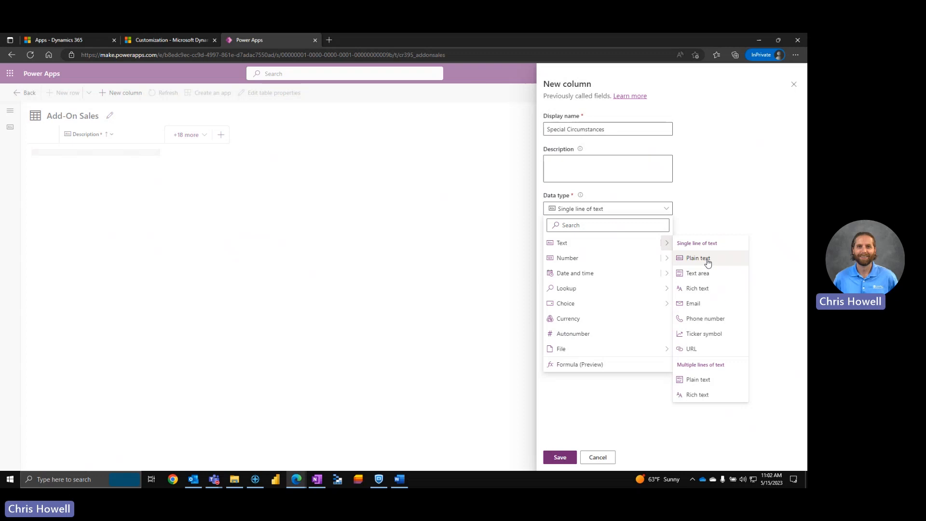
mouse_move(698, 273)
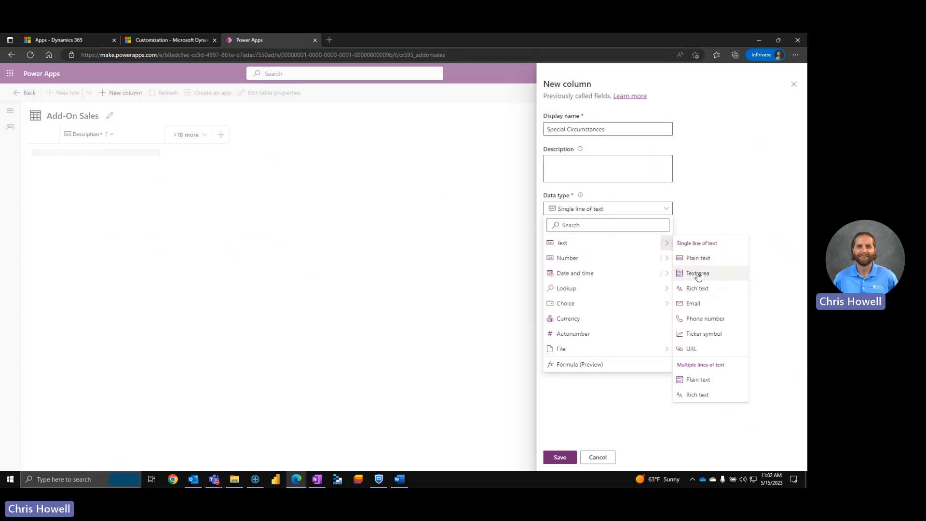
left_click(698, 273)
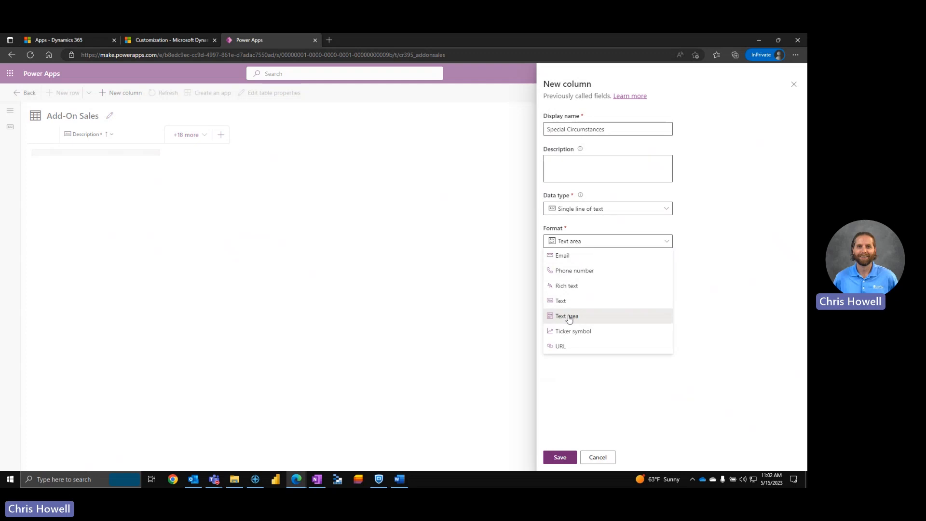
left_click(566, 316)
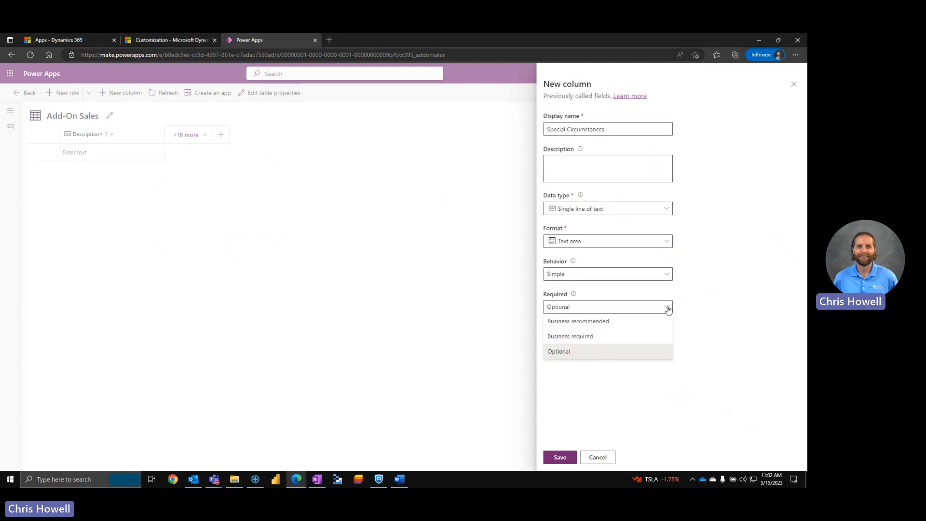
mouse_move(571, 352)
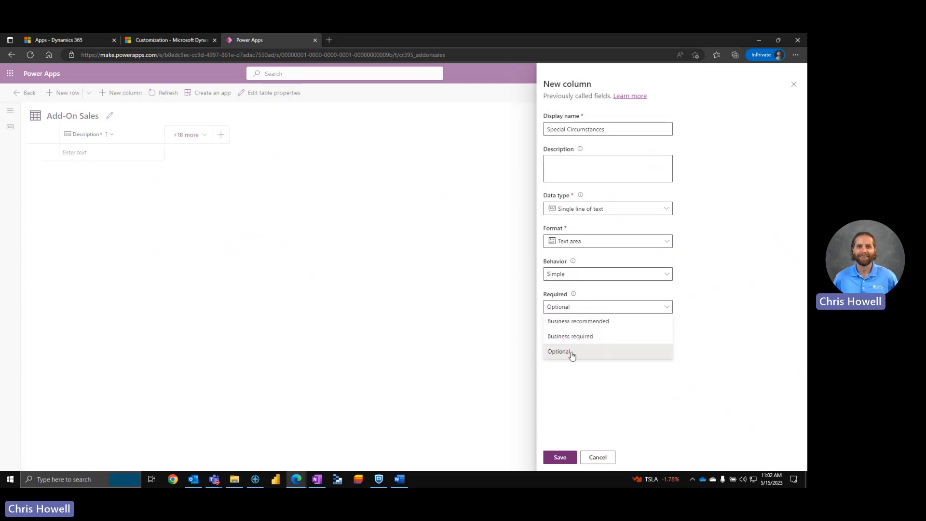
- Keep the column optional, limit it to 1000 characters, and save
left_click(558, 351)
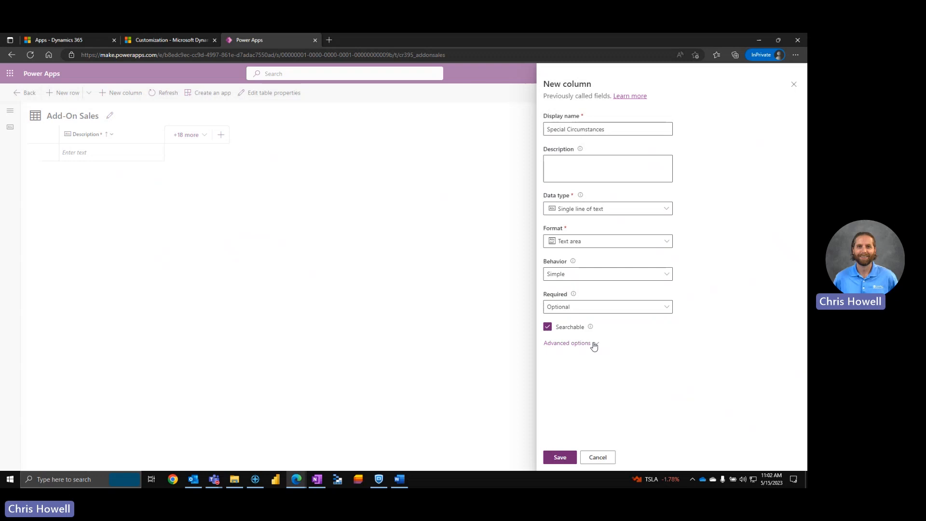
left_click(566, 343)
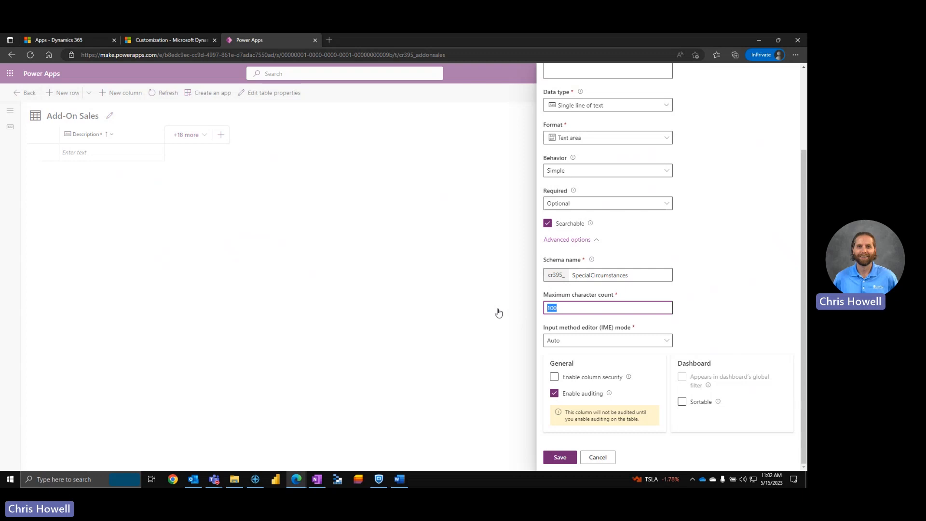
type("1000")
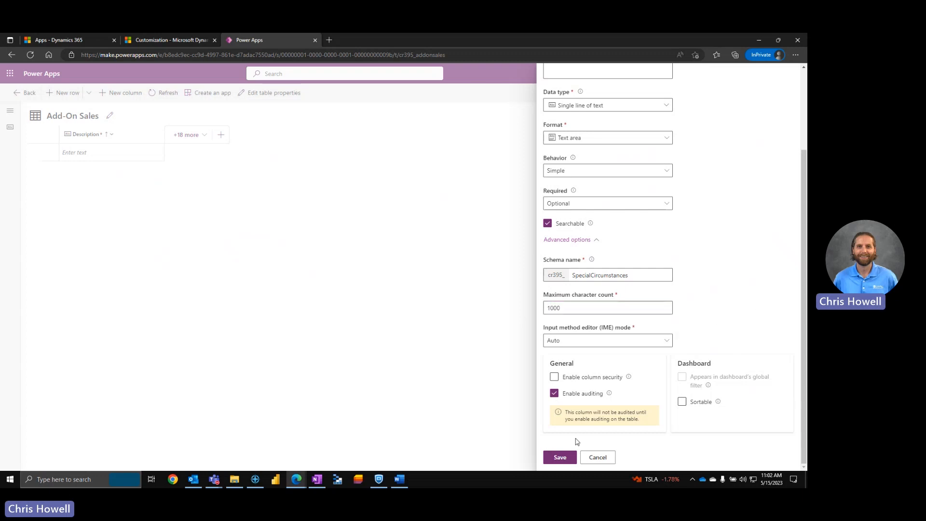
scroll("up", 3)
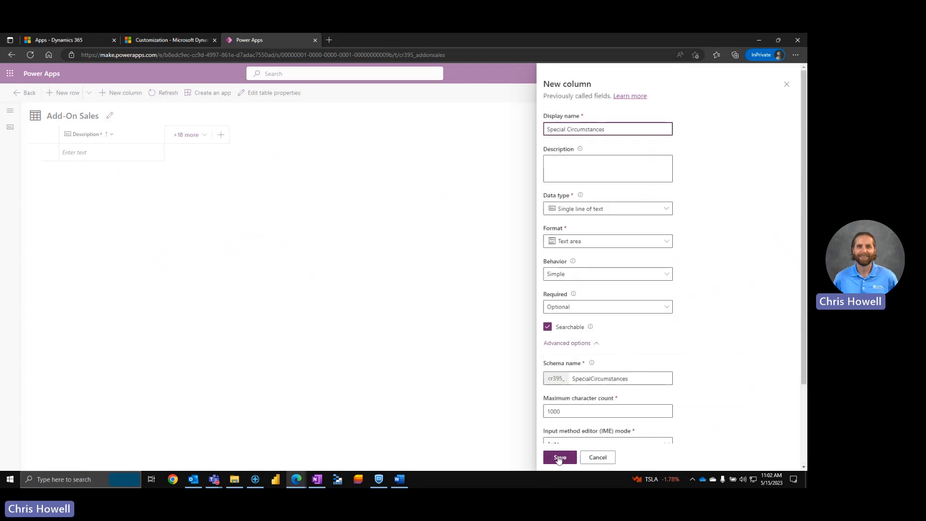
left_click(558, 456)
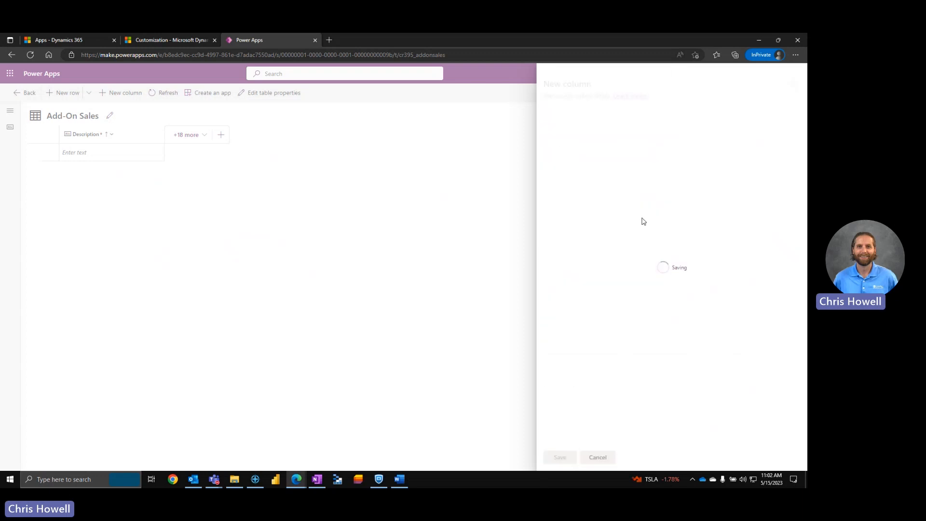
mouse_move(647, 179)
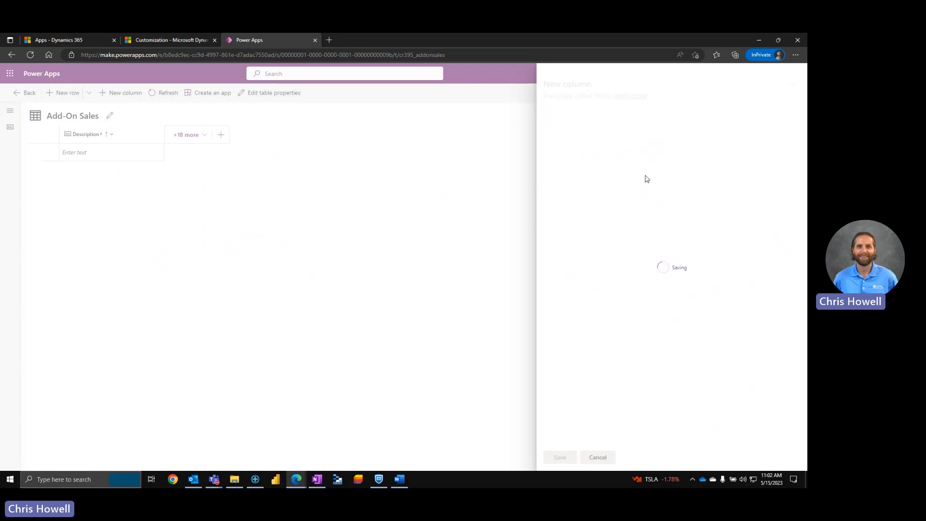
mouse_move(611, 166)
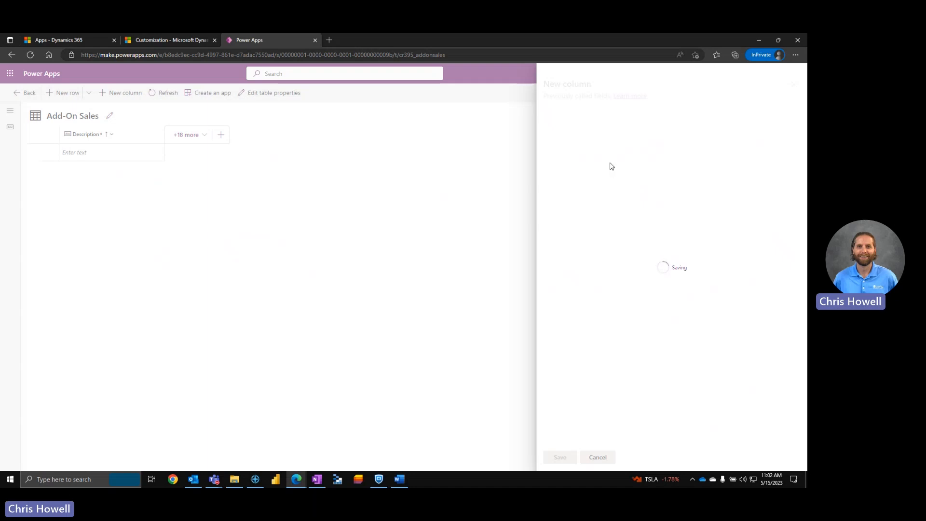
left_click(559, 457)
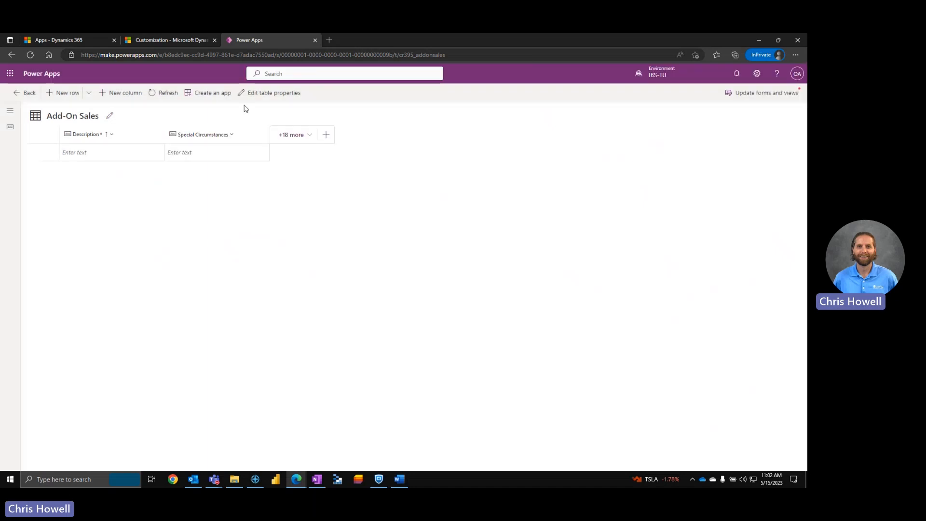
- Add and save an 'Additional Notes' column formatted as a text area
left_click(124, 93)
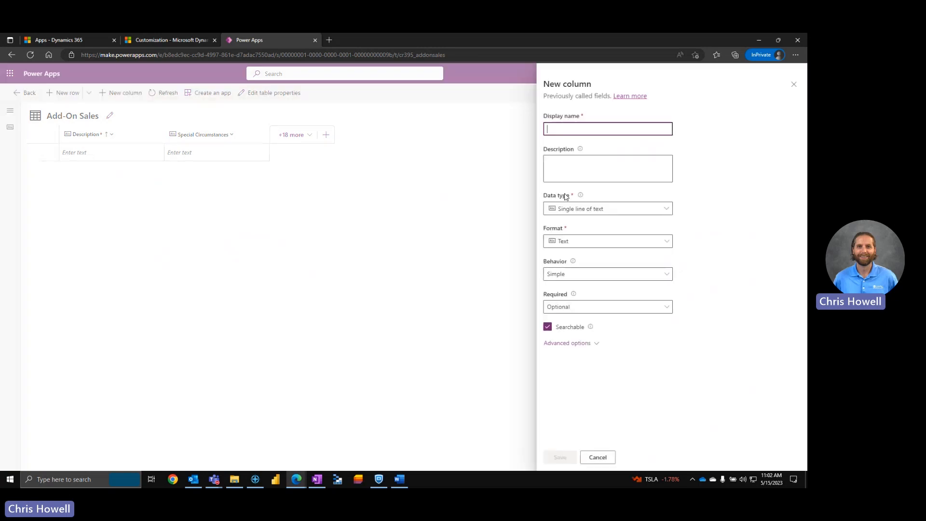
mouse_move(618, 131)
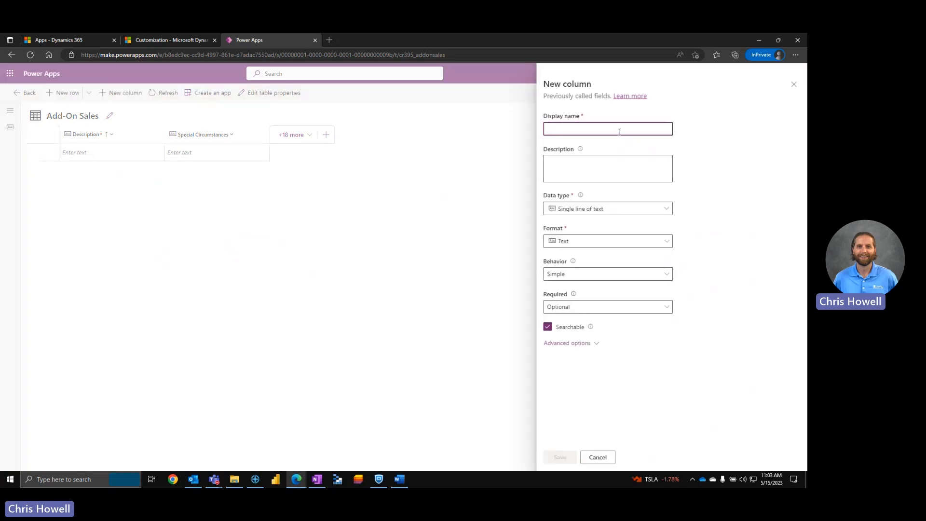
type("Additional Notes")
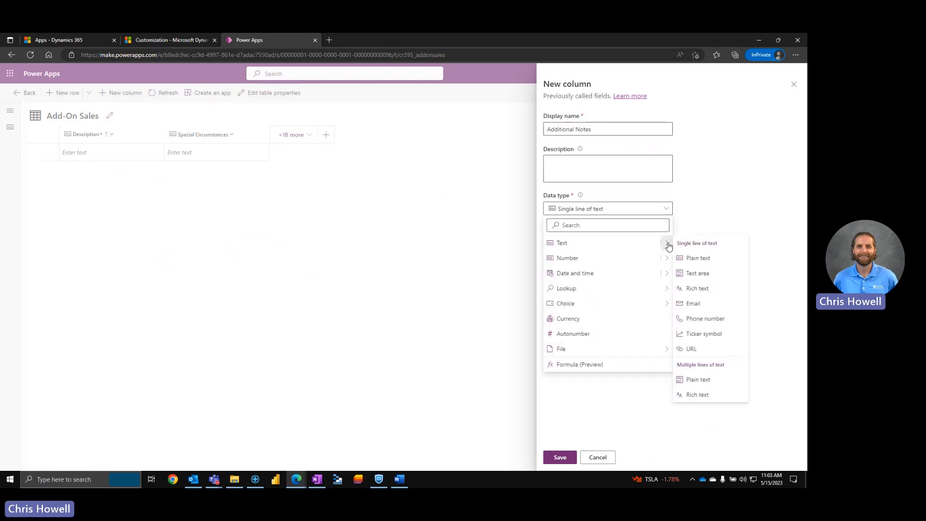
left_click(698, 273)
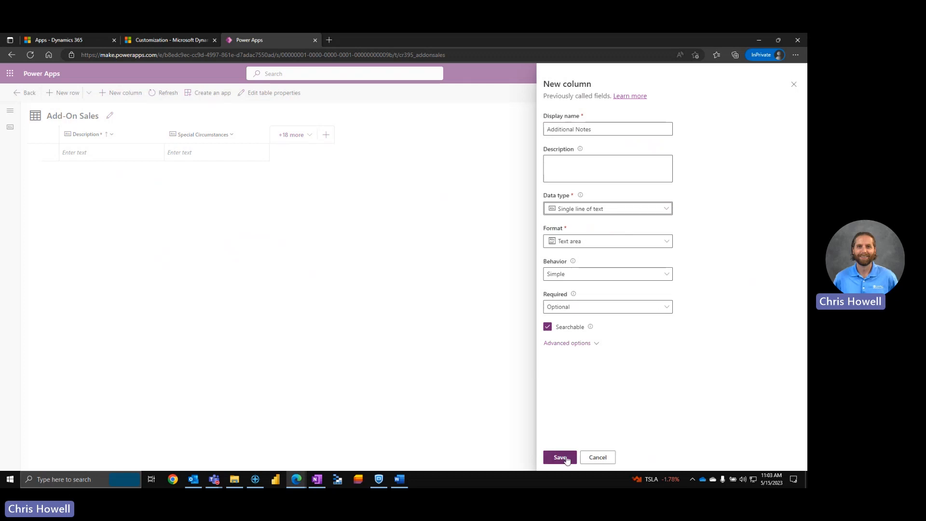
left_click(559, 457)
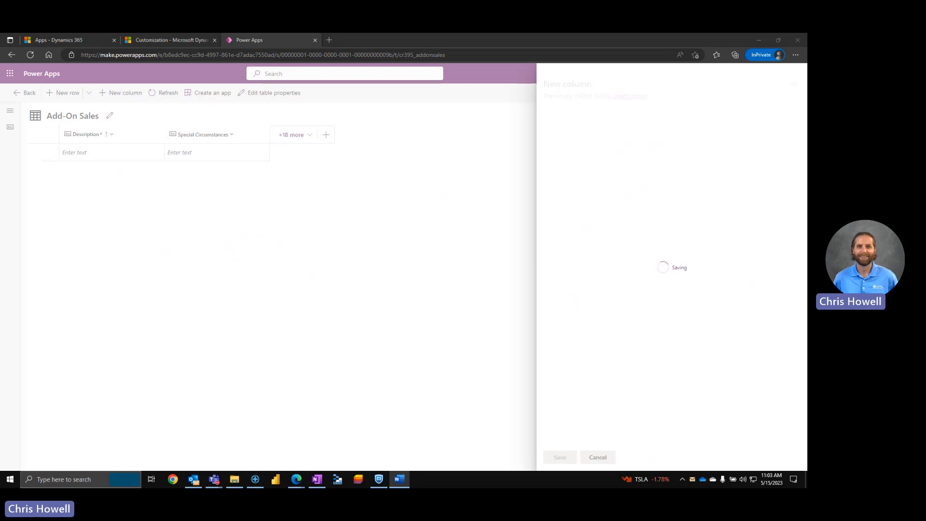
left_click(559, 458)
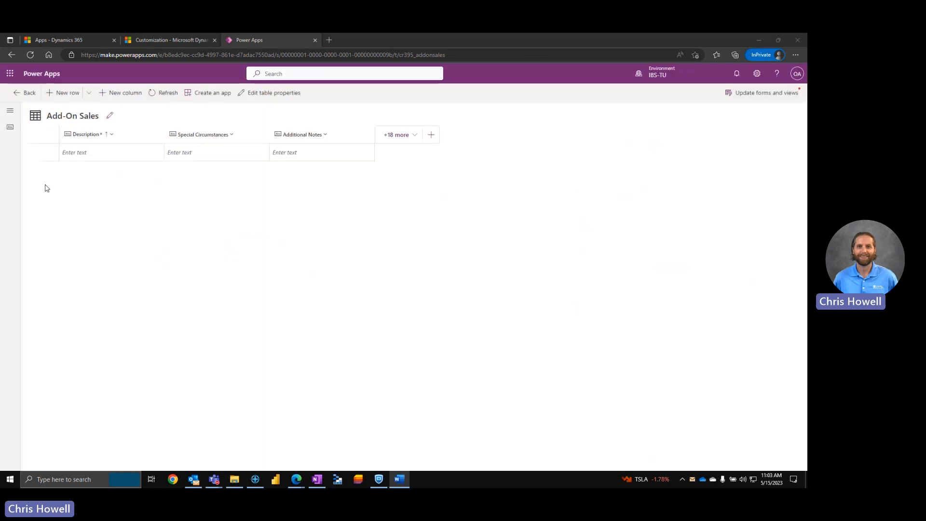
- Describe Special Circumstances as 'Are there any special circumstances? (Dates, unique identifiers, custom work, etc.)'
left_click(231, 134)
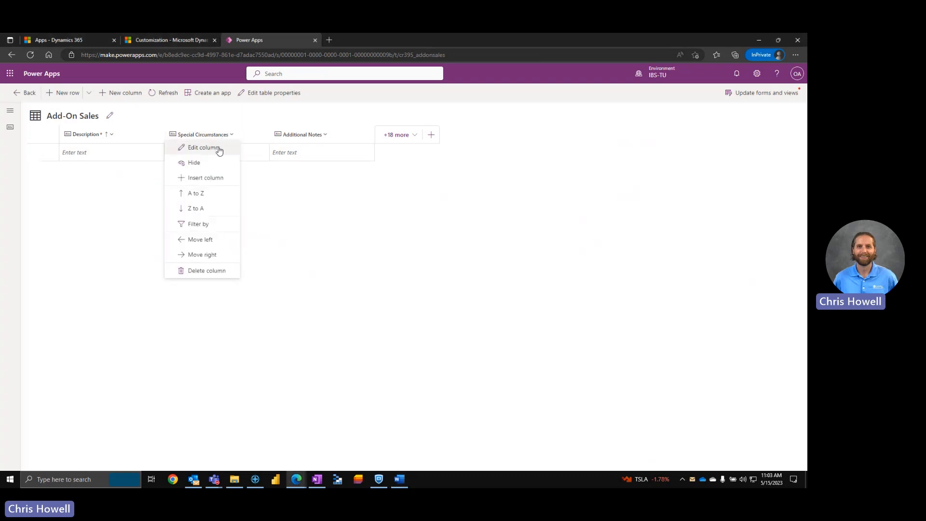
left_click(203, 147)
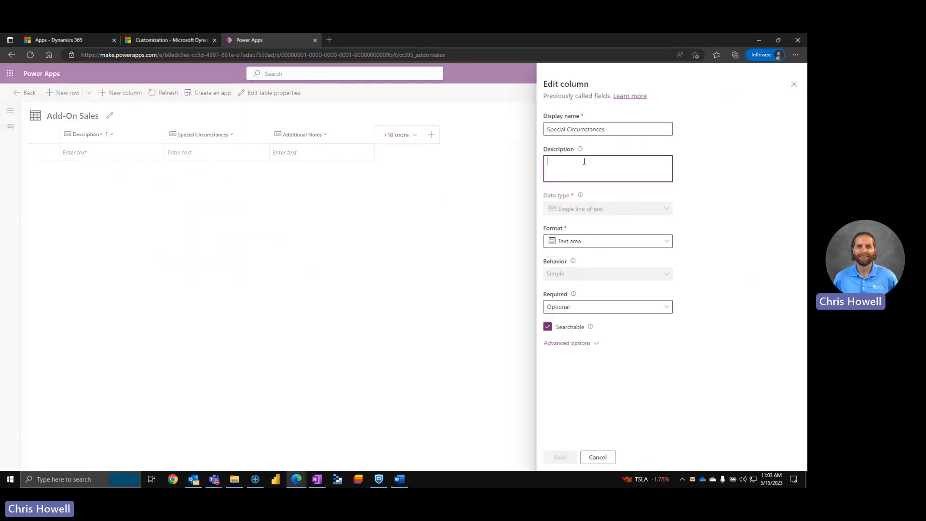
type("Are there any special circumstances? (Dates, unique identifiers, custom work, etc.)")
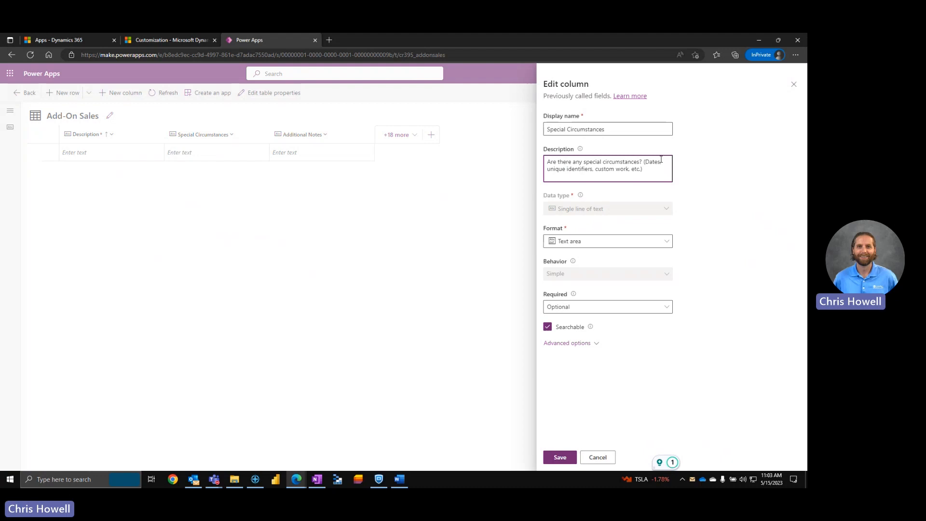
left_click(558, 457)
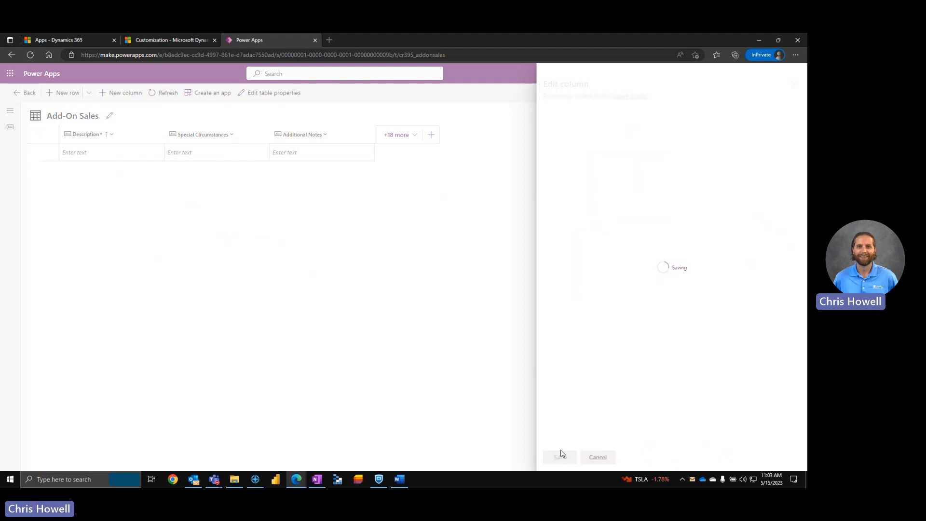
mouse_move(414, 244)
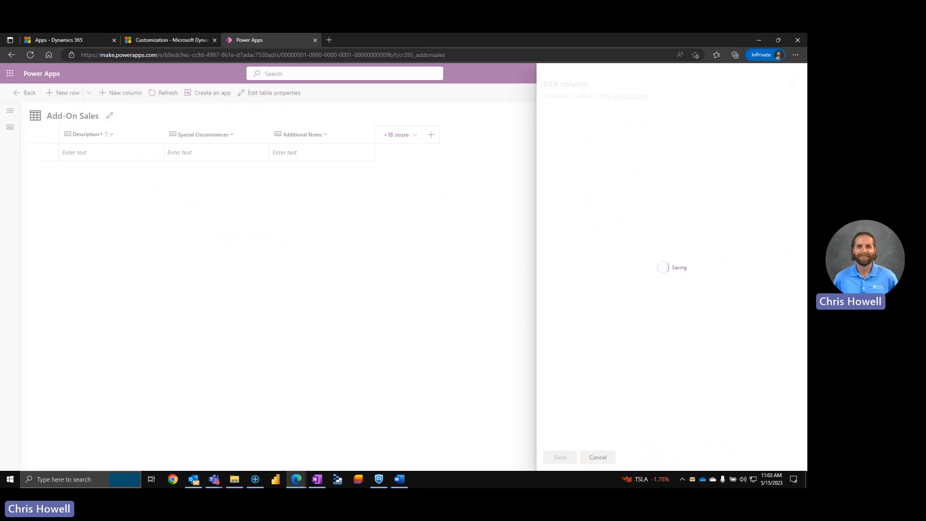
mouse_move(257, 256)
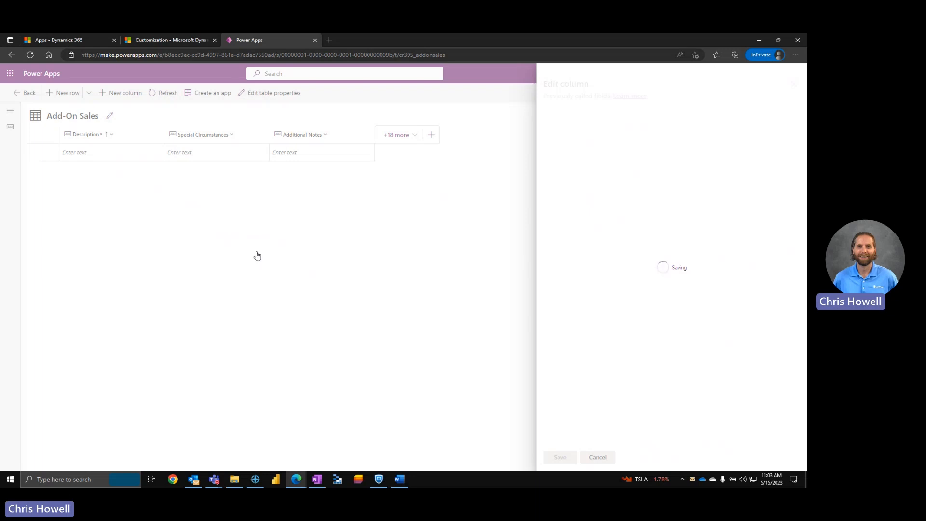
left_click(559, 456)
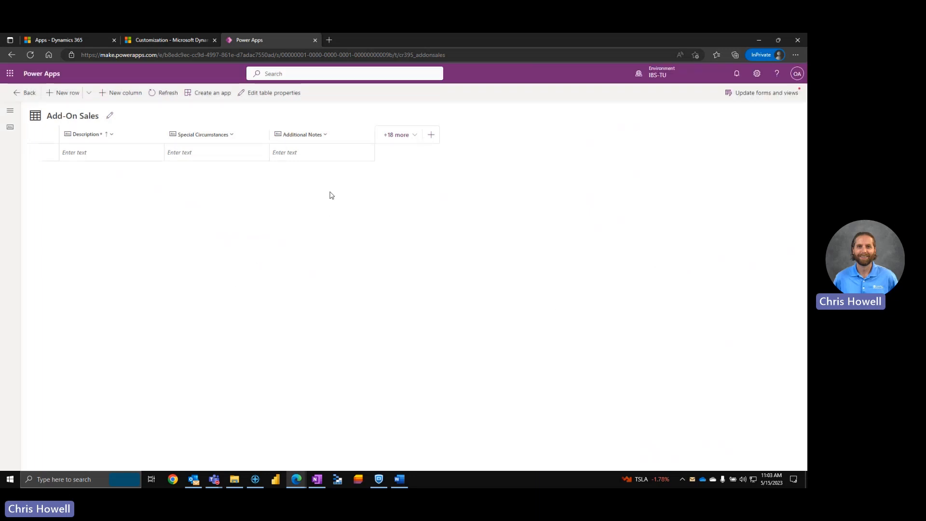
mouse_move(117, 95)
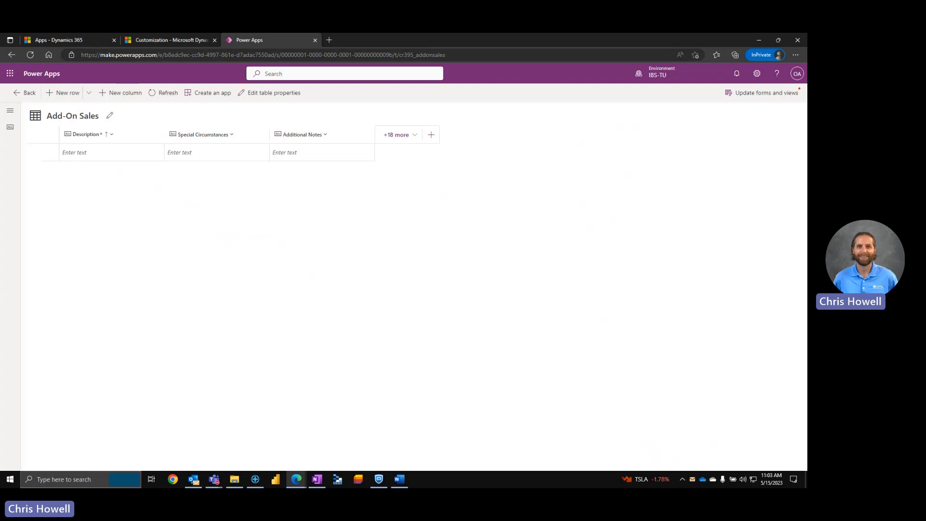
mouse_move(166, 112)
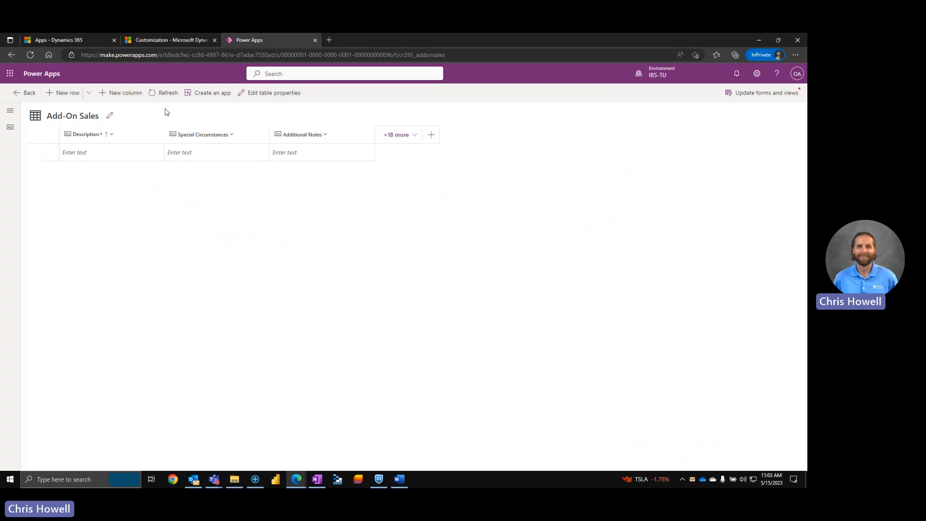
- Add a new column named 'Other/Not Listed' with the Text area data type
left_click(125, 93)
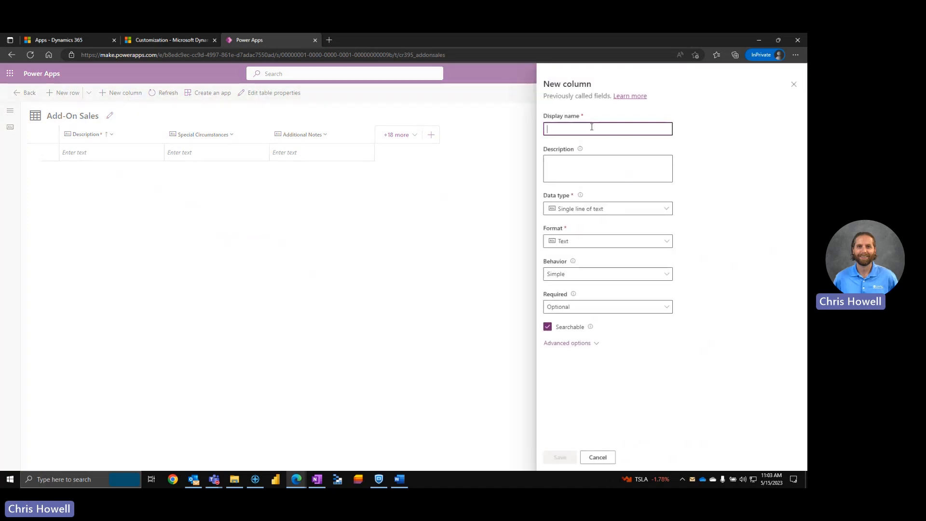
type("Other")
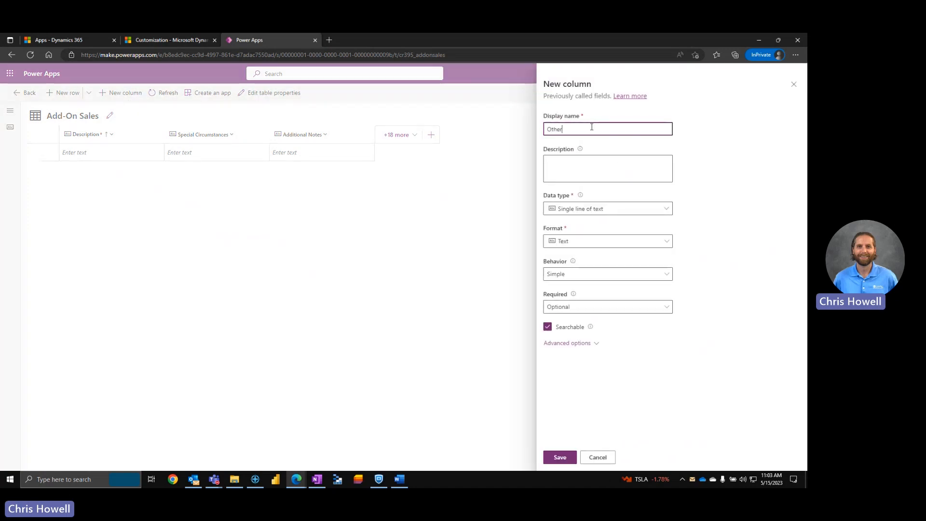
type("/Not Listed")
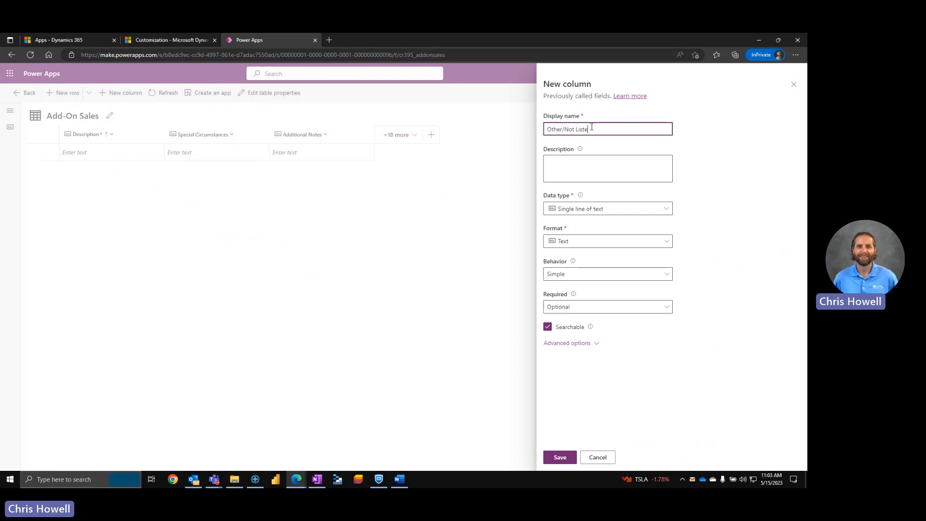
type("d")
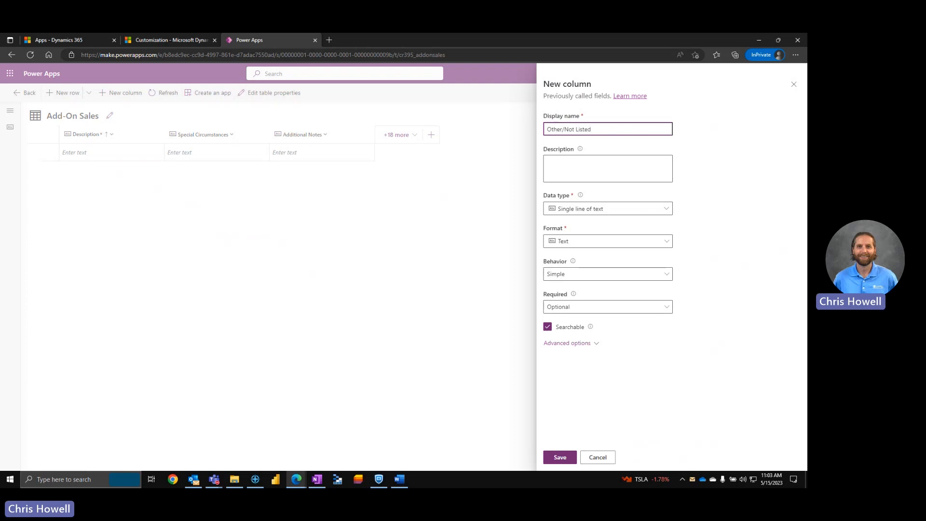
left_click(608, 168)
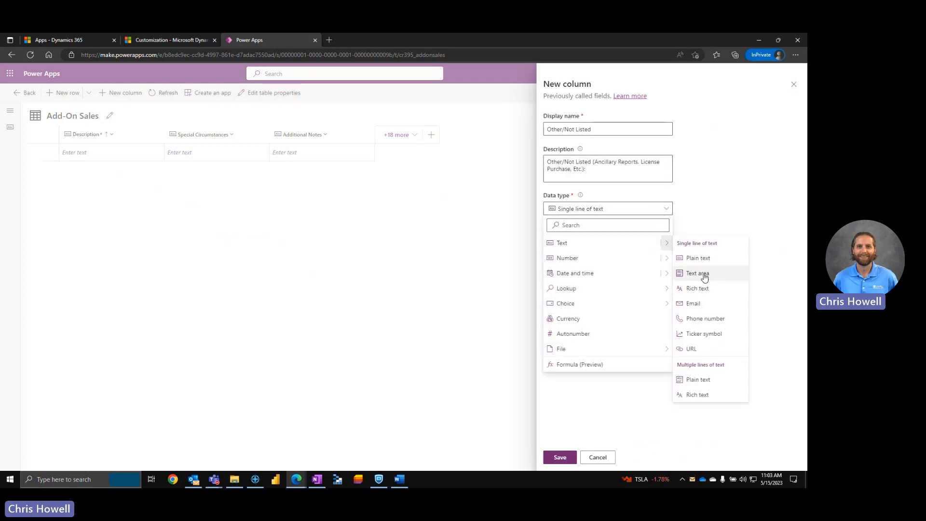
left_click(697, 273)
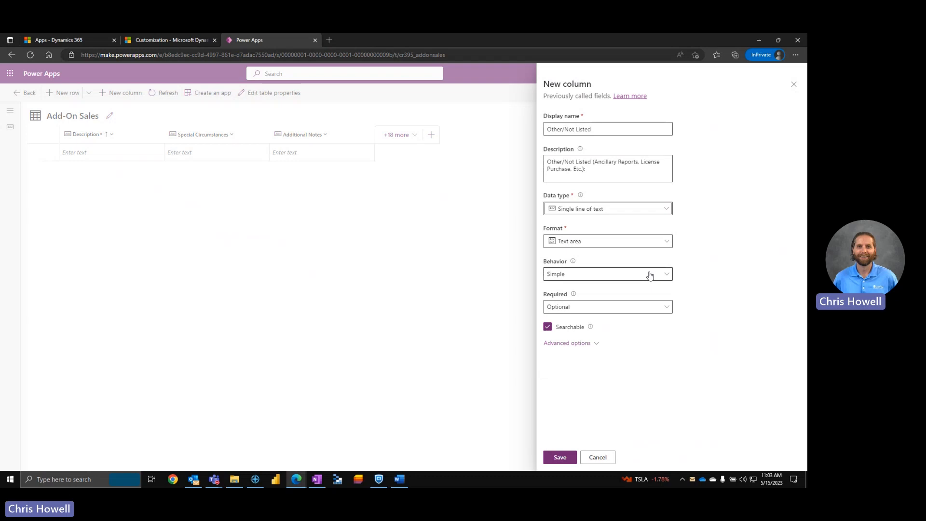
- Limit Other/Not Listed to 1000 characters and save it
left_click(566, 342)
type("1000")
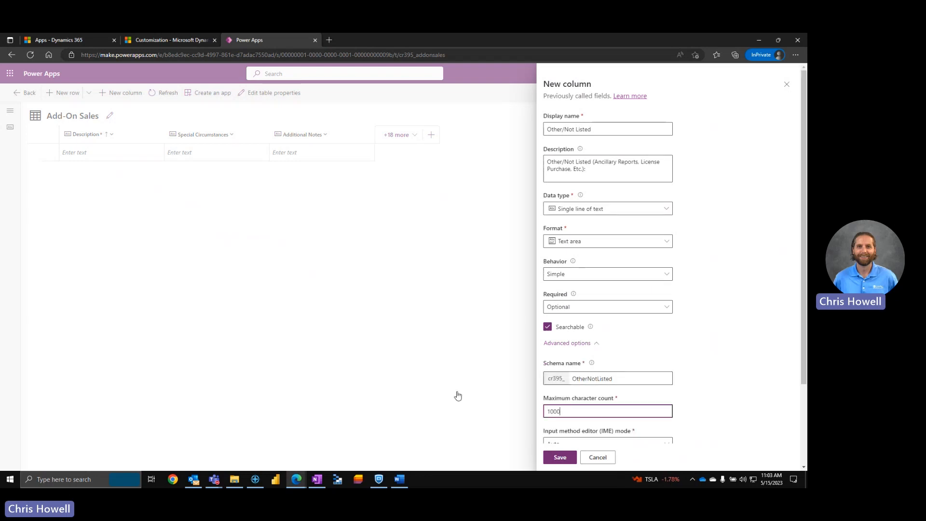
scroll("down", 3)
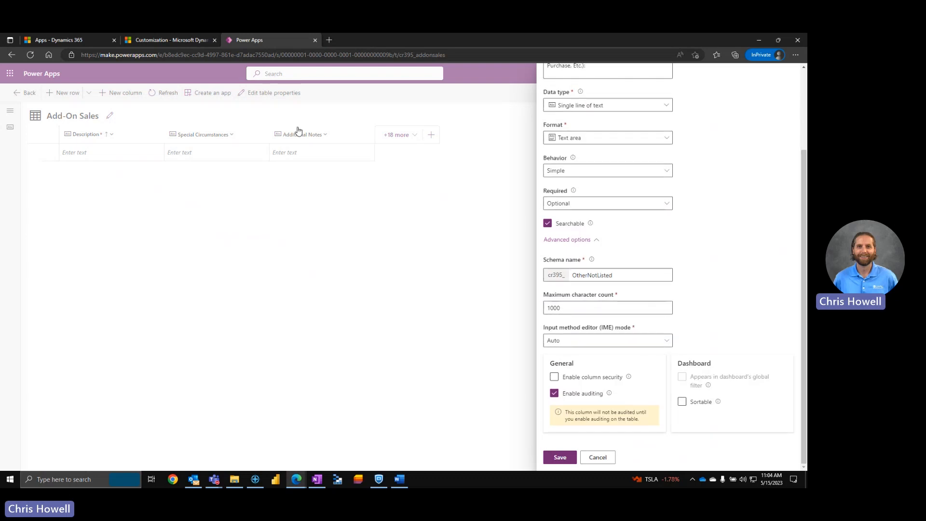
left_click(558, 457)
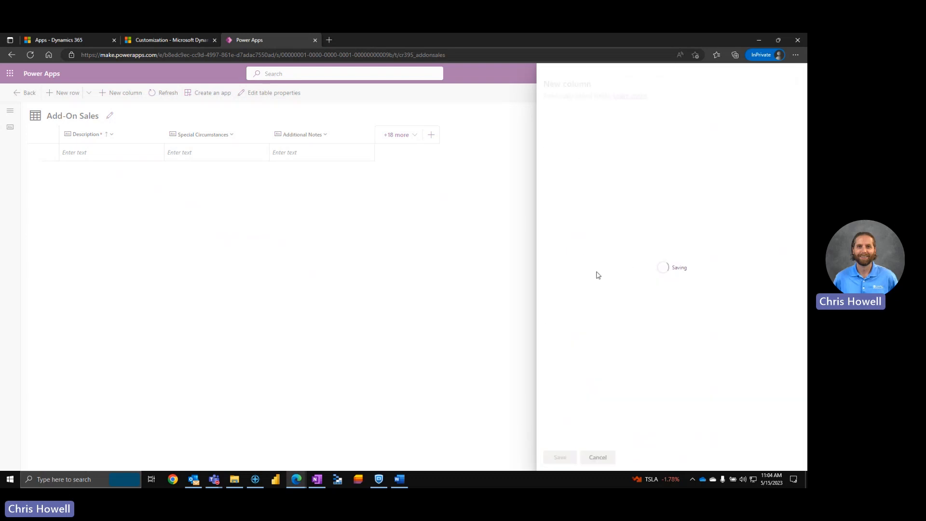
mouse_move(624, 247)
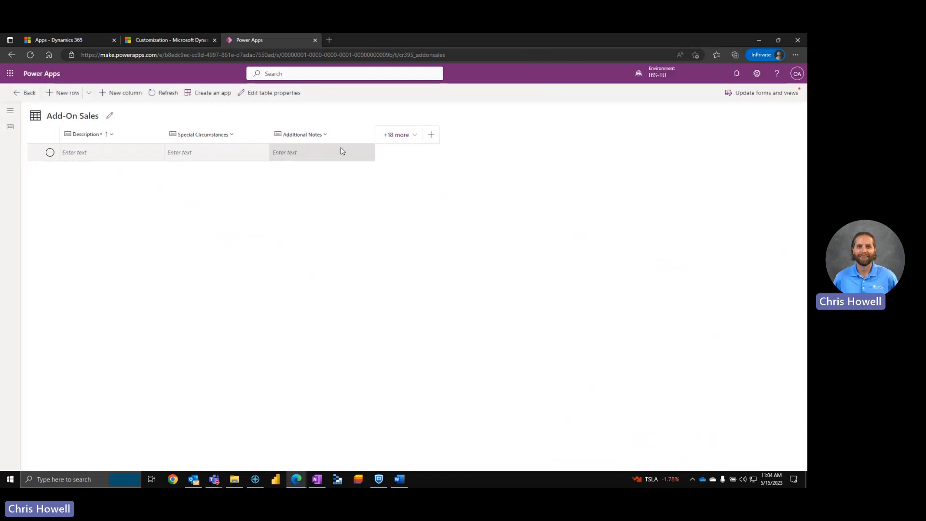
left_click(324, 134)
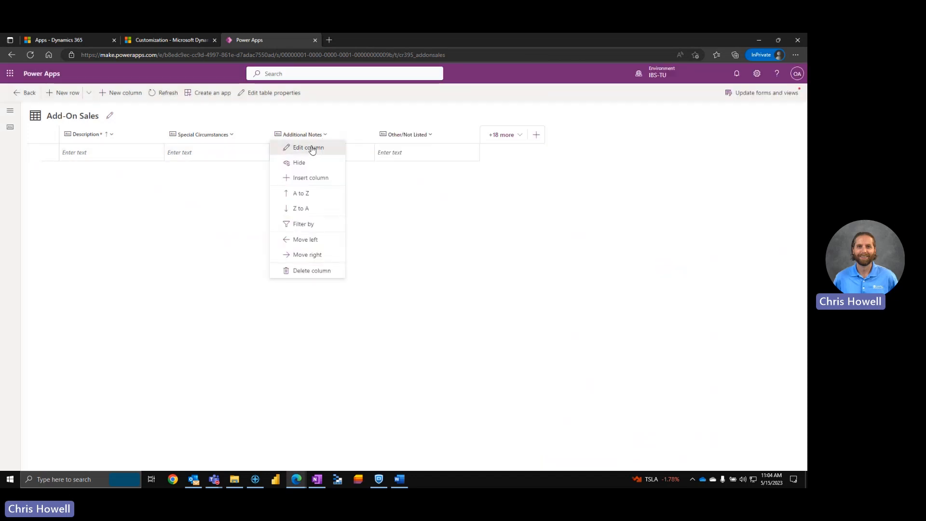
- Set the Additional Notes column's maximum character count to 1000 and save it
left_click(308, 147)
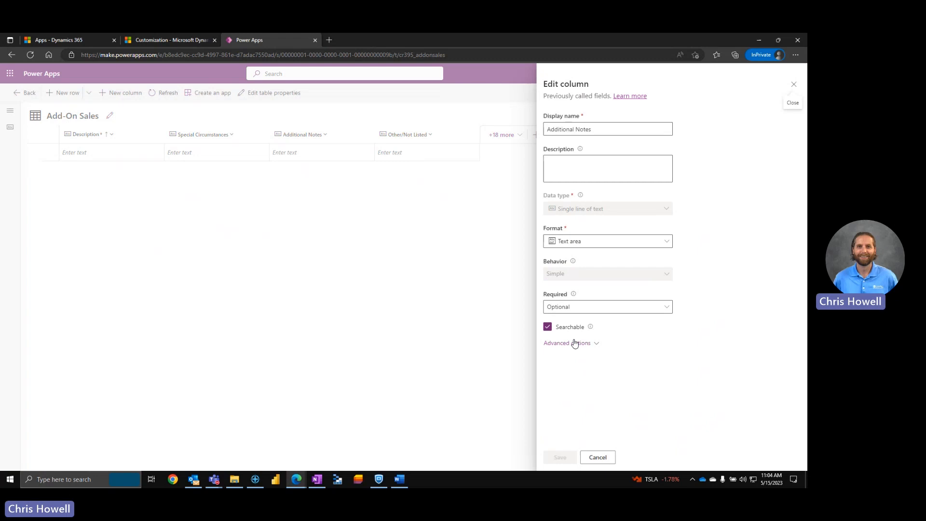
left_click(566, 342)
type("1000")
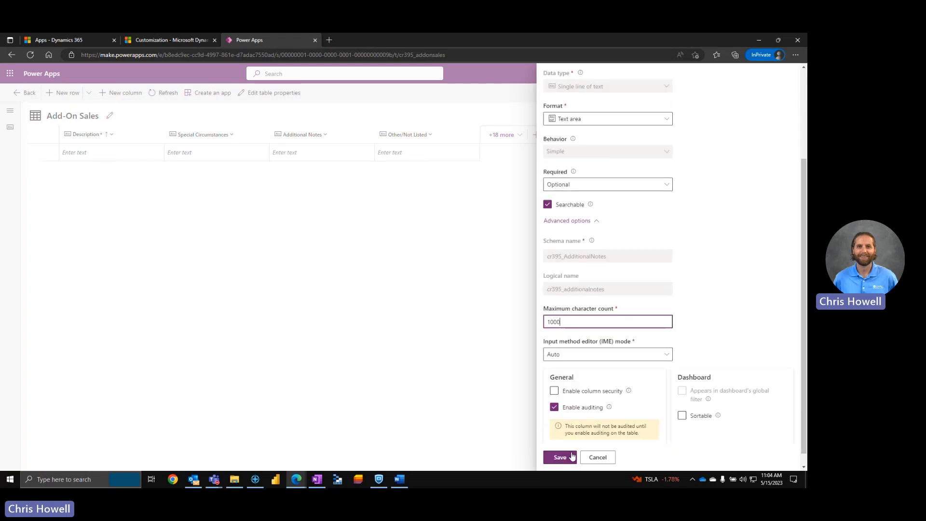
left_click(559, 457)
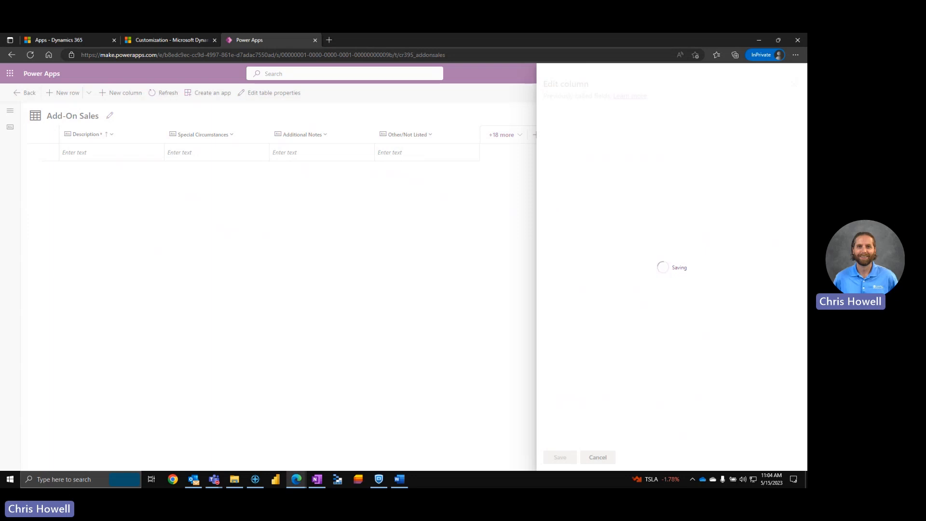
left_click(558, 457)
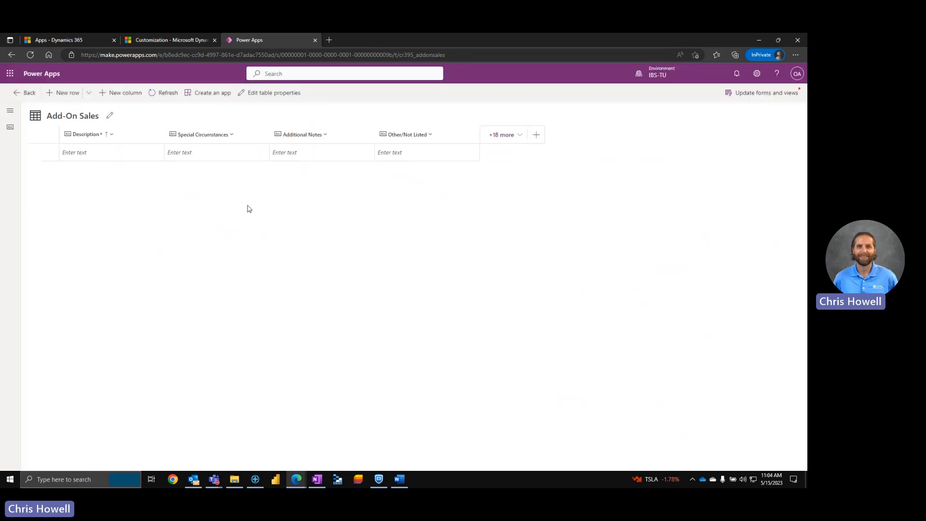
- Create an Institution Name column, switching from Customer to a Lookup on Account, and save
left_click(124, 92)
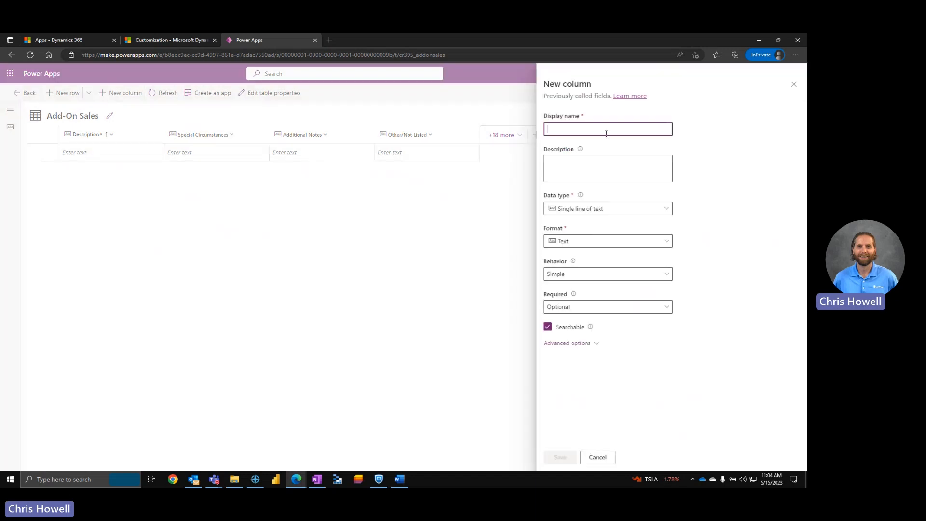
type("Institut")
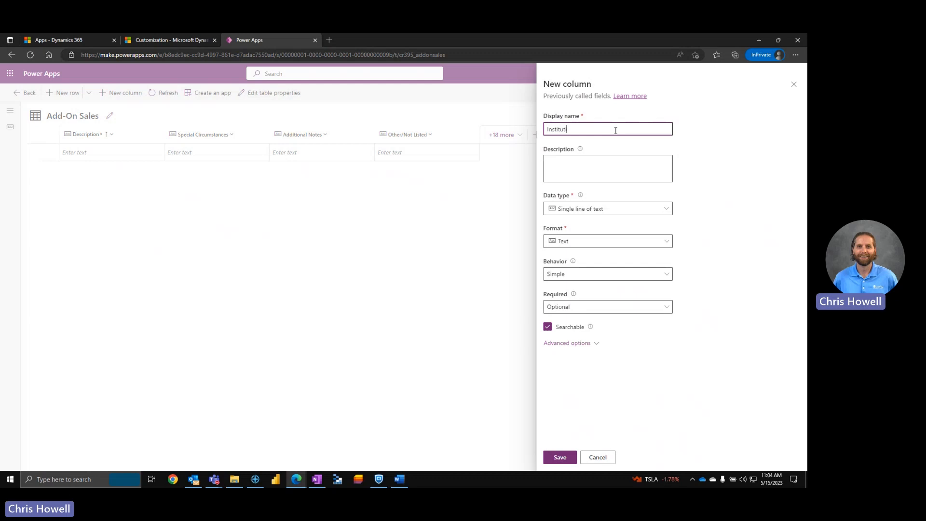
type("ion Name")
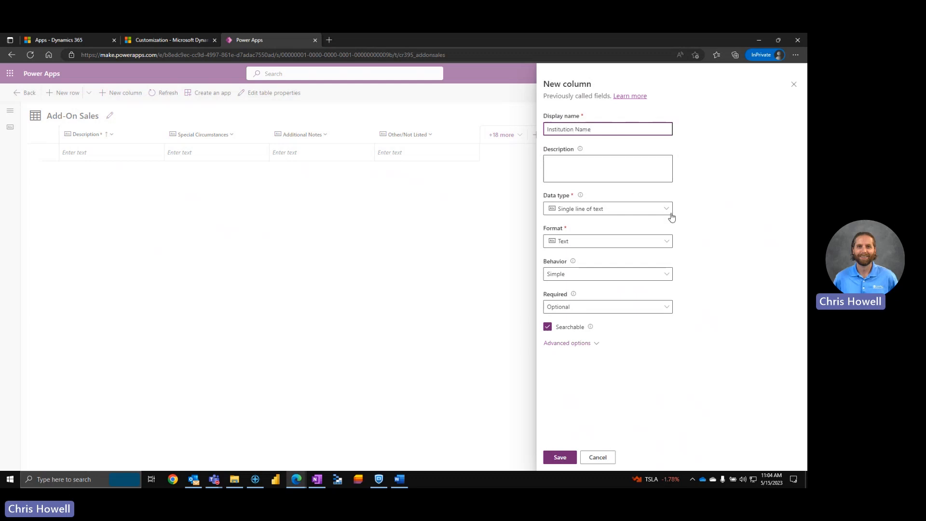
left_click(607, 208)
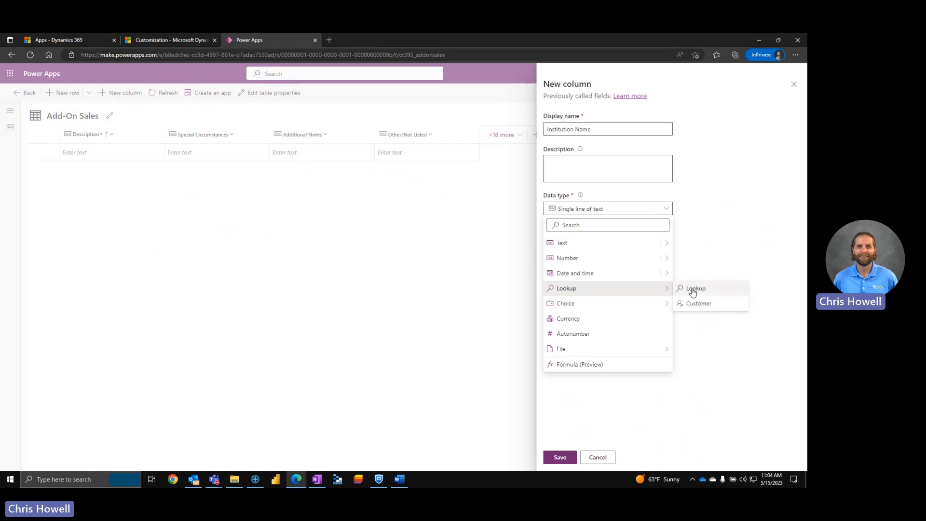
mouse_move(699, 307)
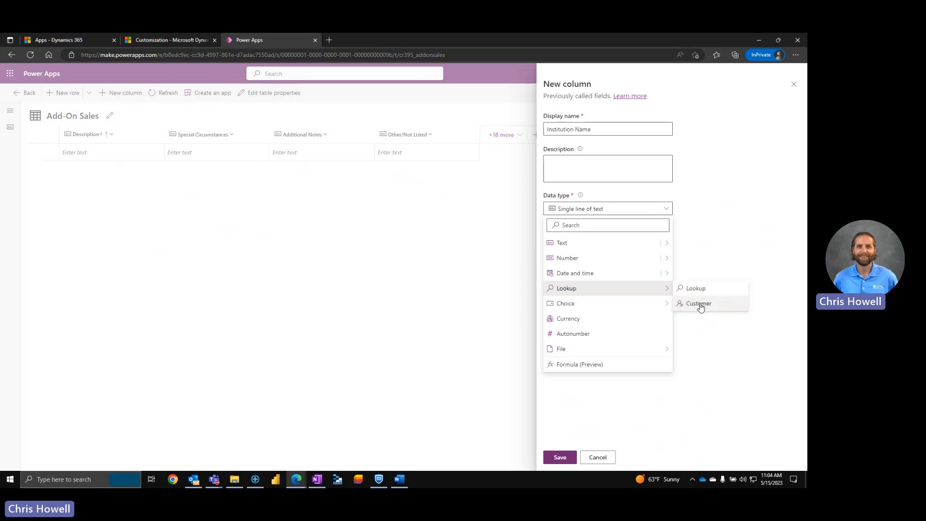
left_click(699, 303)
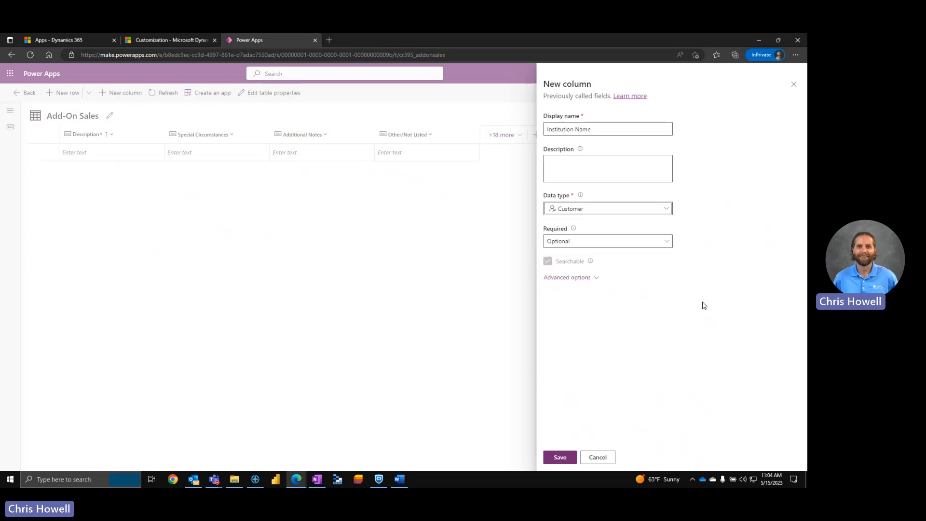
mouse_move(646, 215)
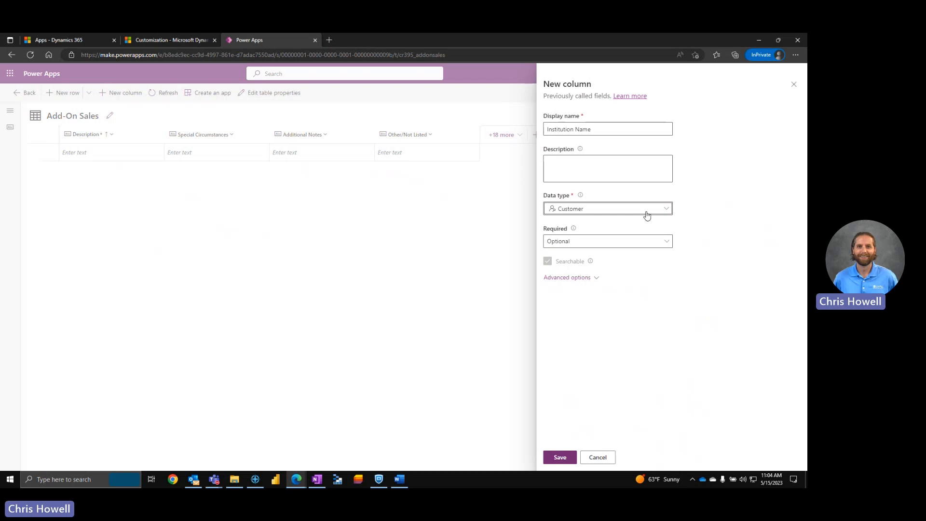
left_click(567, 277)
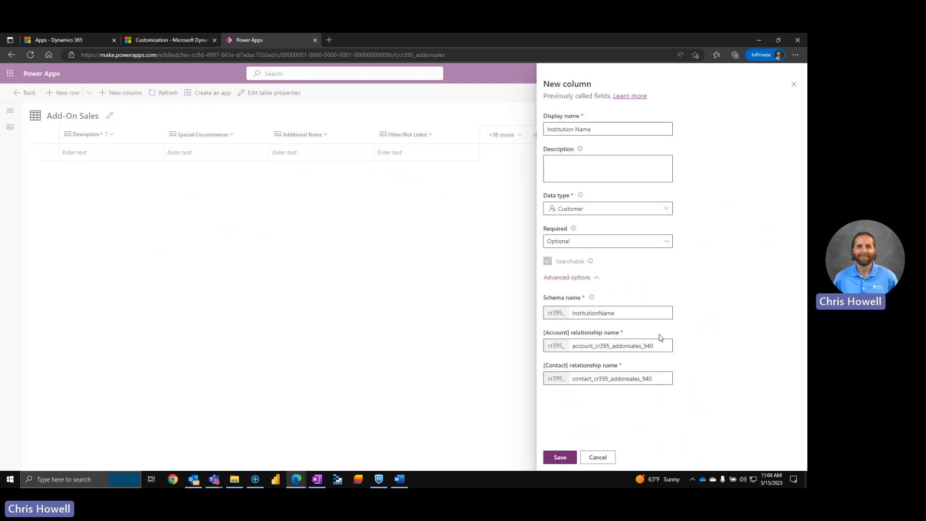
mouse_move(645, 222)
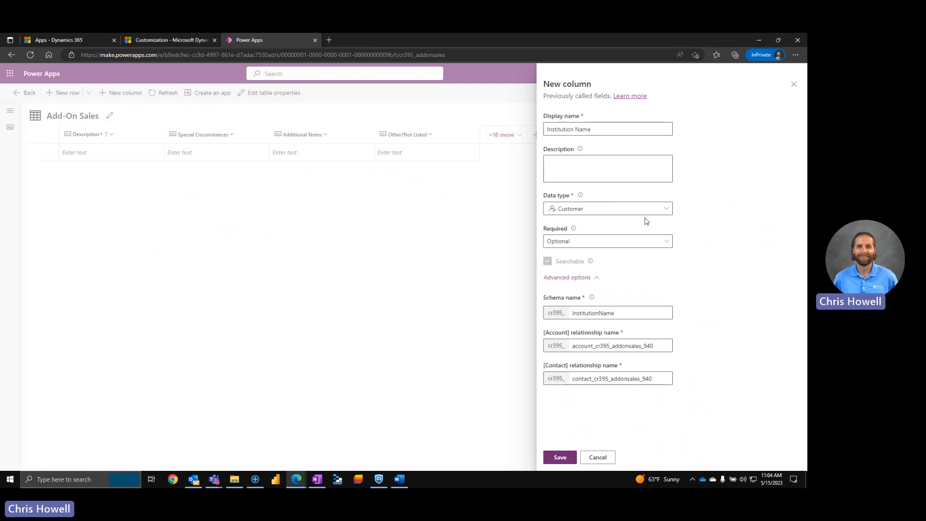
mouse_move(627, 217)
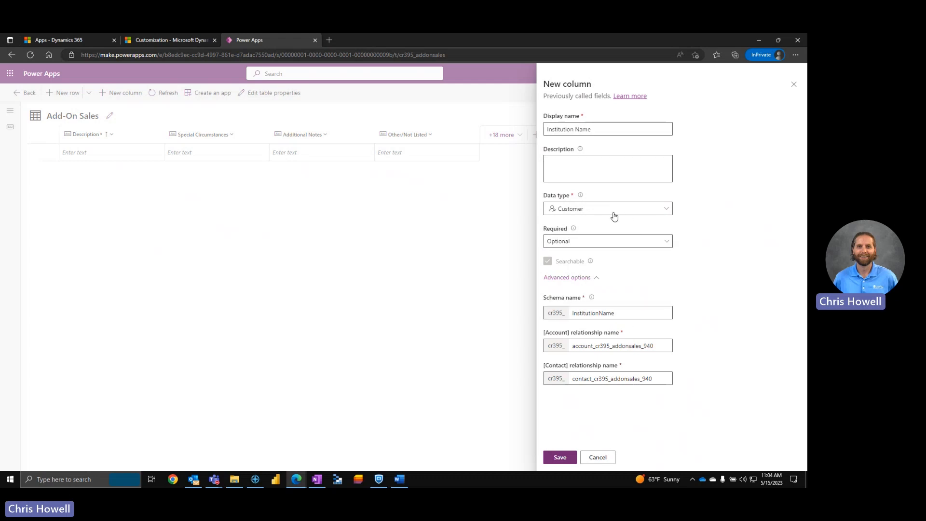
mouse_move(549, 337)
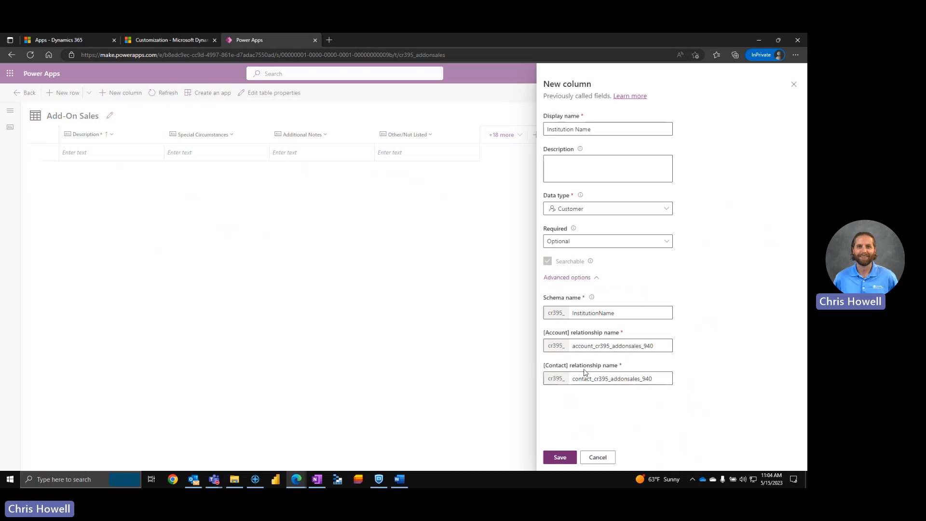
mouse_move(638, 193)
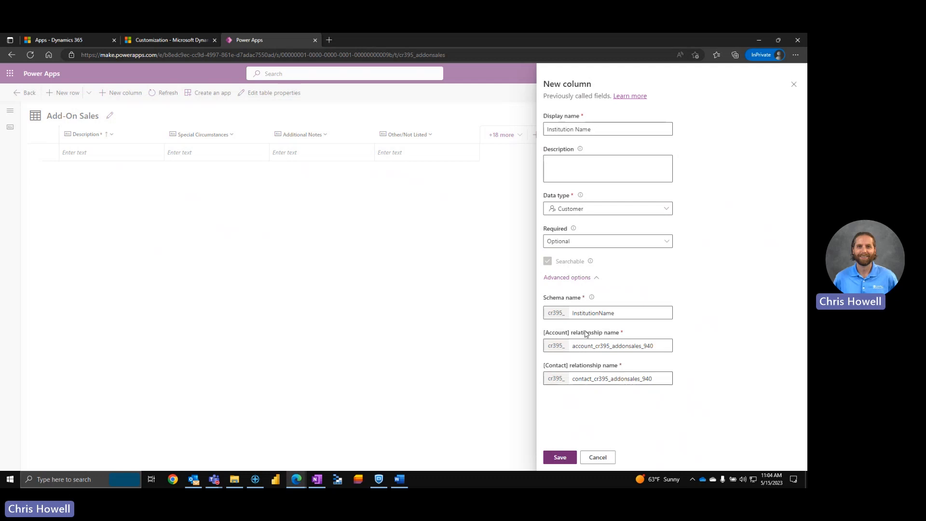
left_click(666, 208)
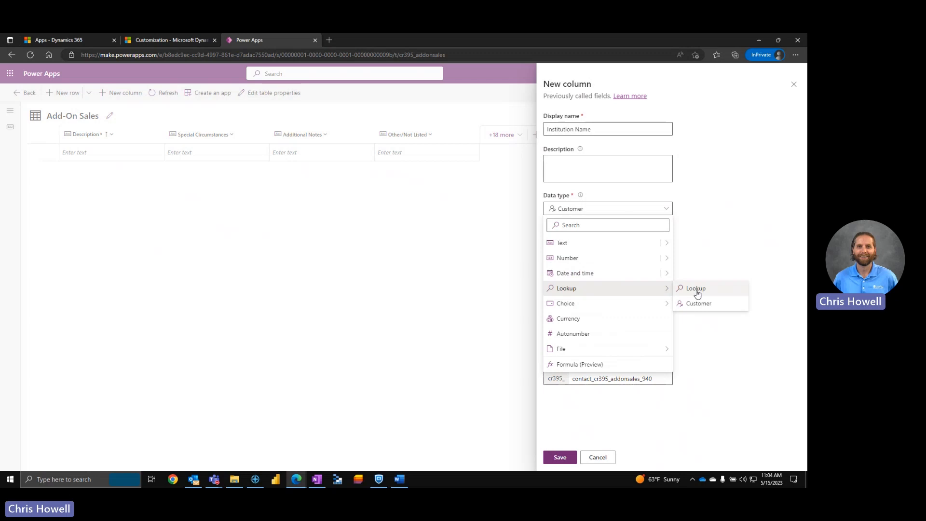
left_click(695, 289)
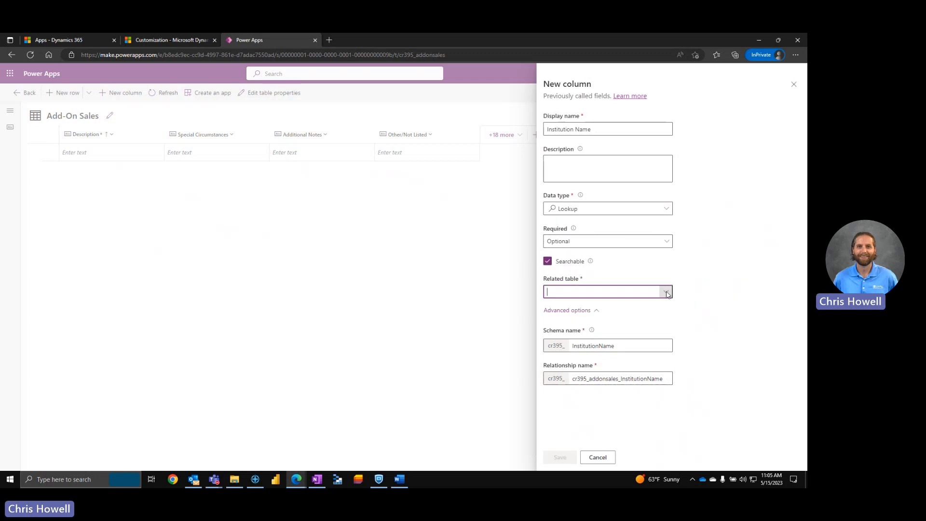
type("Account")
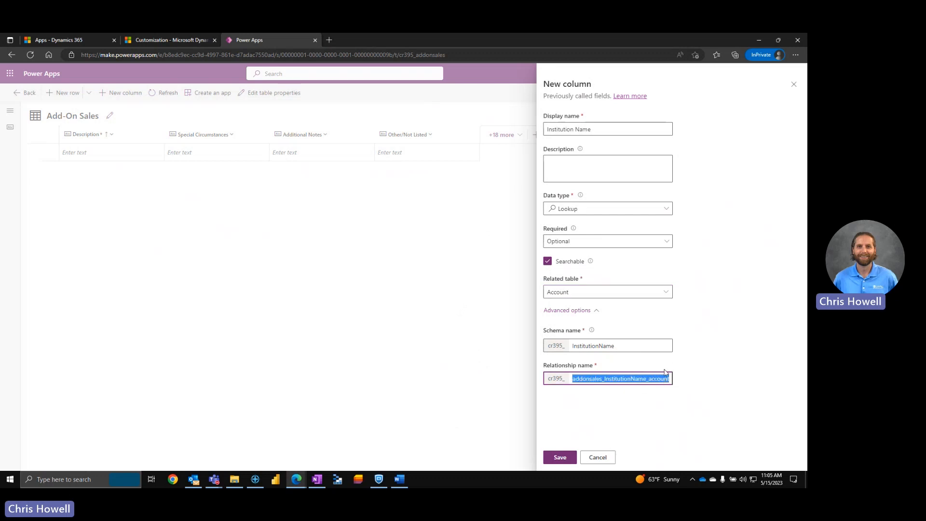
mouse_move(702, 237)
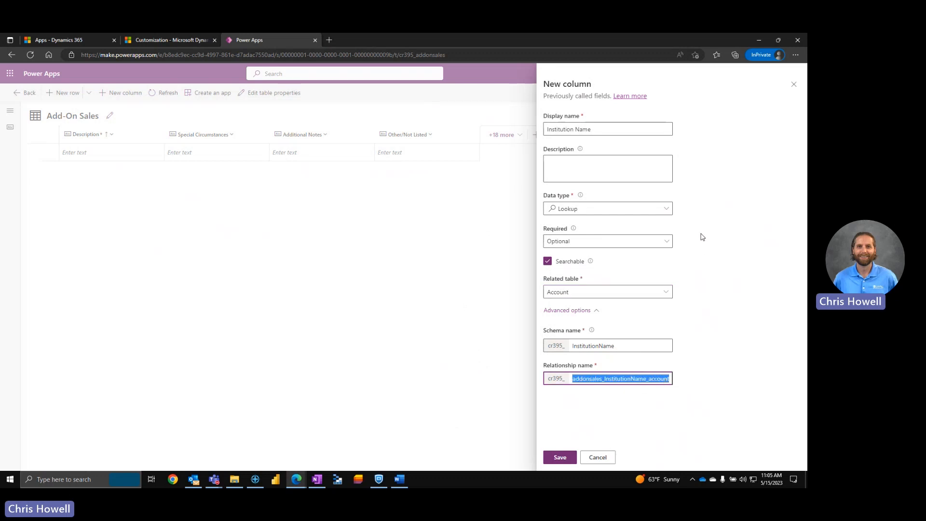
mouse_move(550, 452)
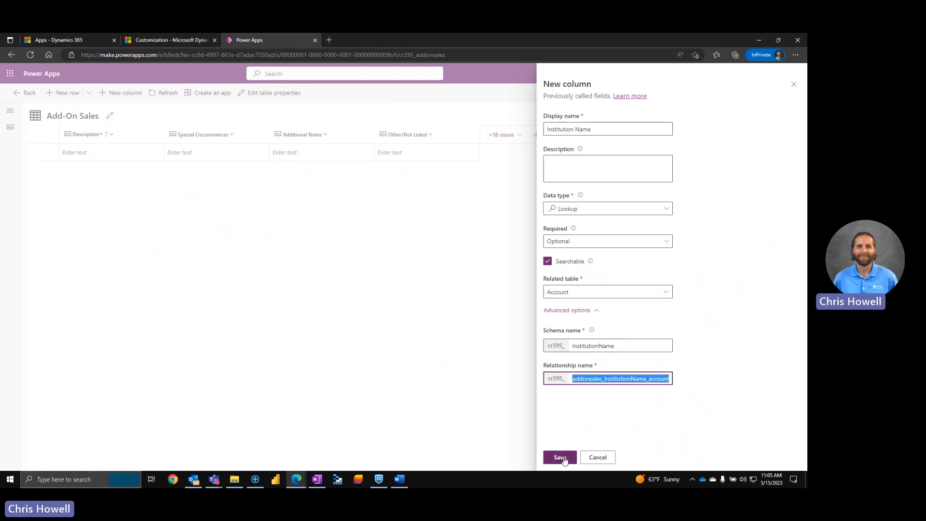
left_click(558, 457)
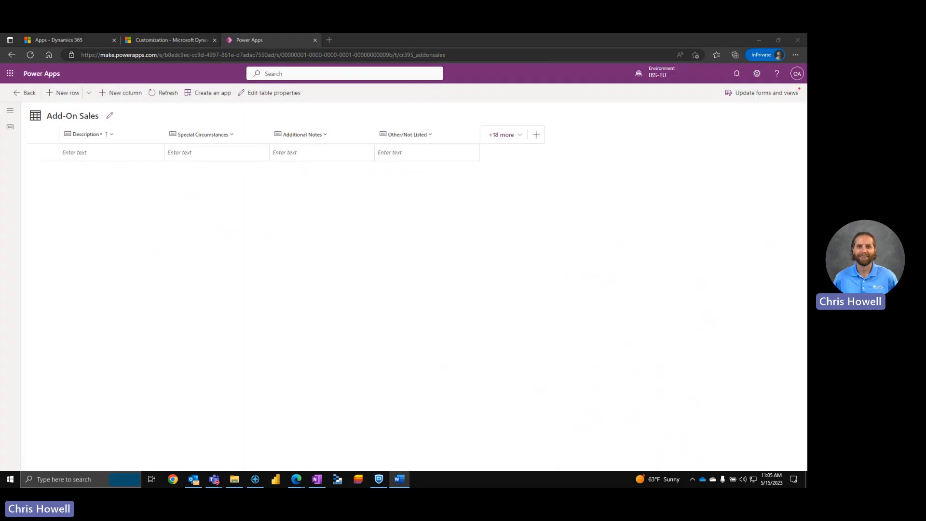
- Wait for Institution Name to appear in the Add-On Sales grid after Other/Not Listed
left_click(534, 134)
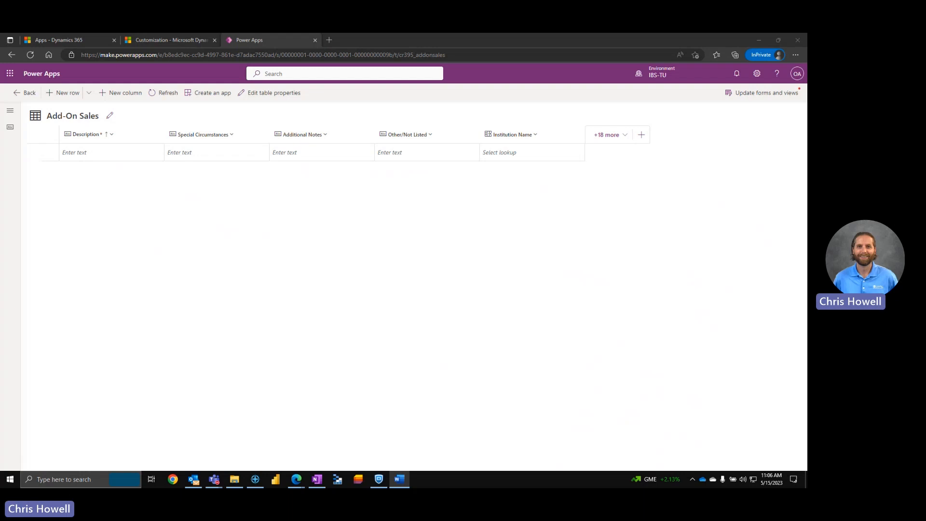
mouse_move(120, 93)
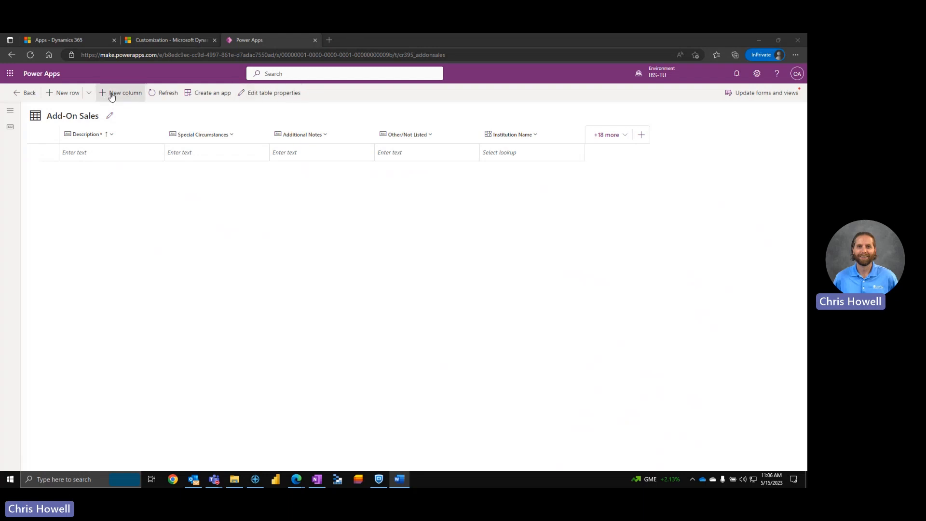
- Add a Date column of type Date only with User local time zone adjustment, and save
left_click(124, 92)
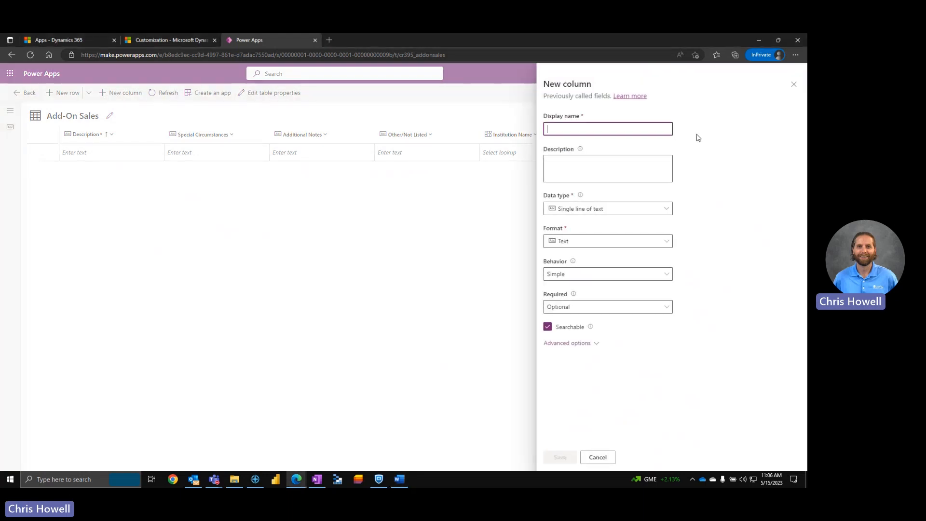
type("Entr")
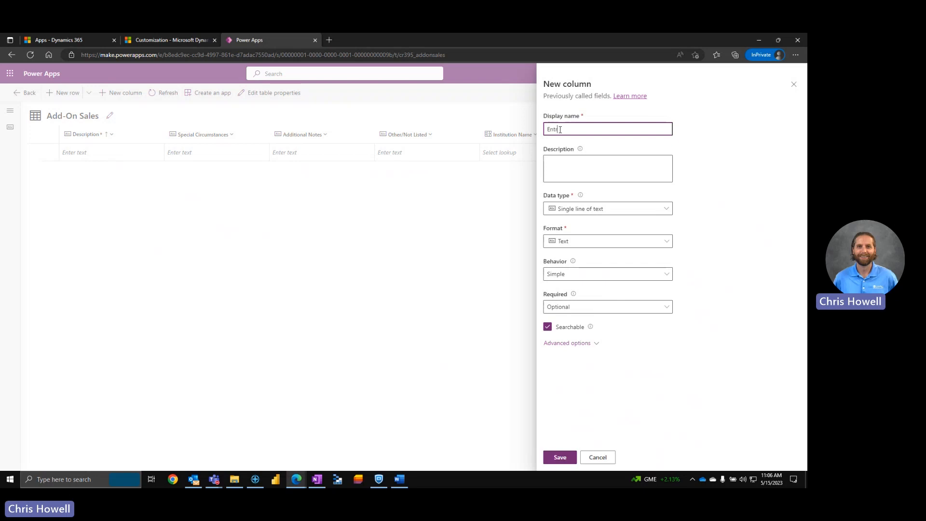
key("BackSpace")
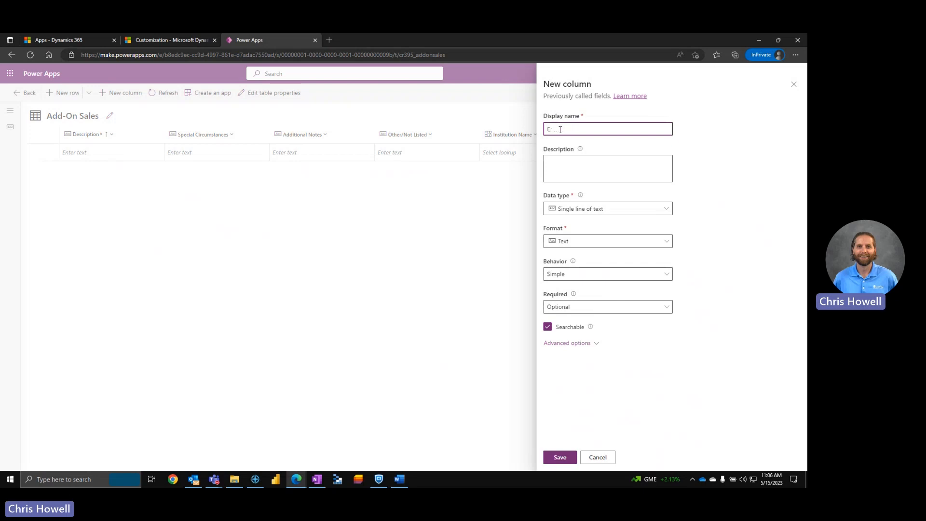
key("Backspace")
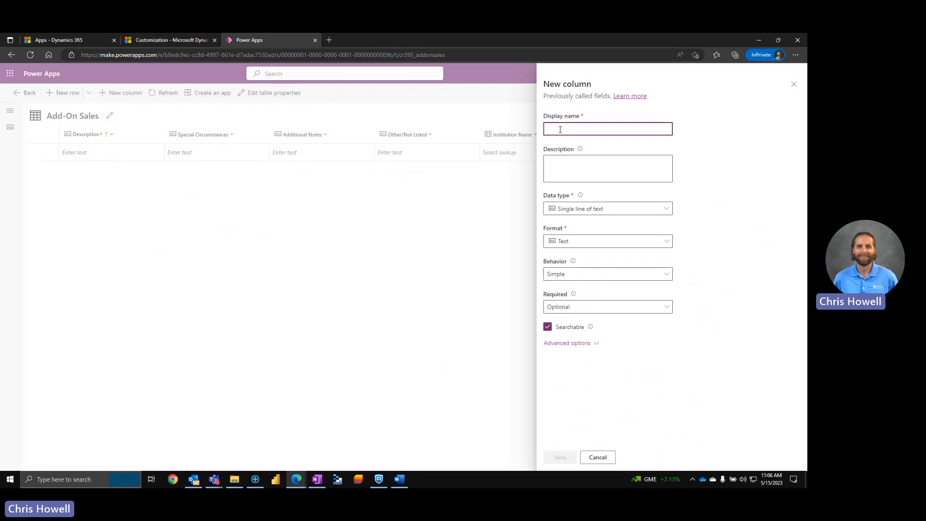
type("Date")
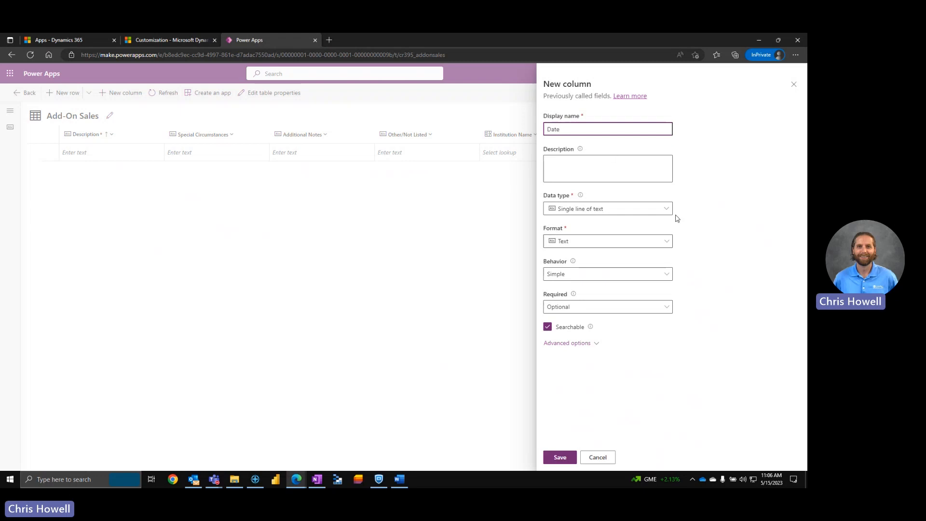
left_click(606, 207)
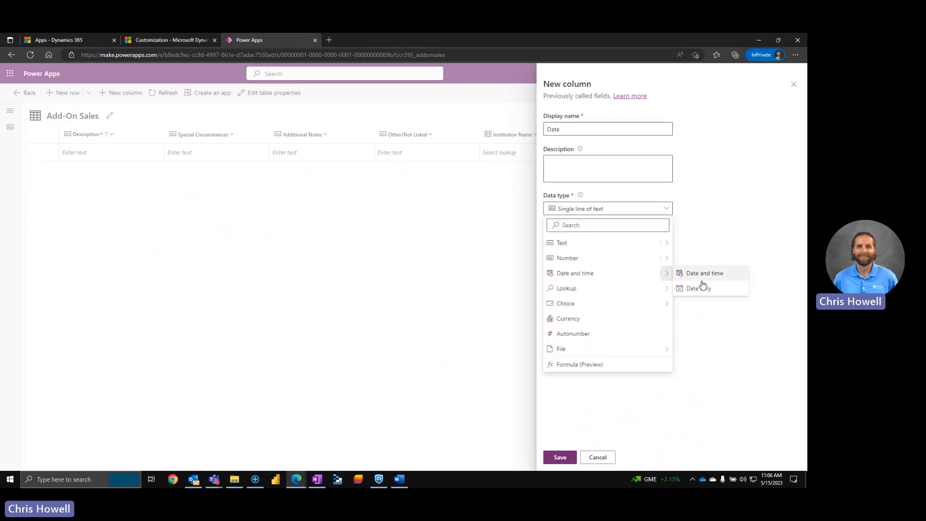
left_click(699, 287)
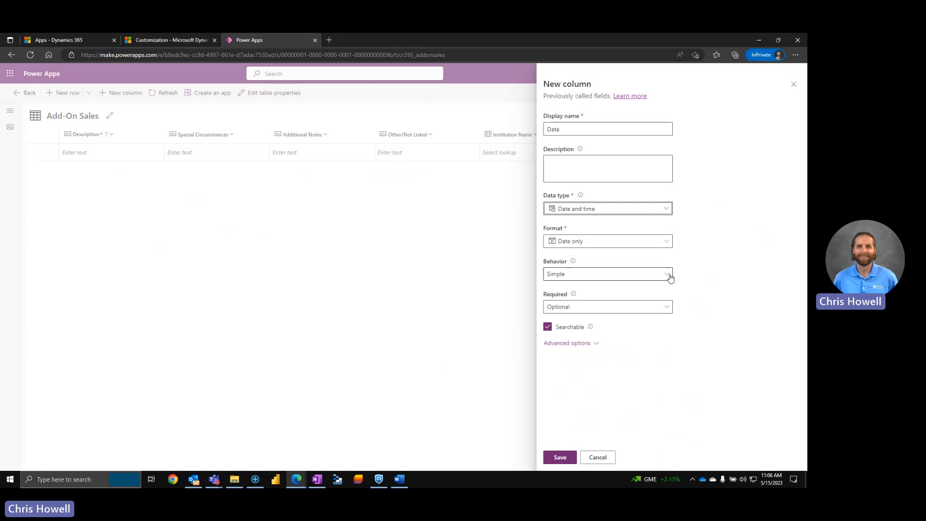
left_click(566, 343)
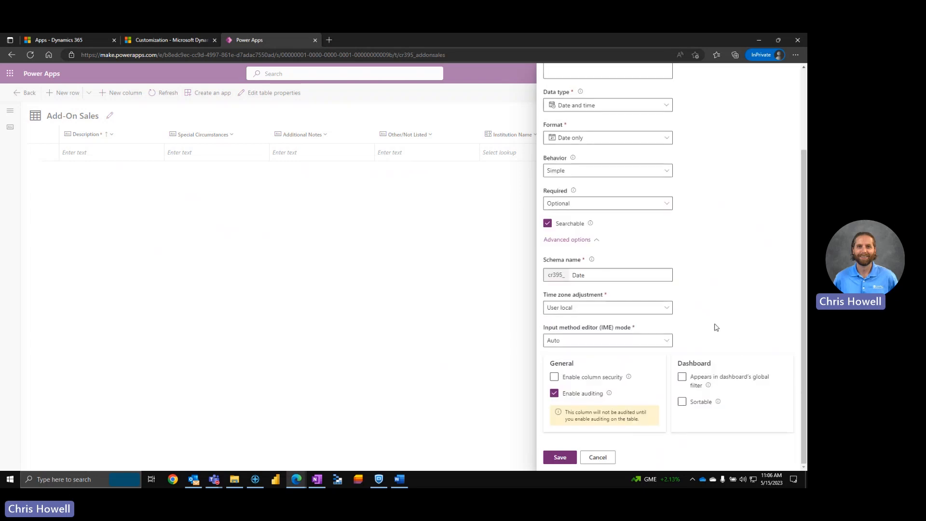
mouse_move(676, 295)
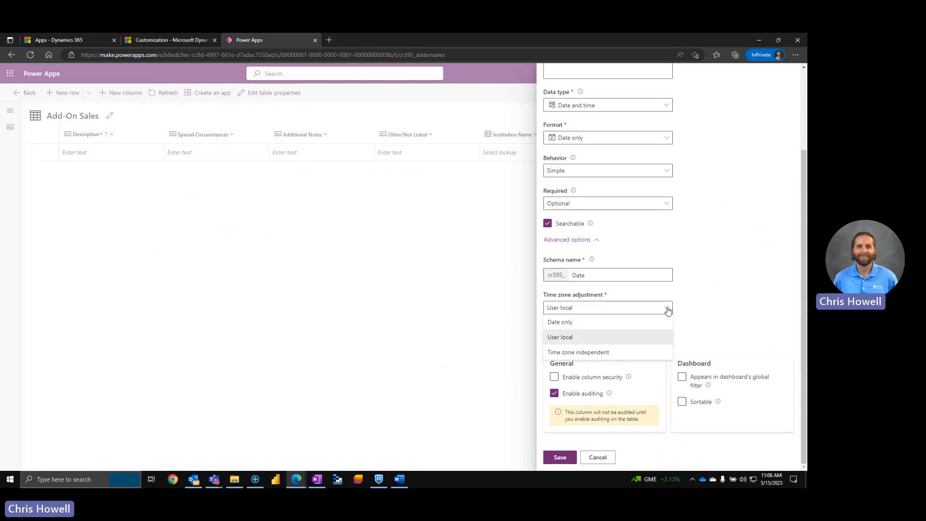
mouse_move(573, 337)
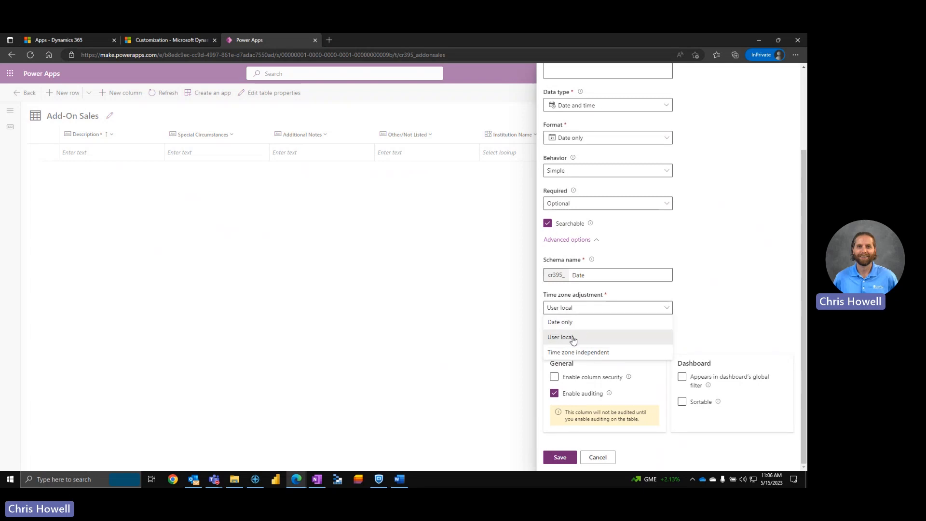
mouse_move(567, 322)
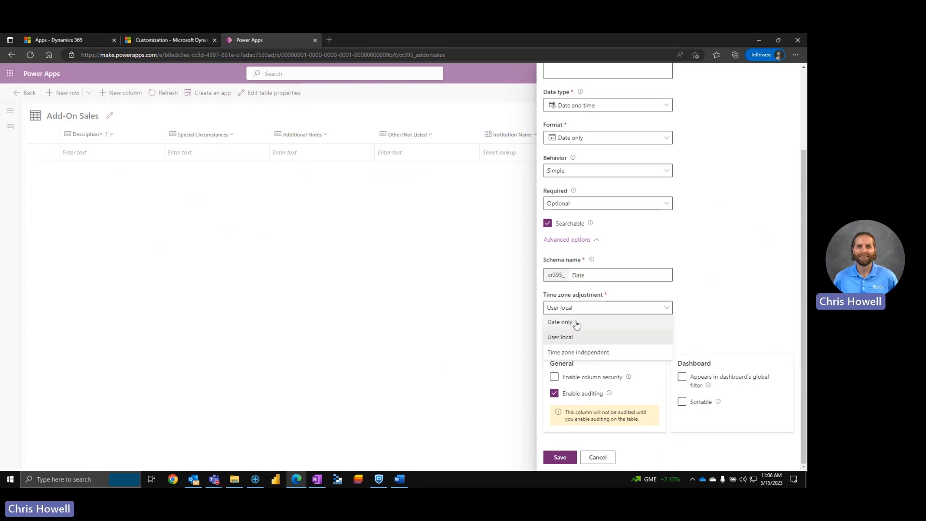
mouse_move(569, 339)
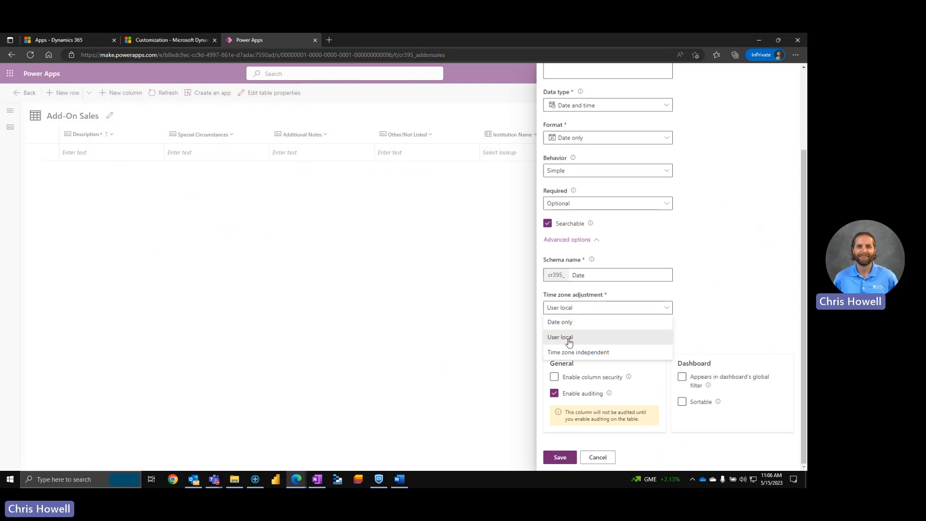
mouse_move(575, 340)
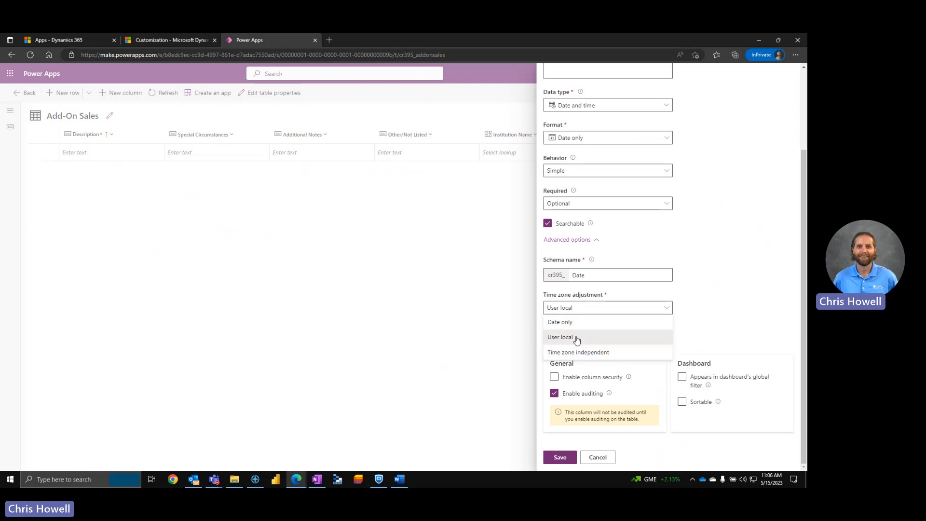
left_click(560, 337)
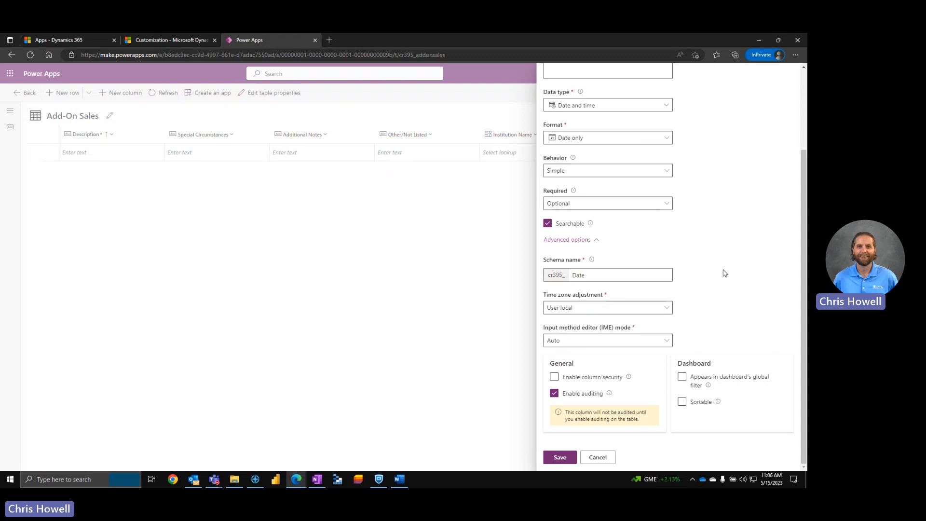
mouse_move(703, 263)
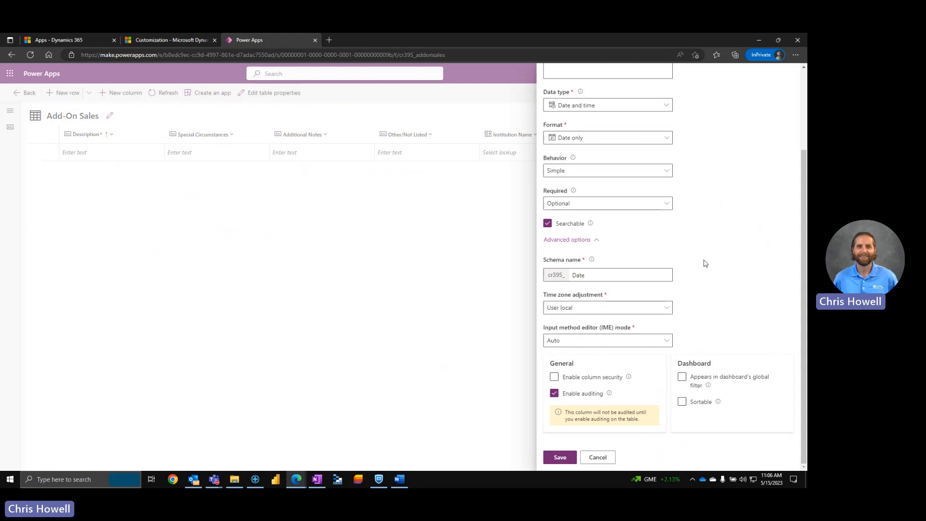
mouse_move(654, 312)
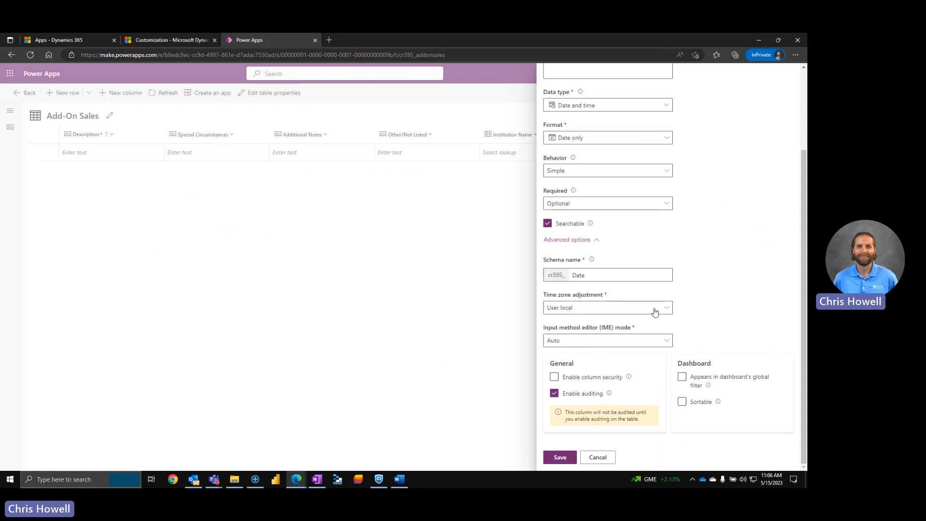
scroll("up", 3)
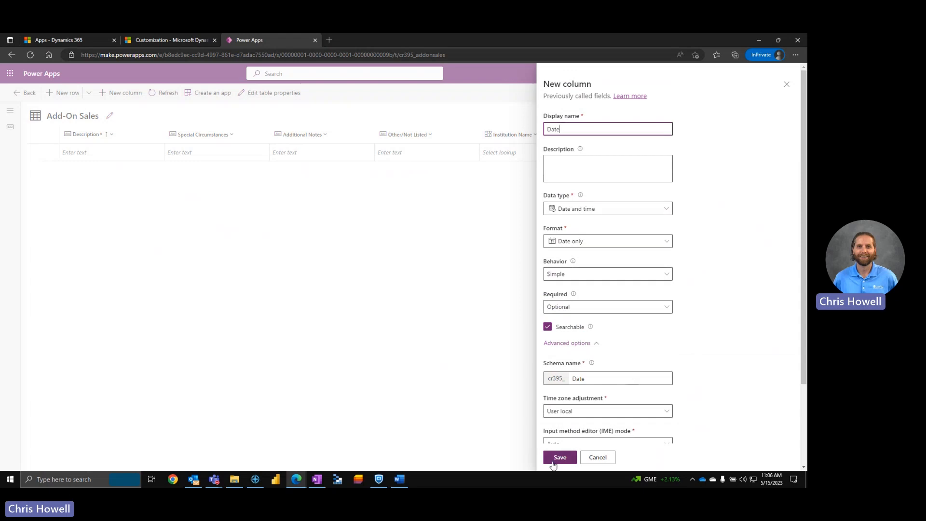
left_click(559, 457)
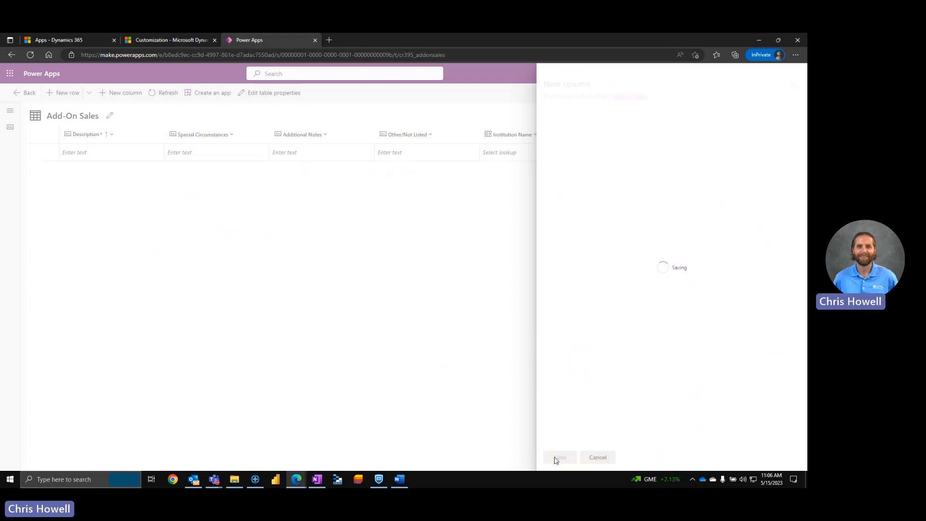
mouse_move(303, 202)
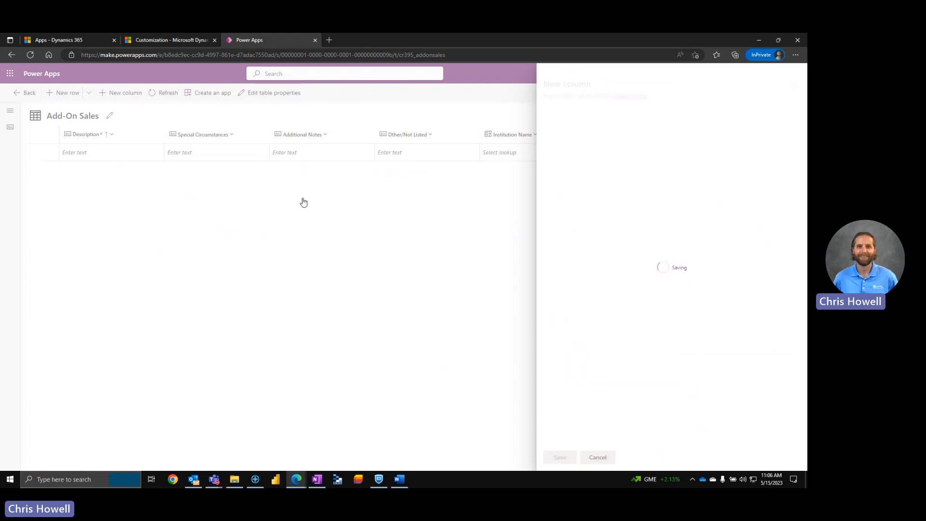
mouse_move(168, 126)
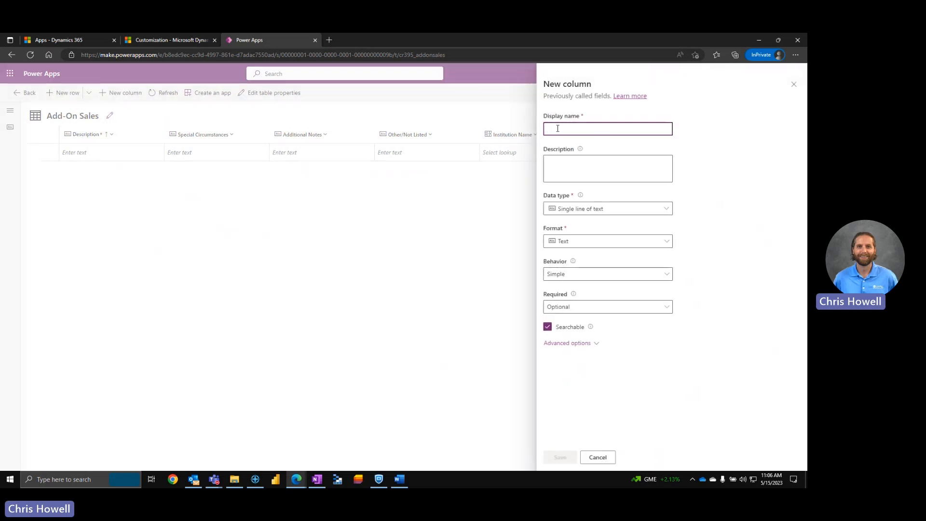
- Create a Contact column as a lookup related to the Contact table, and save it
type("Contat")
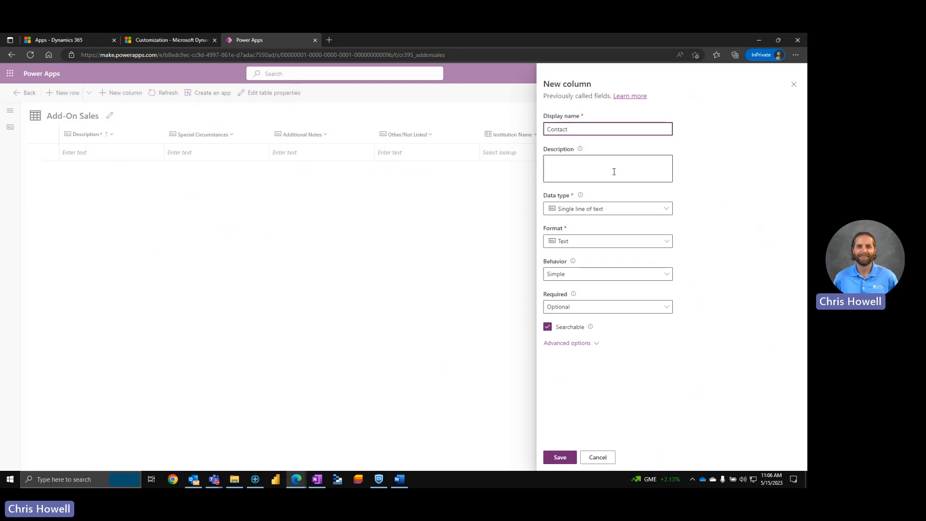
left_click(666, 209)
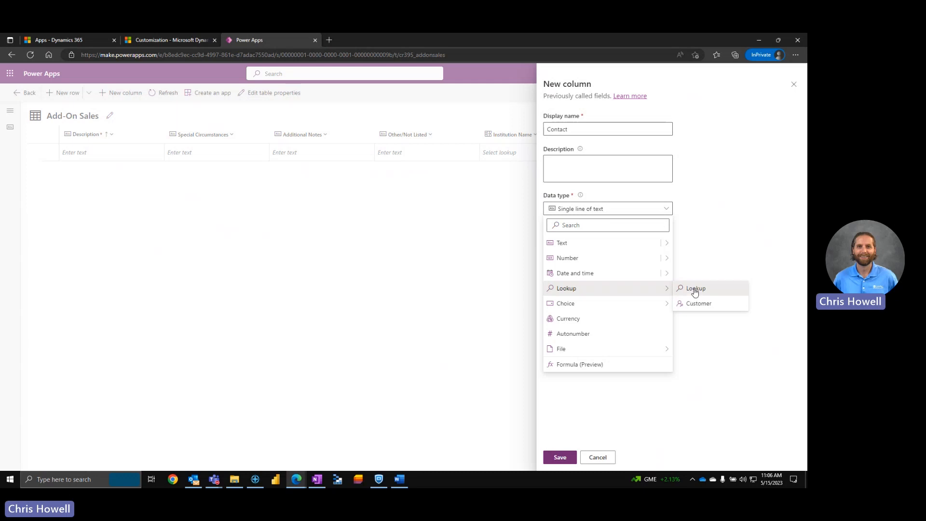
left_click(696, 289)
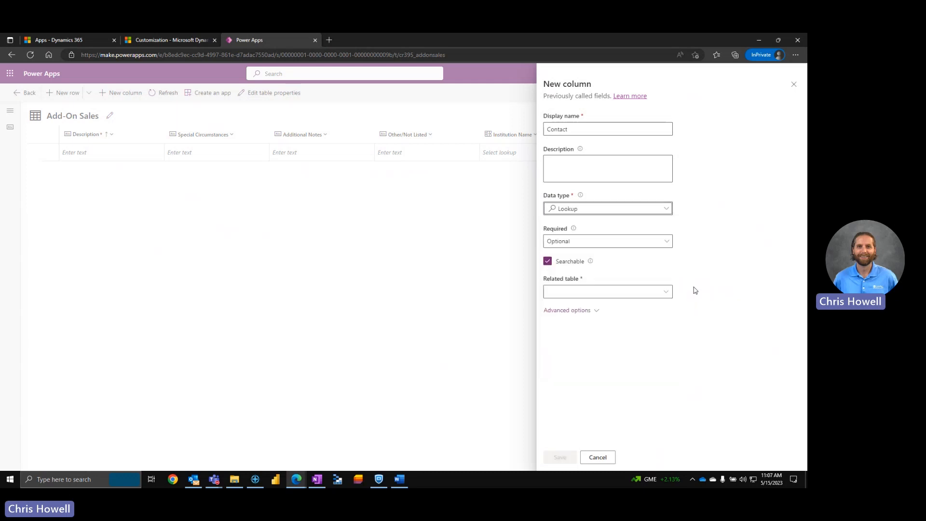
left_click(605, 291)
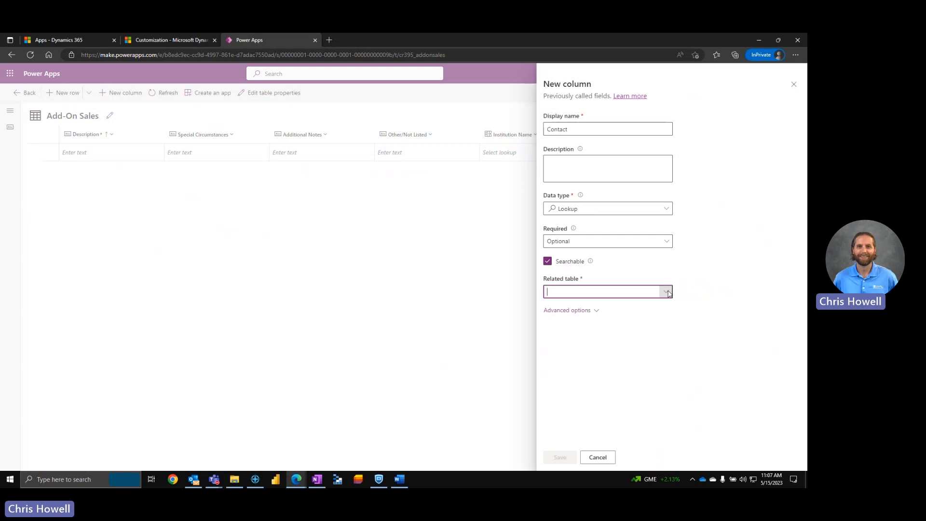
left_click(666, 291)
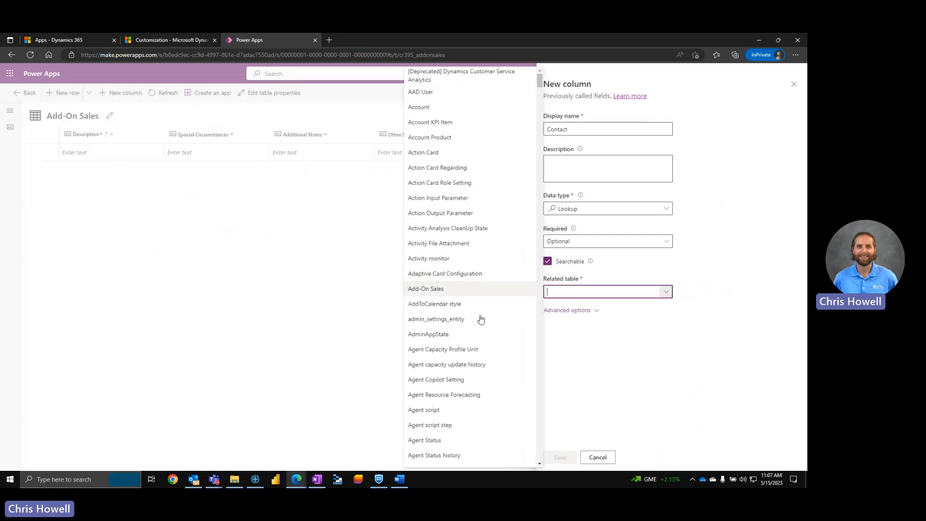
scroll("down", 3)
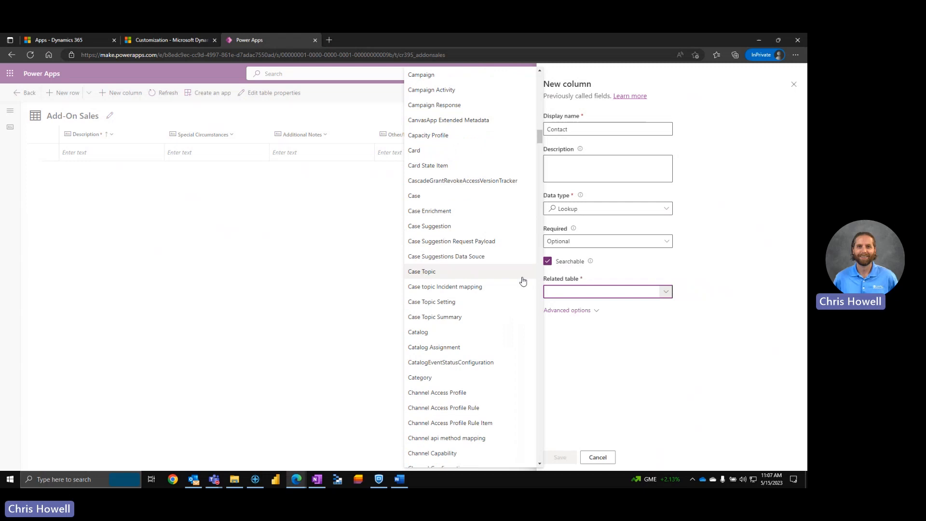
scroll("down", 3)
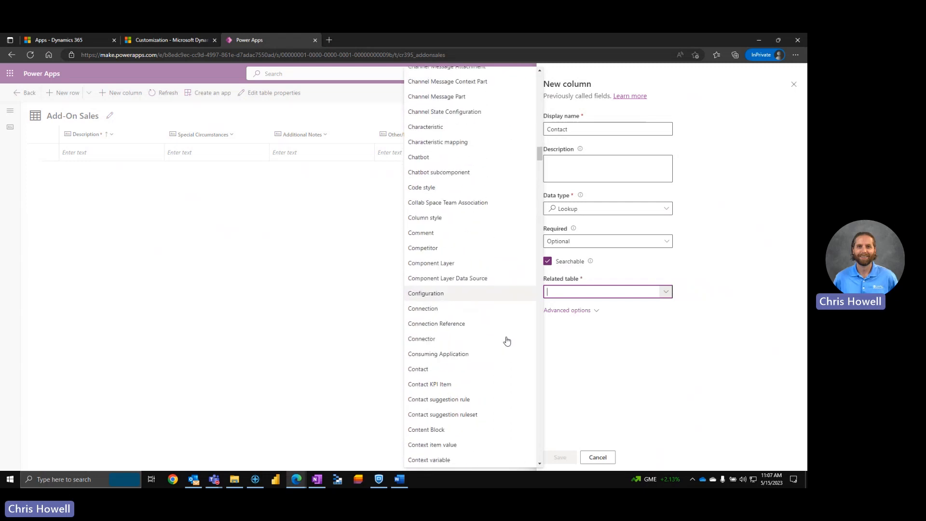
left_click(418, 368)
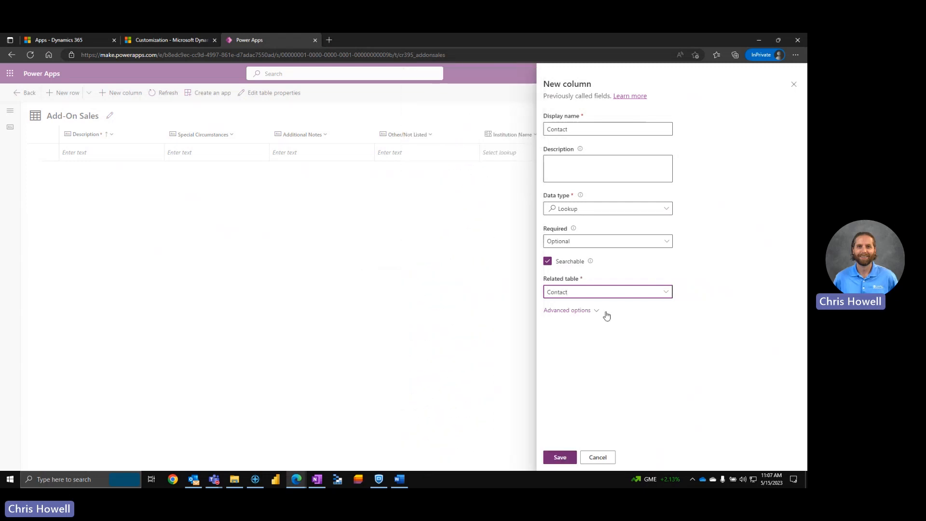
left_click(566, 310)
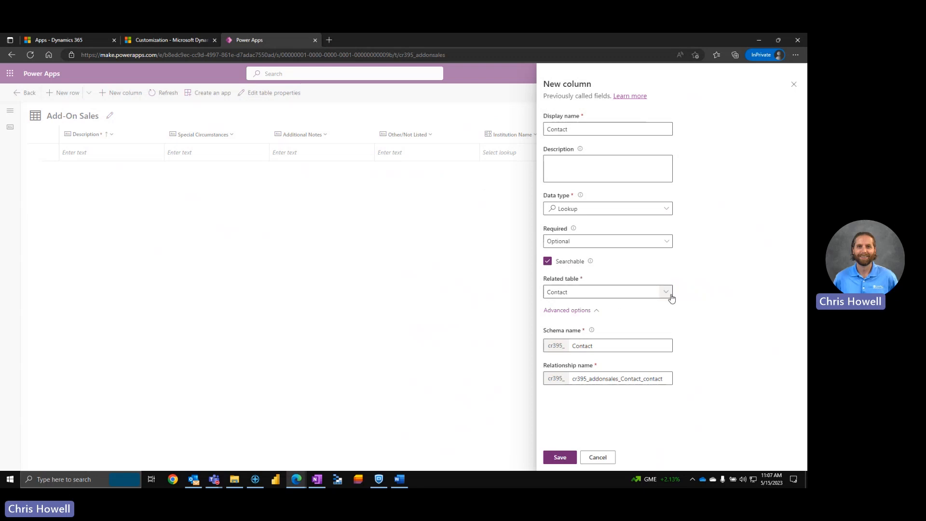
mouse_move(680, 289)
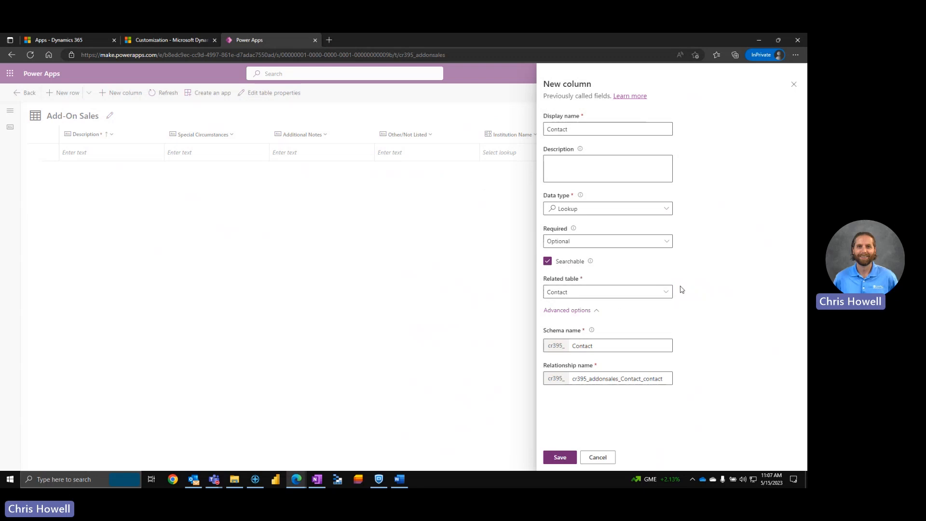
mouse_move(595, 247)
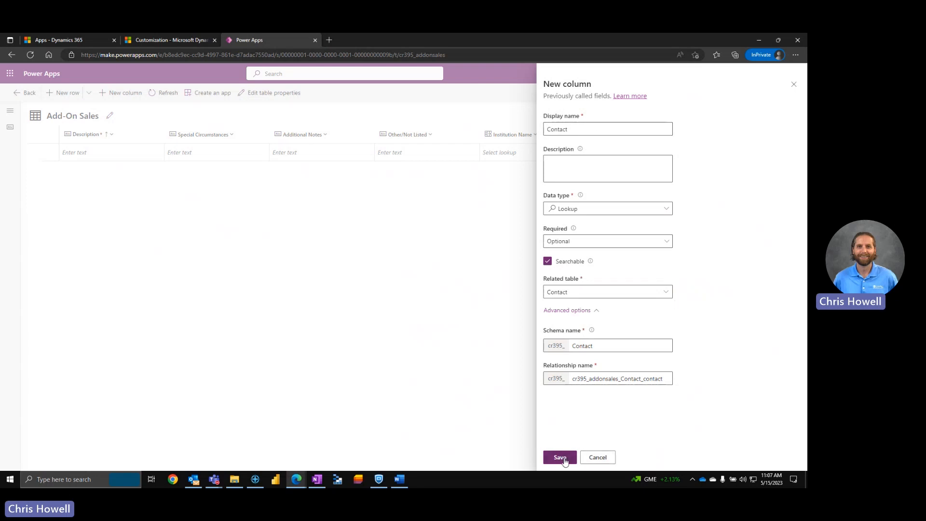
left_click(559, 456)
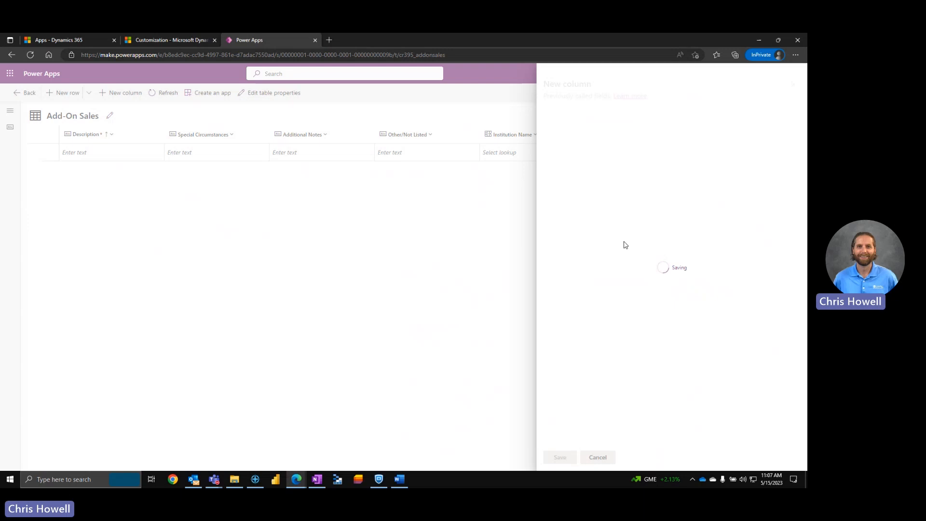
mouse_move(587, 221)
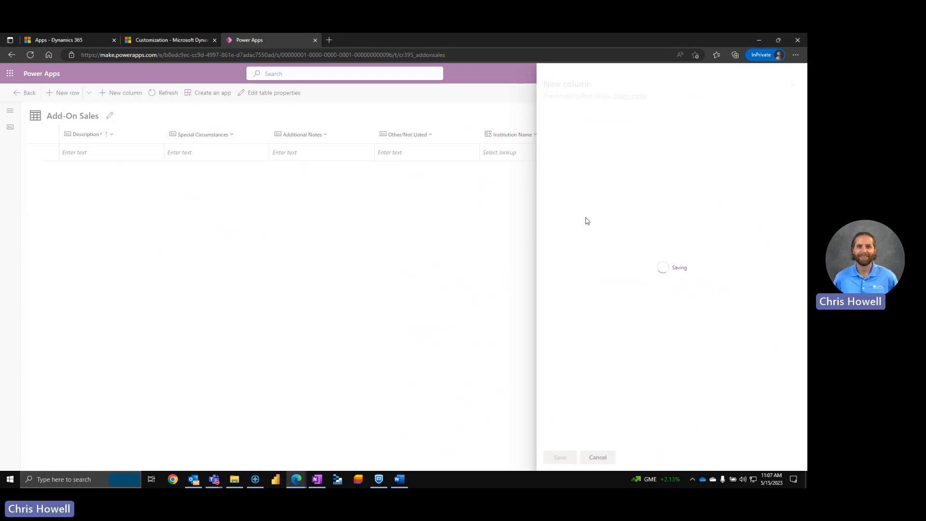
mouse_move(584, 234)
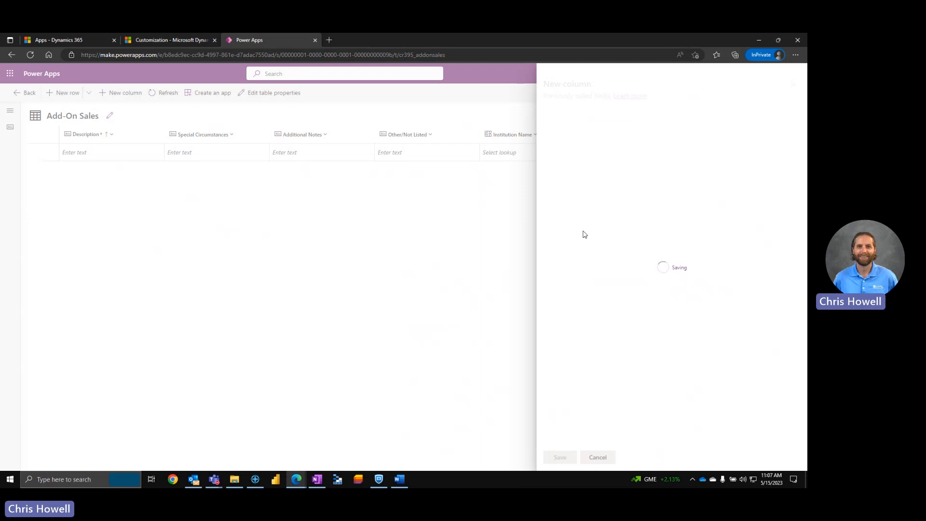
mouse_move(627, 243)
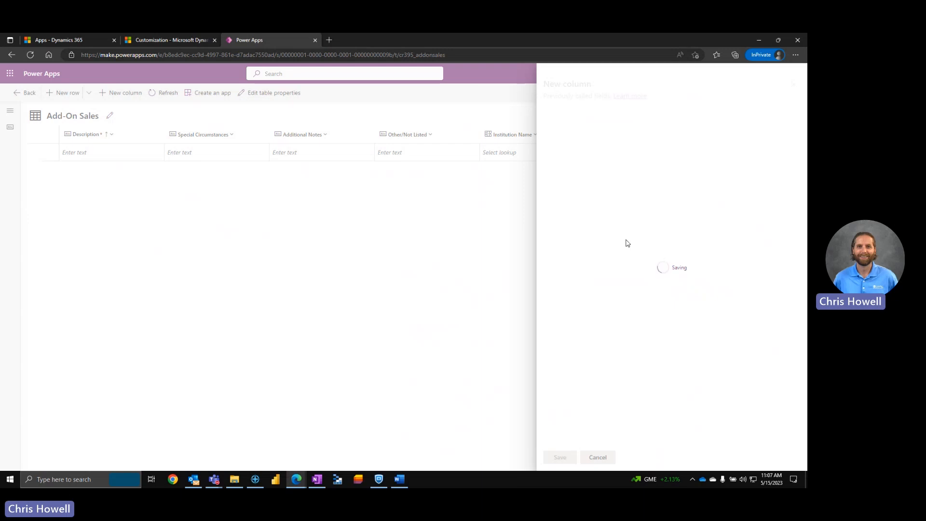
left_click(558, 457)
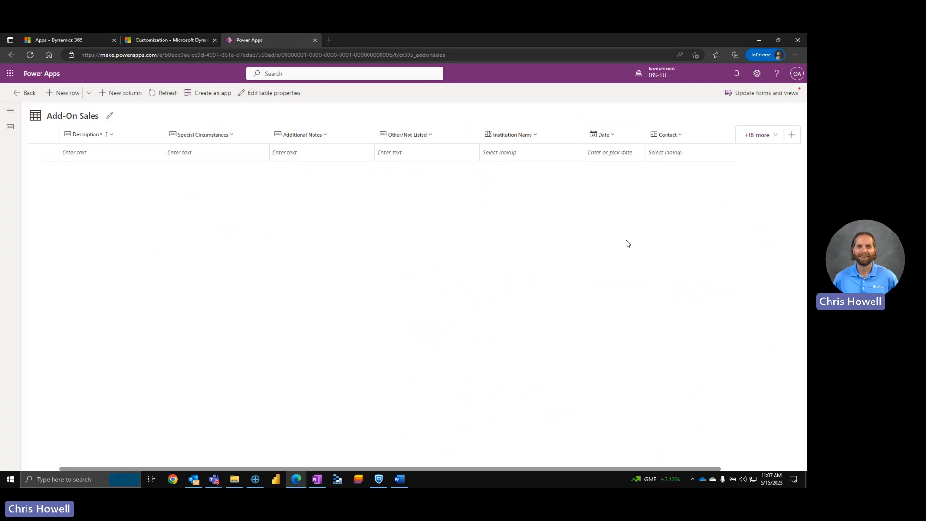
mouse_move(620, 218)
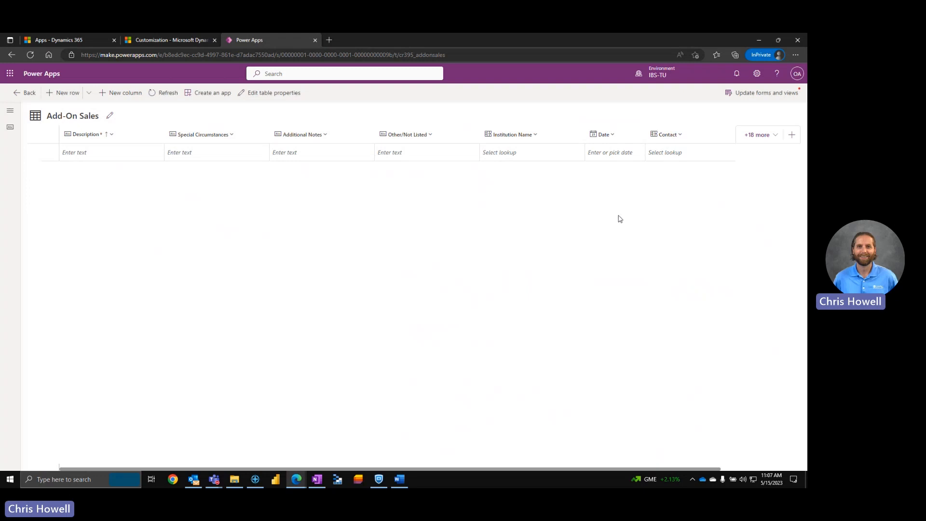
mouse_move(153, 116)
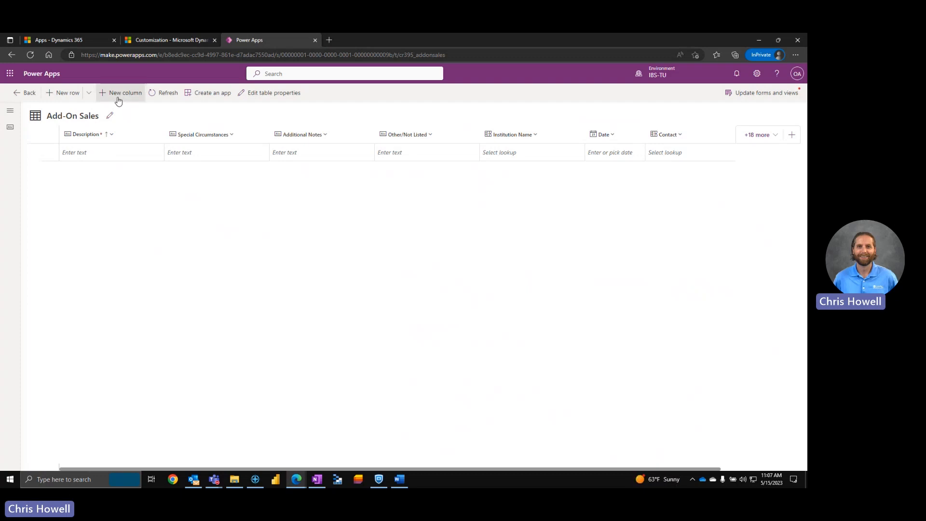
mouse_move(198, 116)
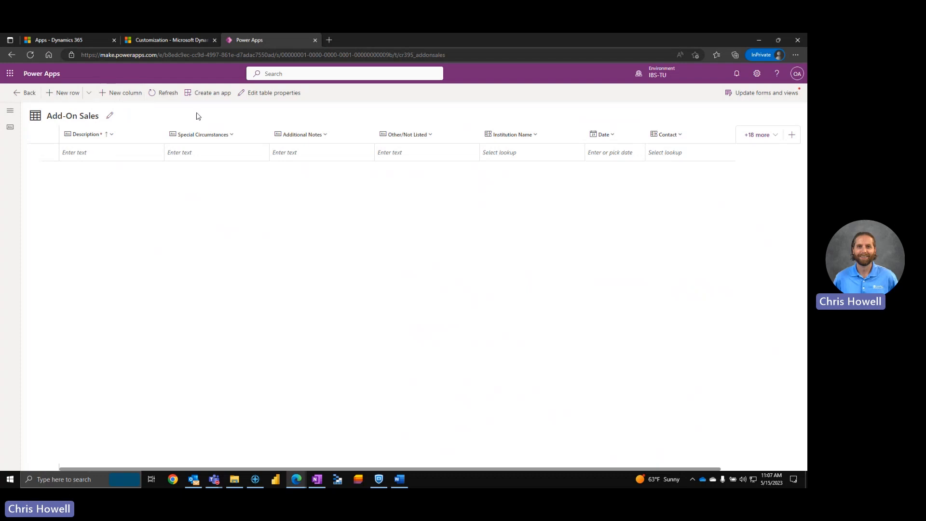
- Add a Contact's Email single-line text column in Email format and save it
left_click(125, 93)
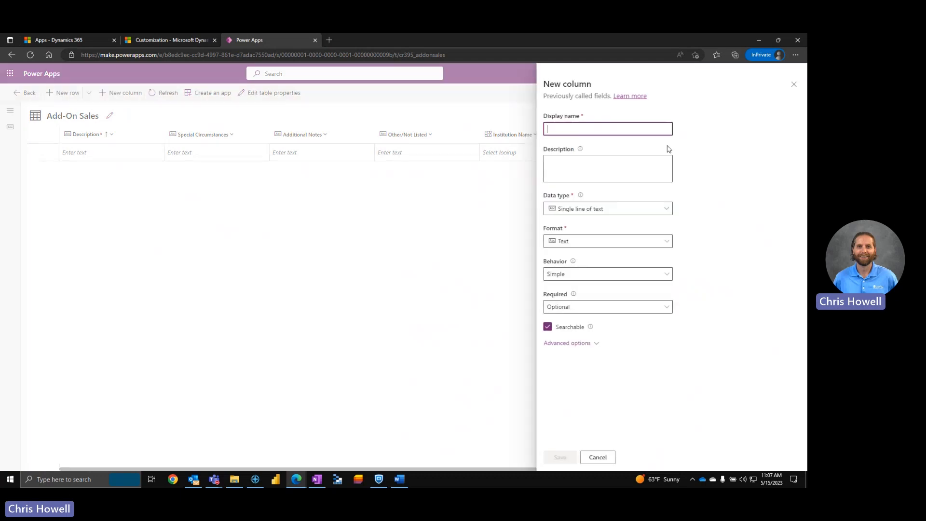
type("Contact's")
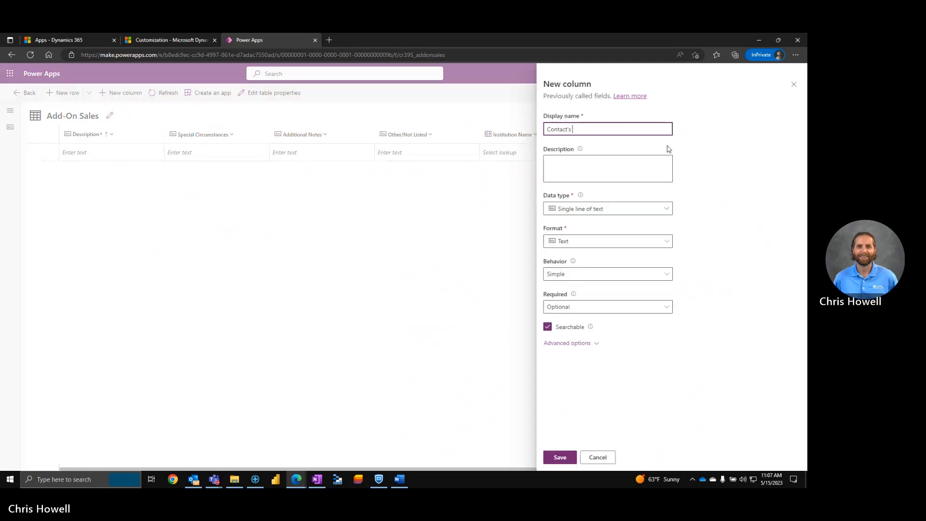
left_click(605, 208)
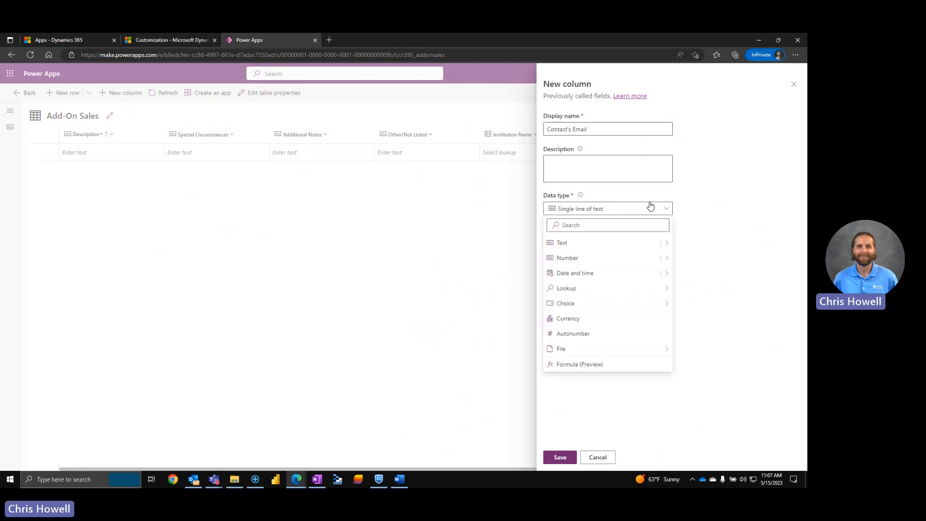
left_click(562, 242)
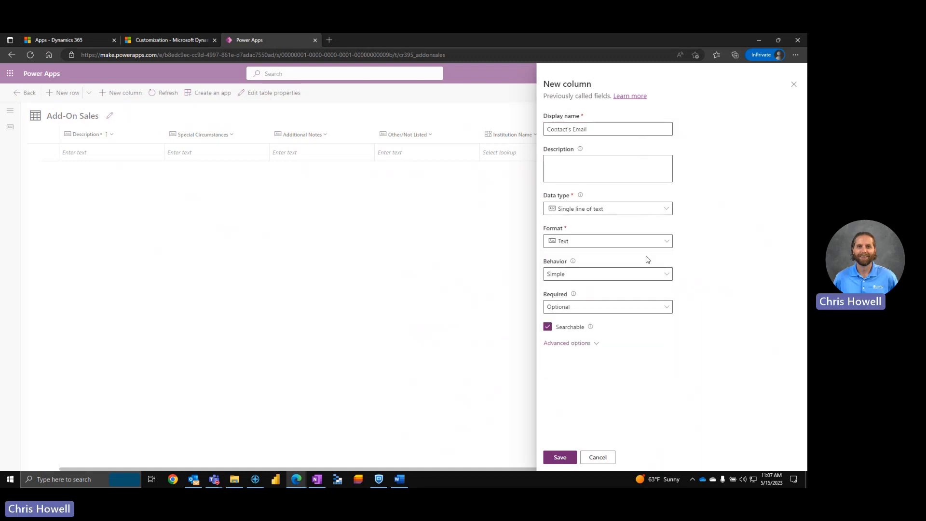
left_click(607, 241)
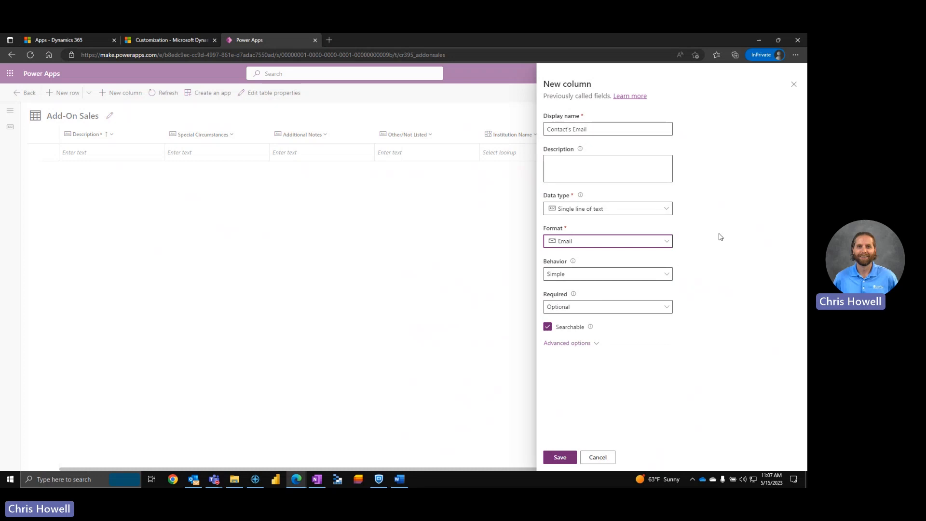
left_click(607, 169)
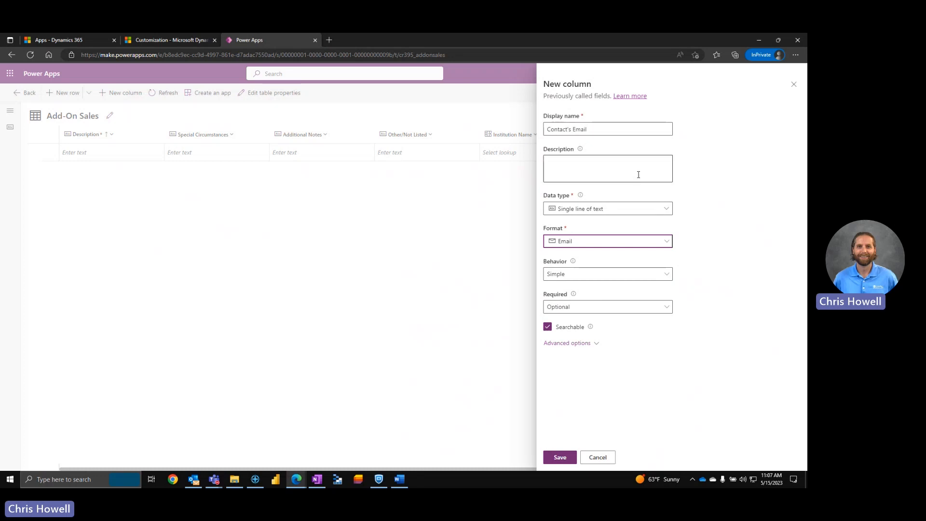
mouse_move(653, 198)
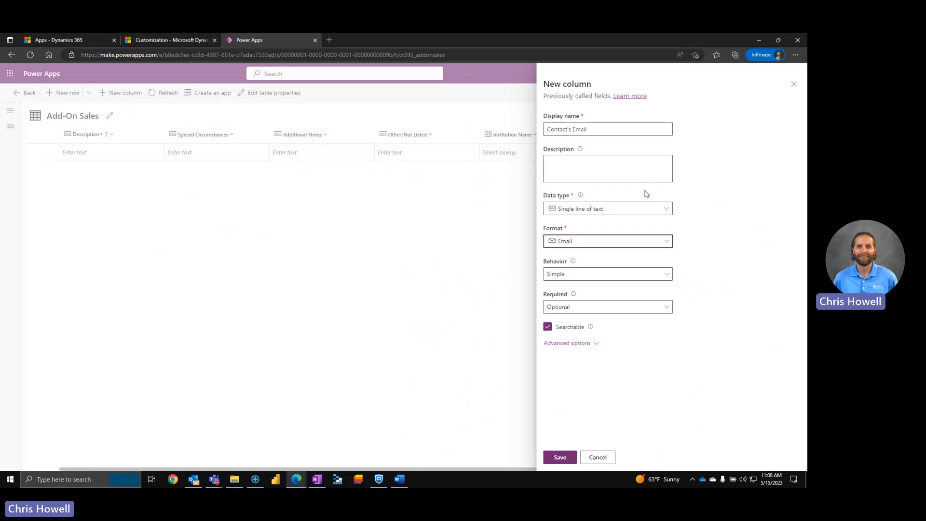
left_click(566, 343)
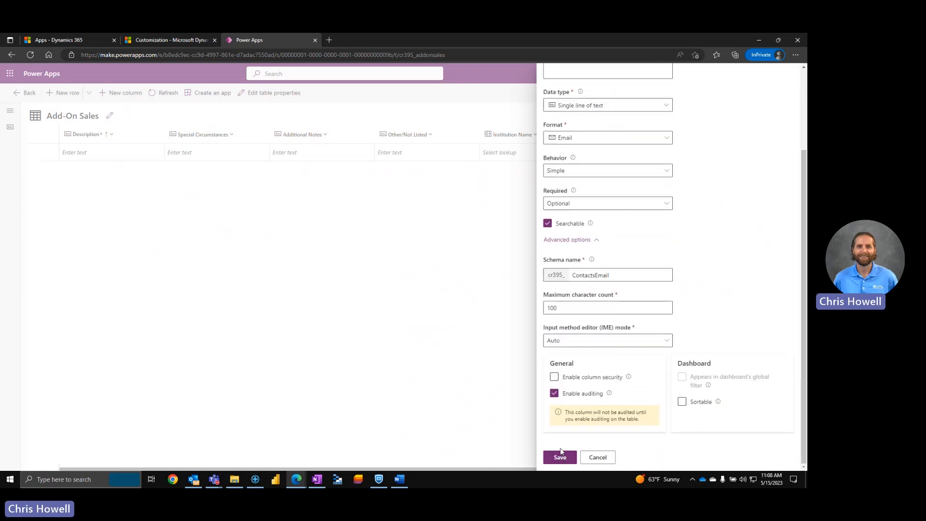
left_click(559, 457)
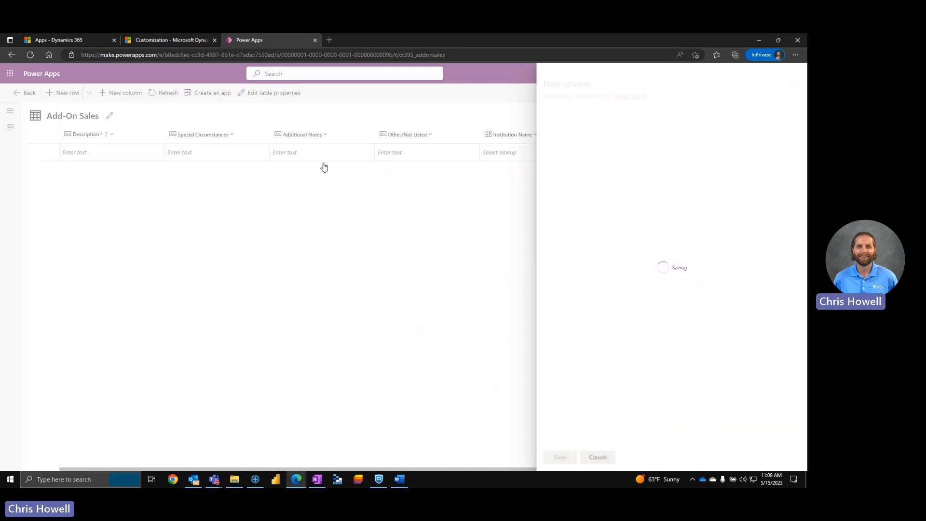
left_click(558, 457)
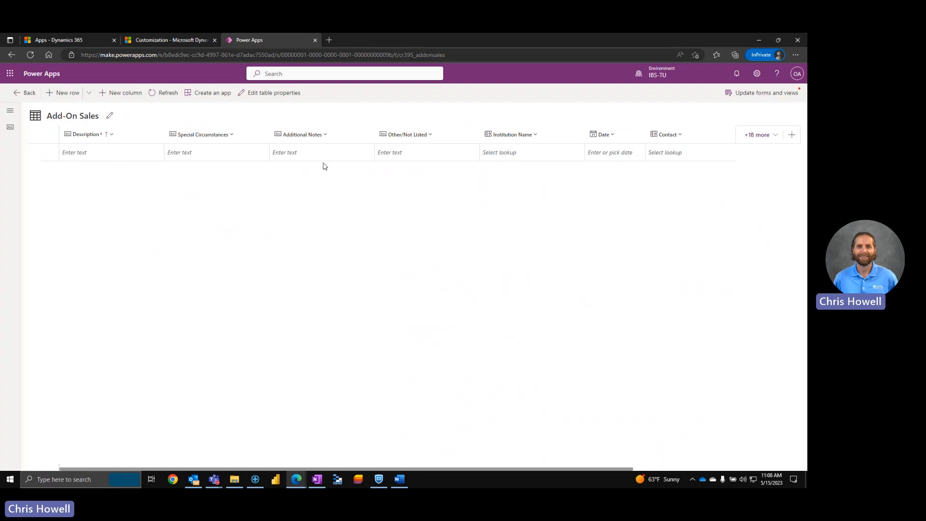
mouse_move(393, 209)
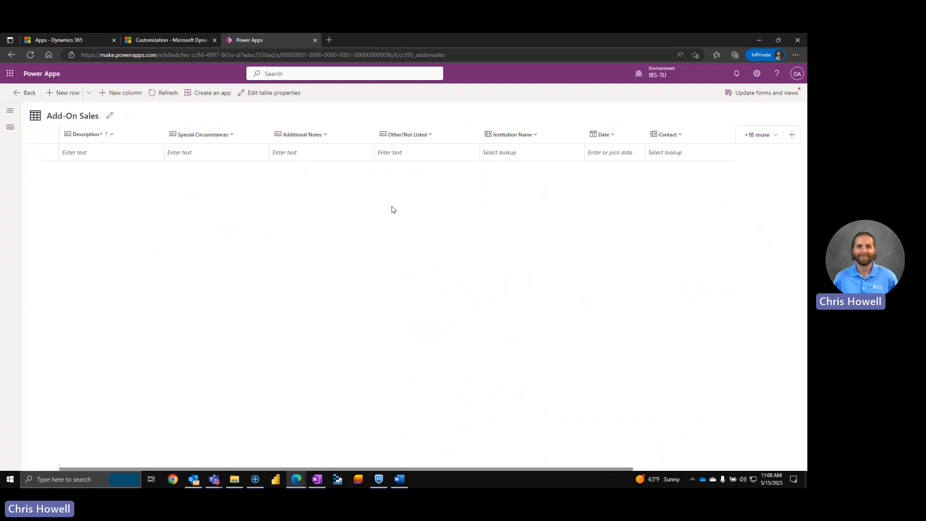
mouse_move(347, 220)
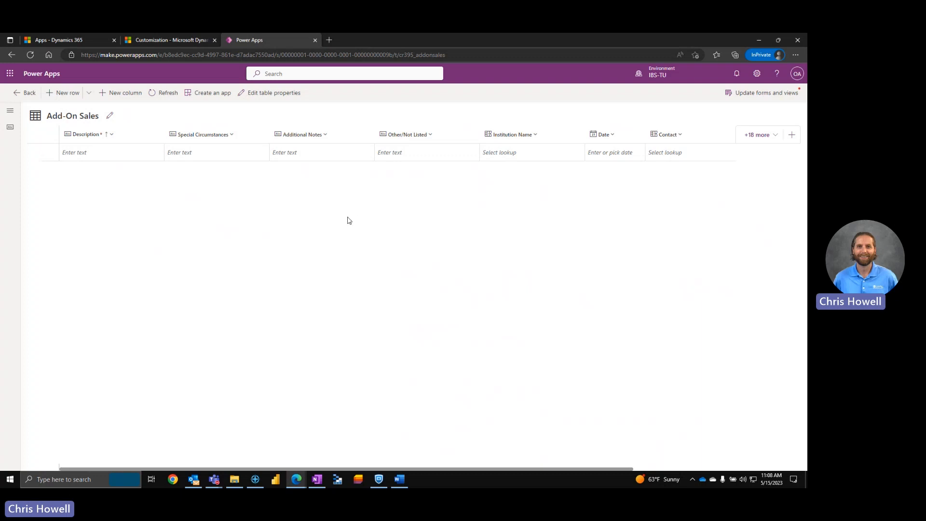
mouse_move(284, 234)
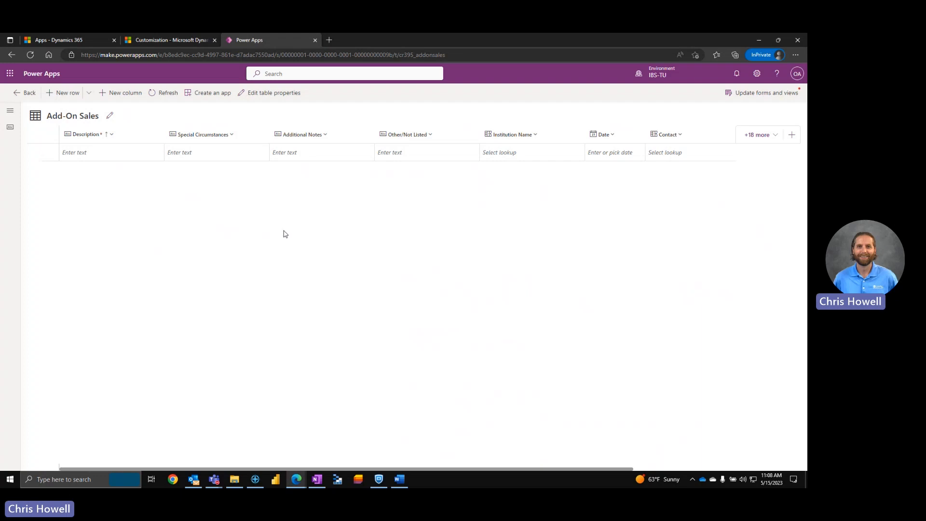
mouse_move(16, 98)
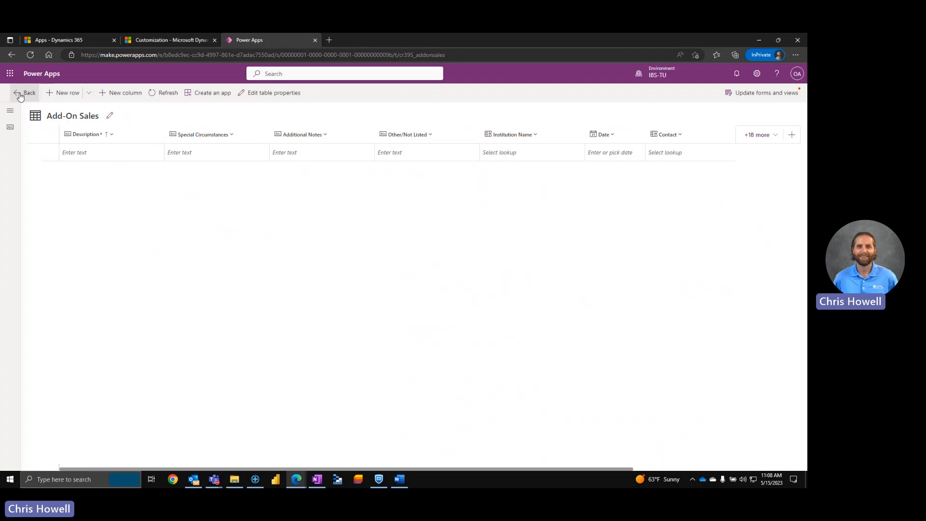
- Go back to the Add-On Sales table overview page
left_click(26, 92)
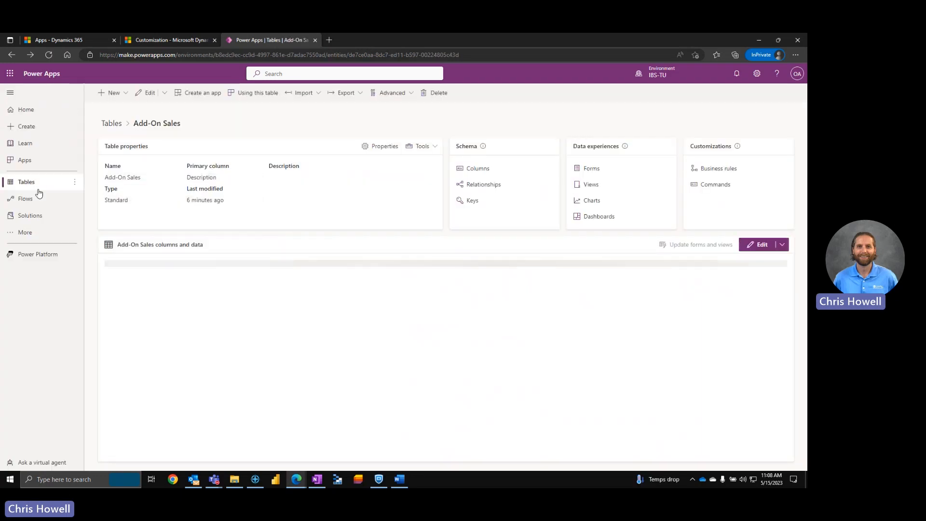
- From the Tables list, start creating a new blank table
left_click(124, 92)
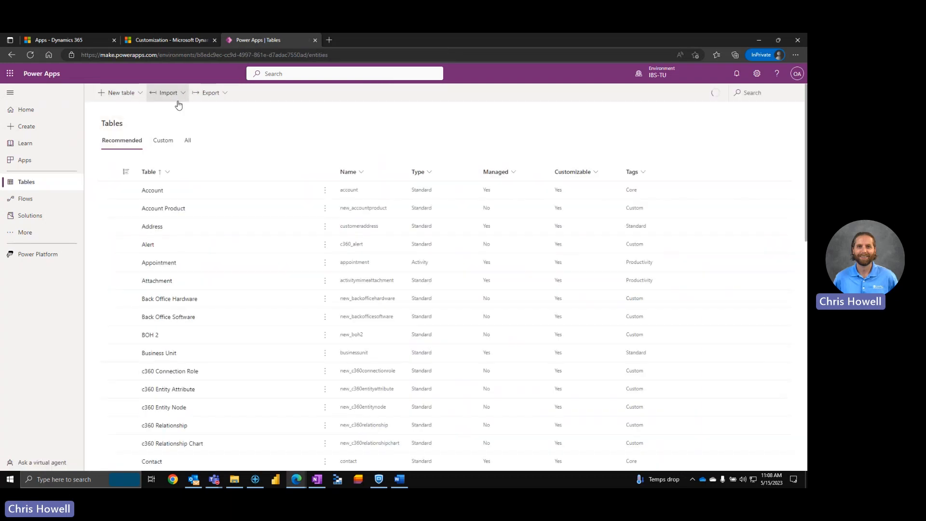
left_click(120, 92)
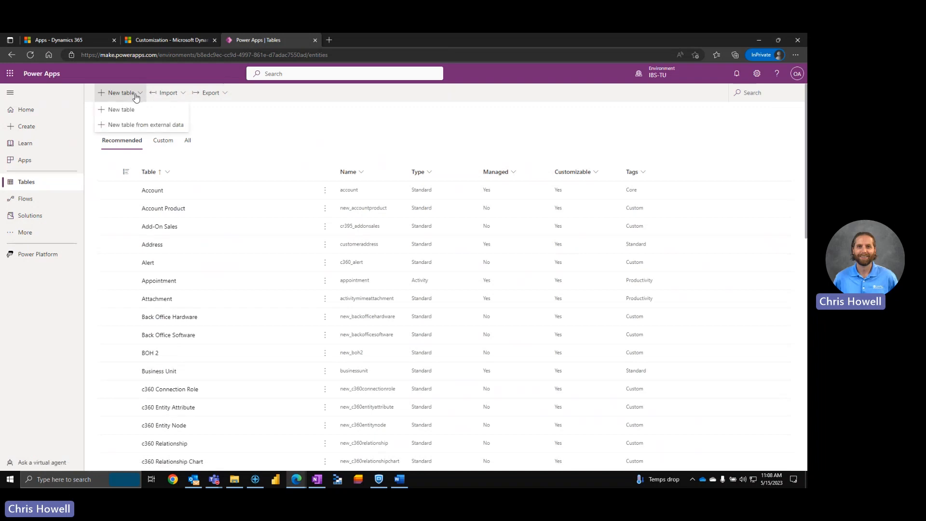
mouse_move(120, 110)
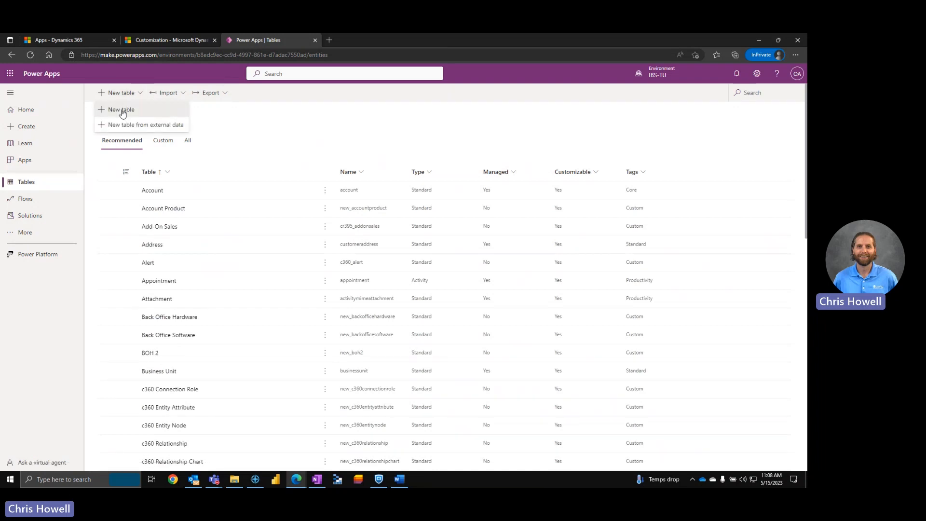
left_click(121, 109)
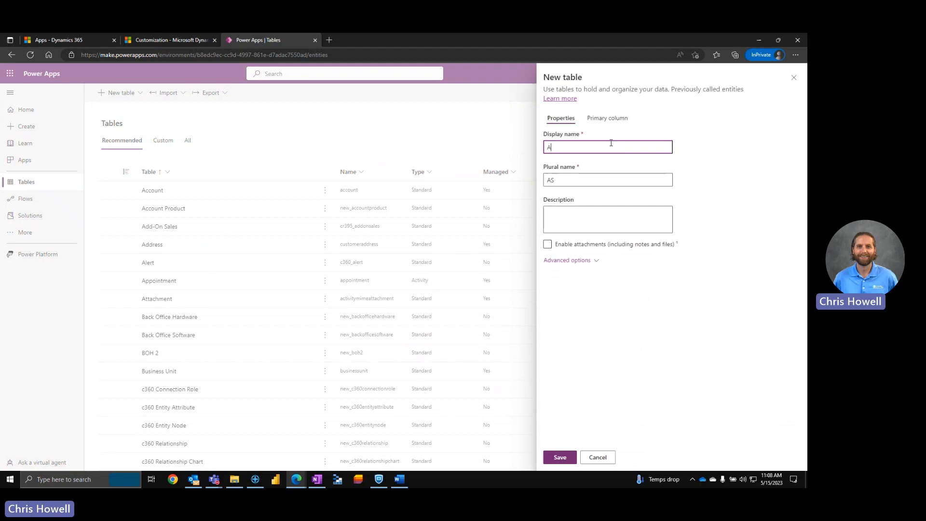
- Name the table Add-On Sales Products, review its Name primary column, and save
type("dd-On")
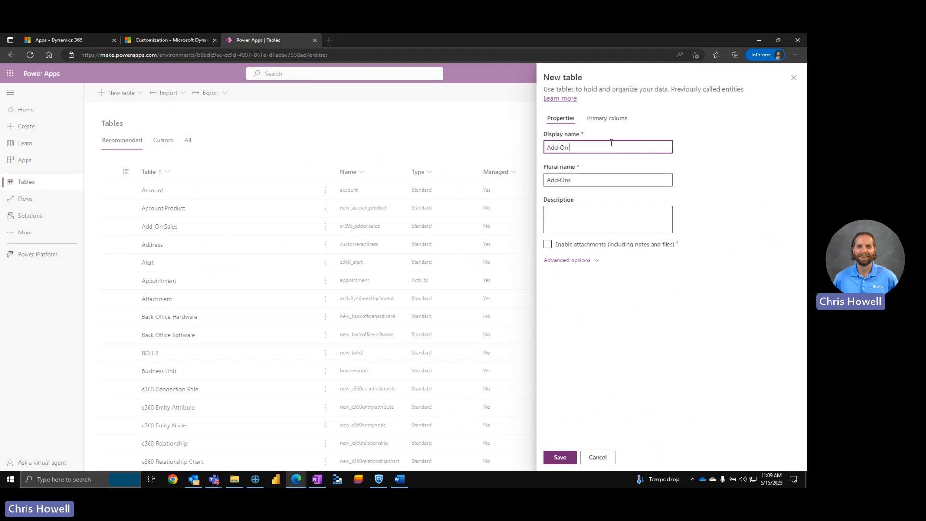
type("Sales Product")
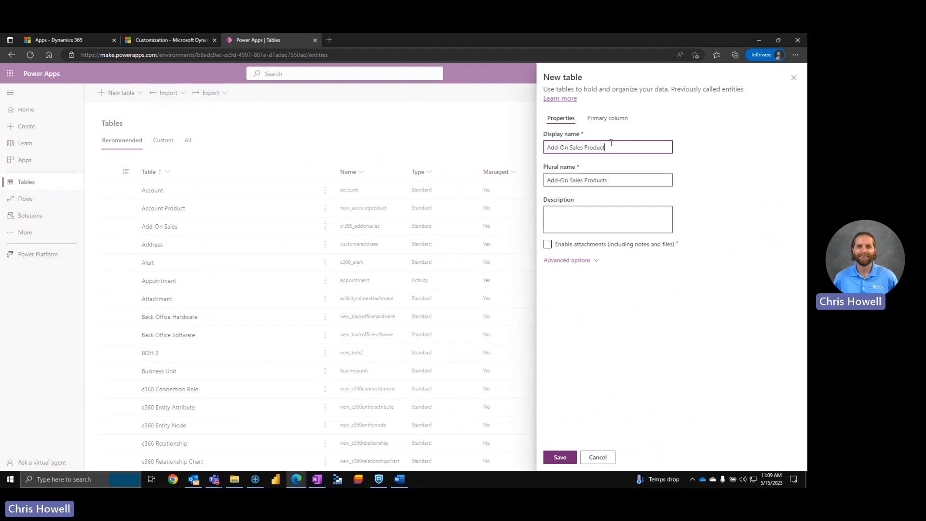
type("s")
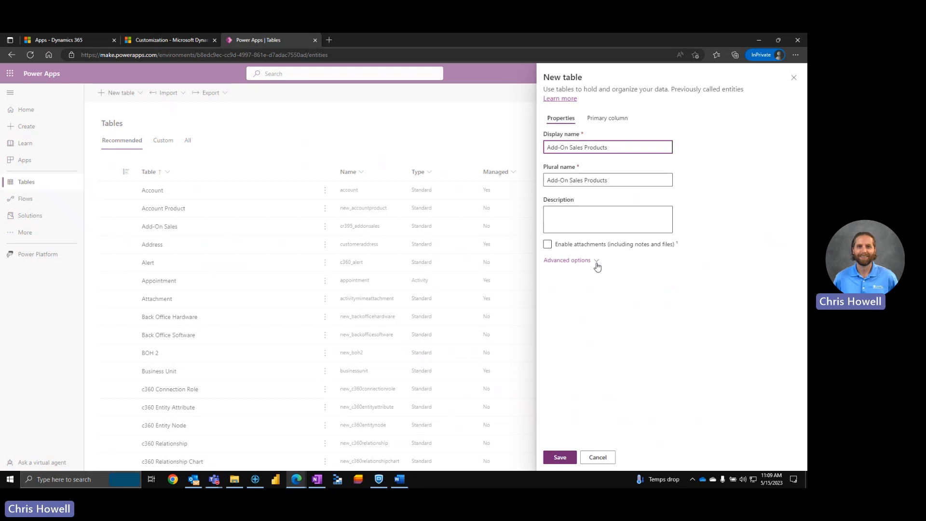
left_click(566, 260)
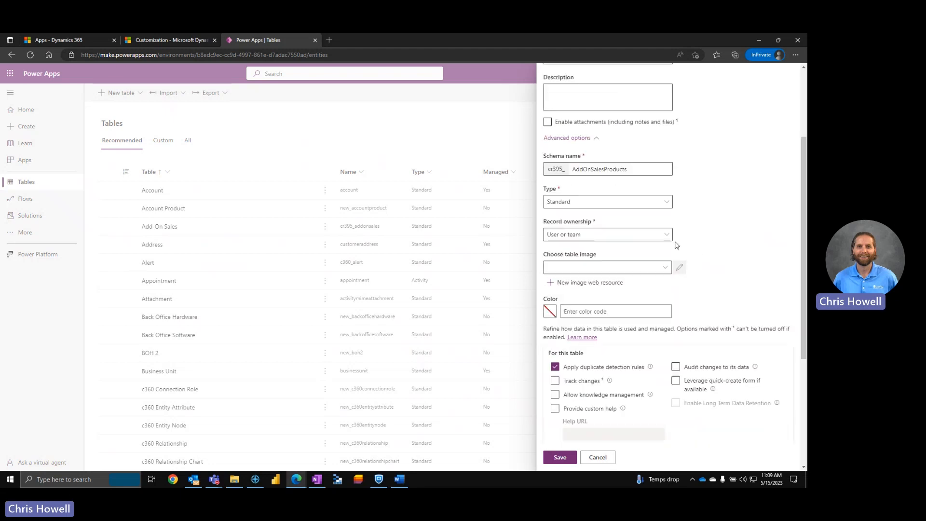
scroll("down", 3)
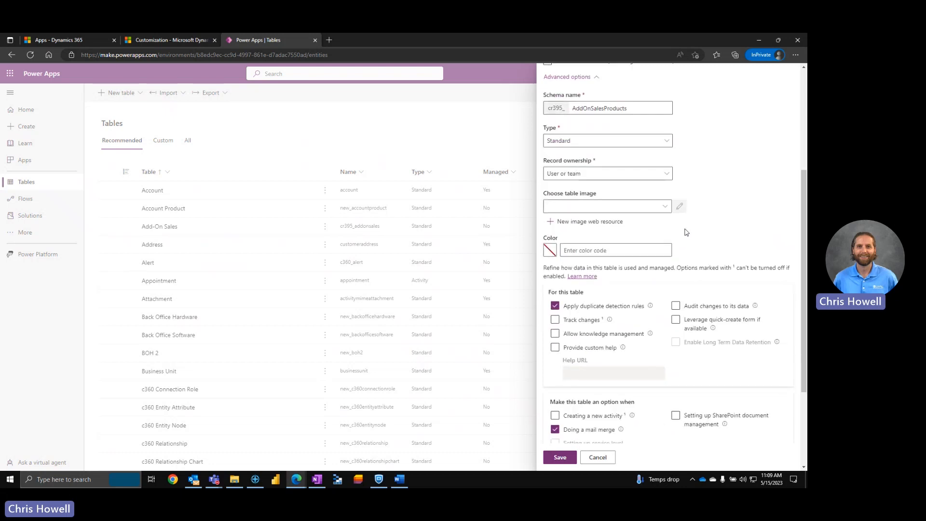
scroll("down", 3)
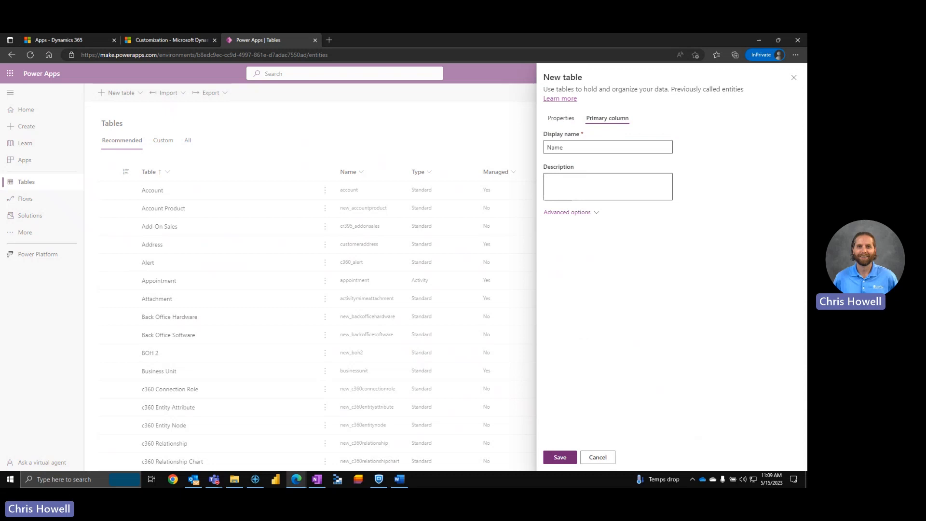
left_click(607, 148)
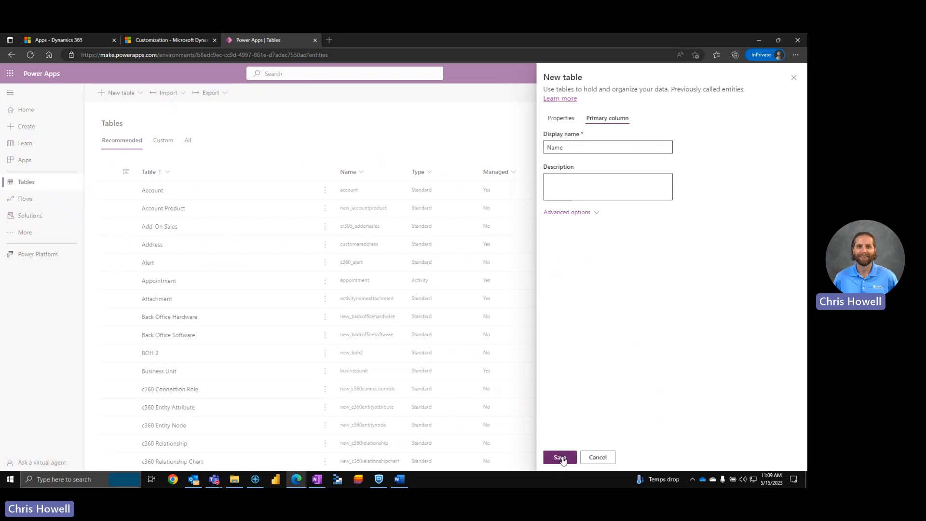
left_click(559, 457)
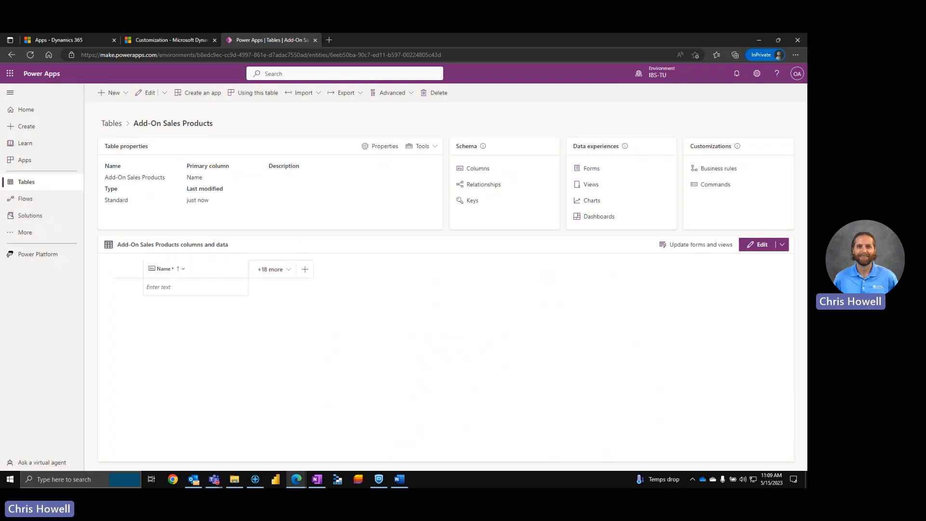
mouse_move(142, 122)
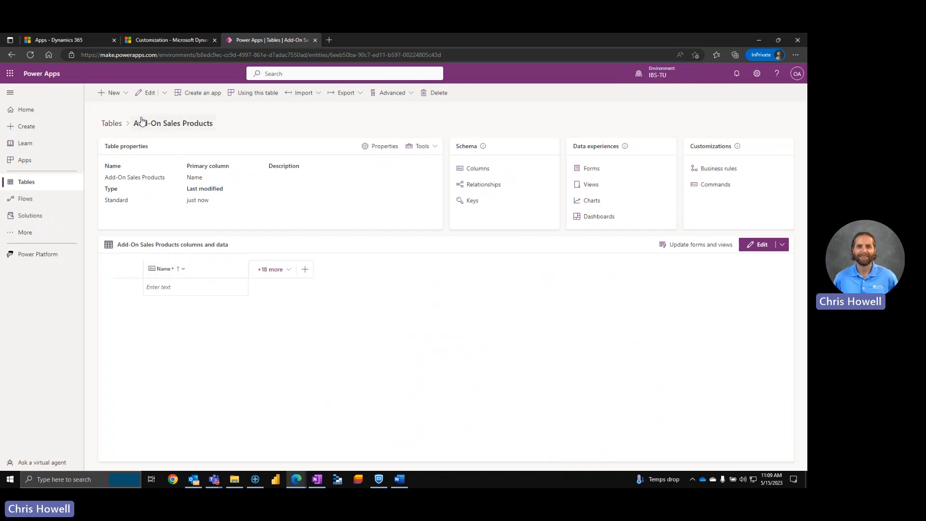
mouse_move(440, 129)
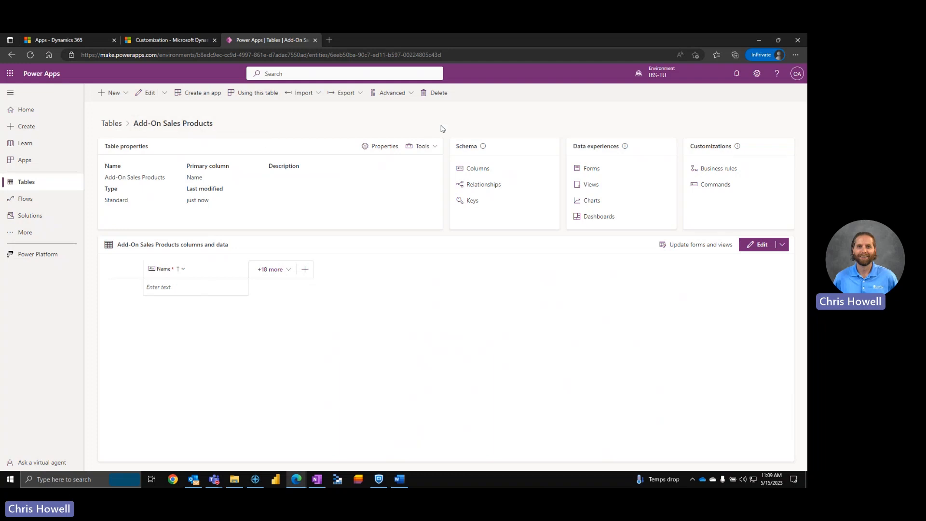
mouse_move(483, 185)
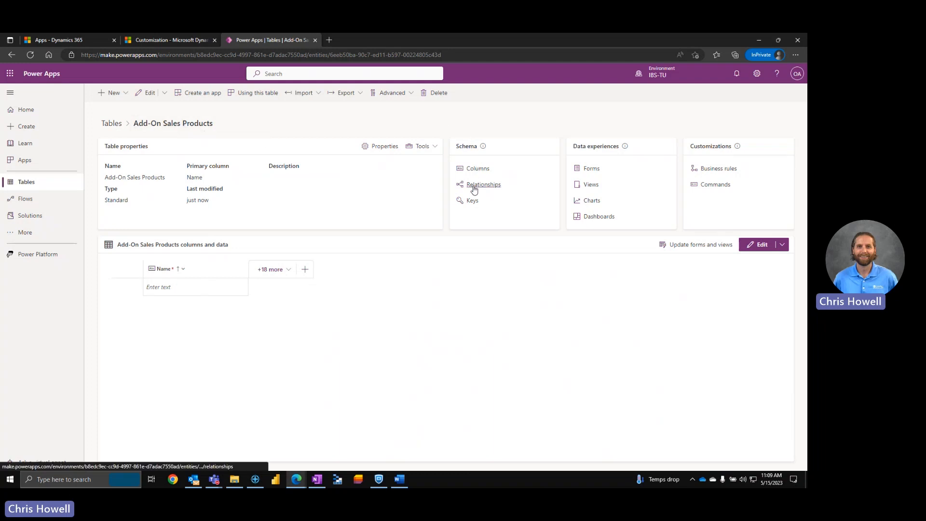
- Open the Relationships list under Schema for Add-On Sales Products
left_click(483, 184)
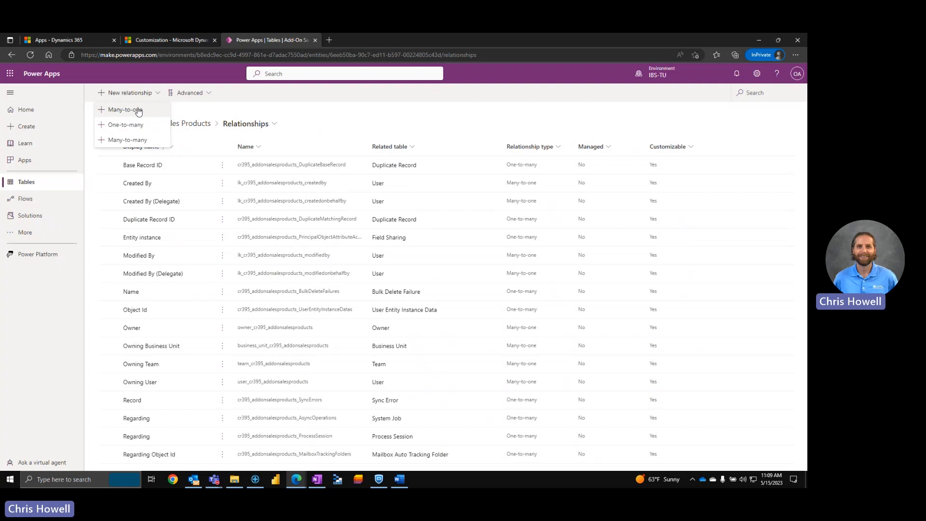
mouse_move(126, 124)
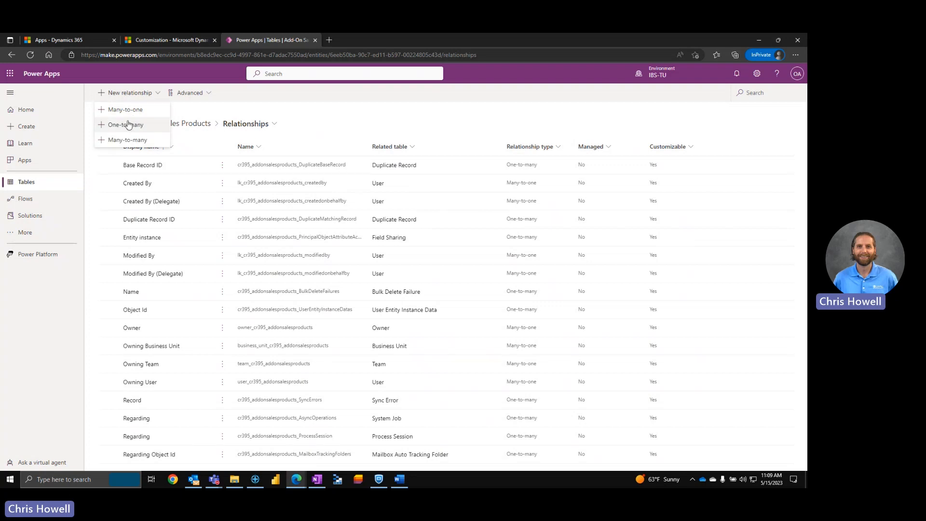
mouse_move(139, 123)
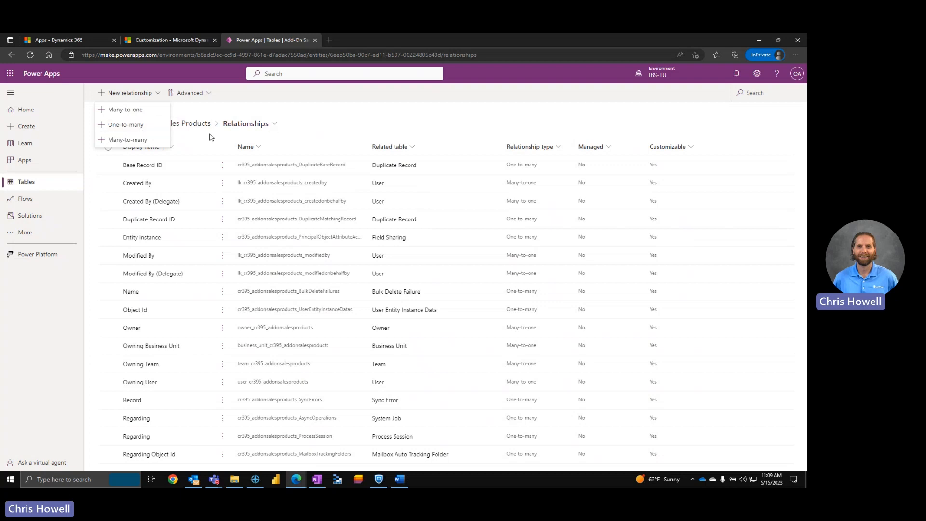
mouse_move(180, 183)
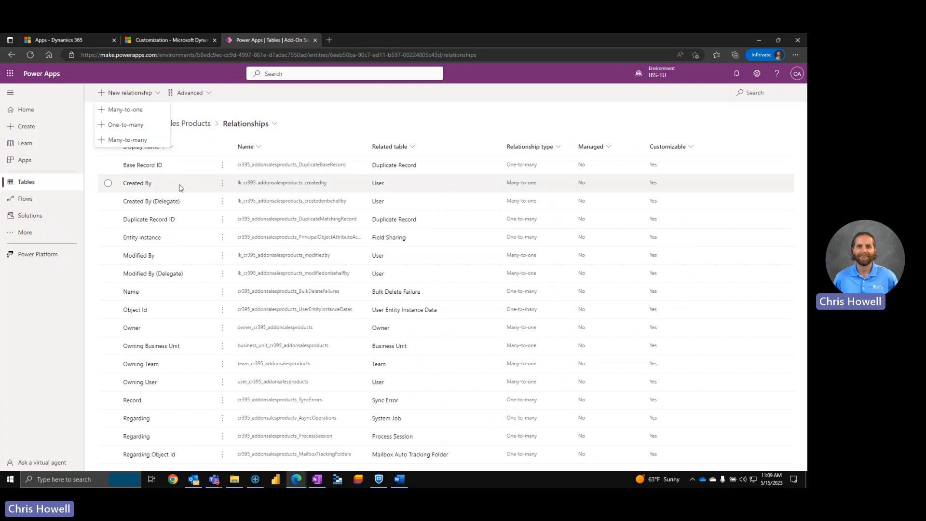
mouse_move(197, 145)
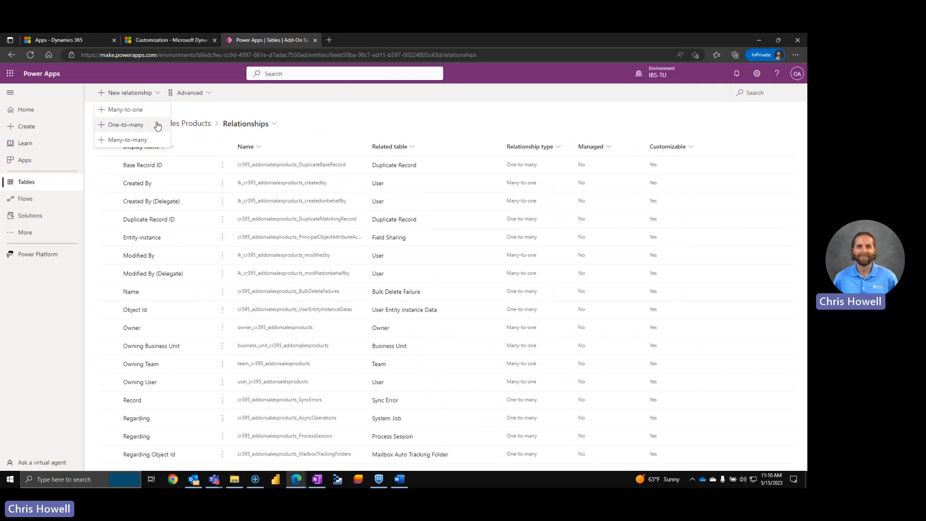
mouse_move(124, 109)
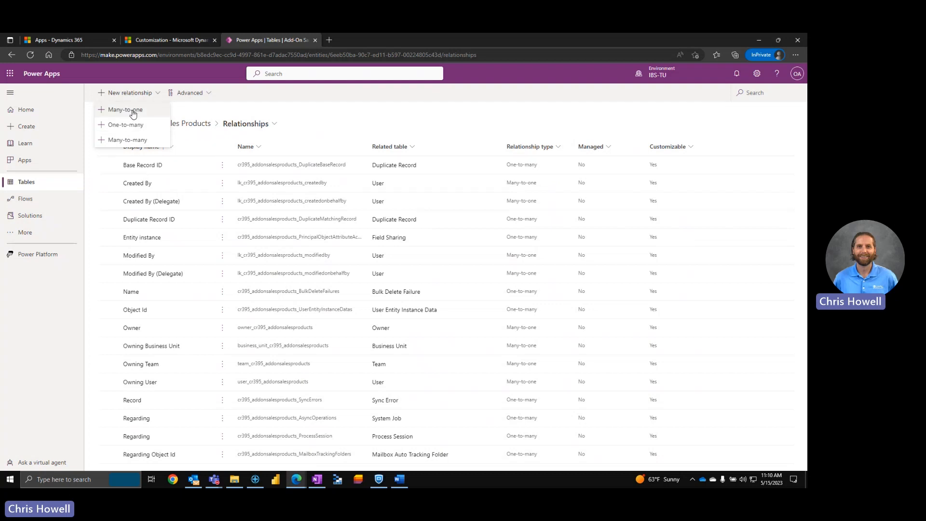
mouse_move(128, 113)
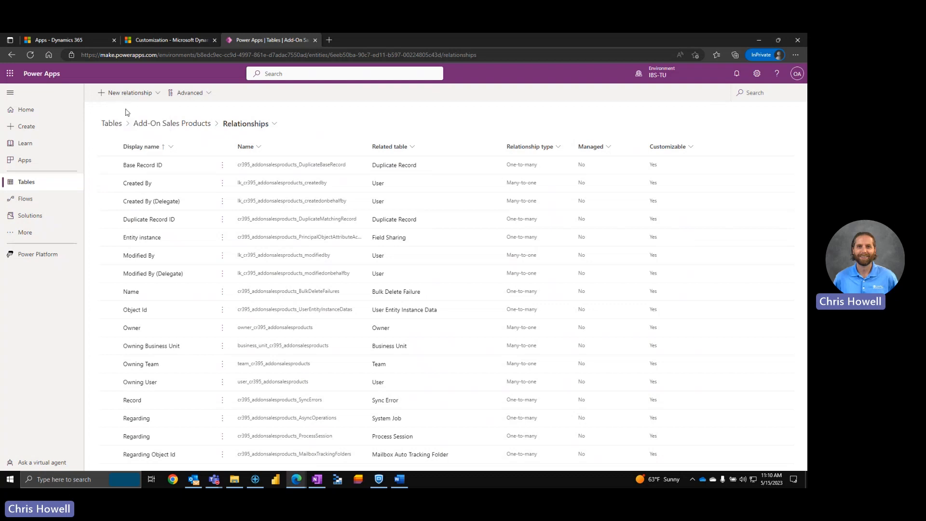
- Start a many-to-one relationship to the Add-On Sales table and show its general settings
left_click(127, 92)
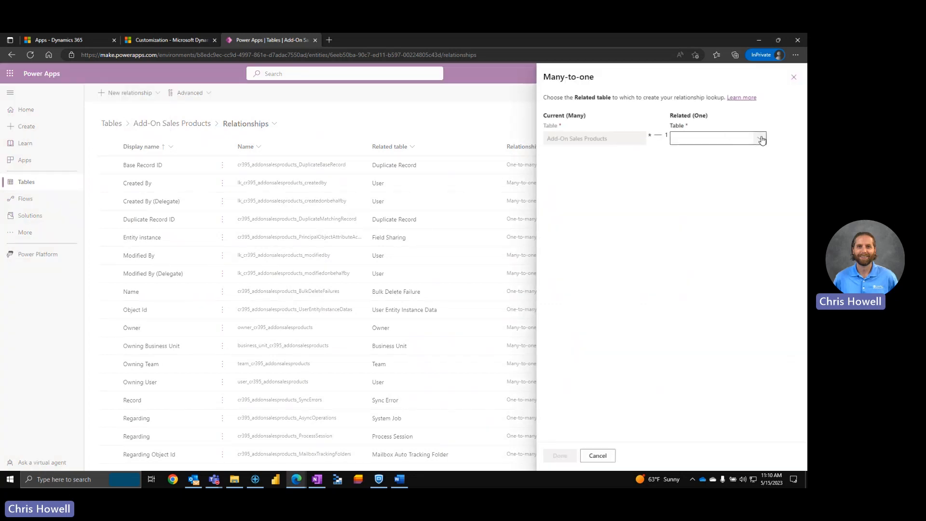
left_click(761, 138)
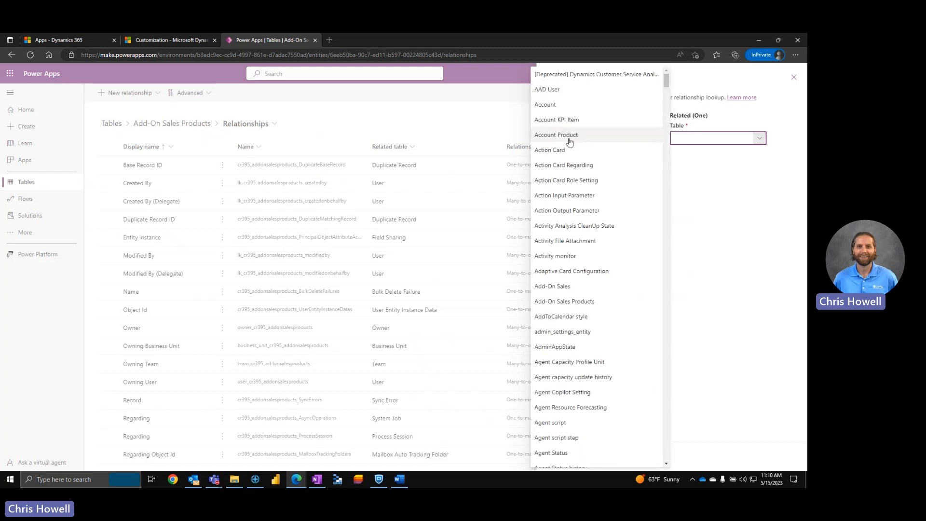
left_click(553, 287)
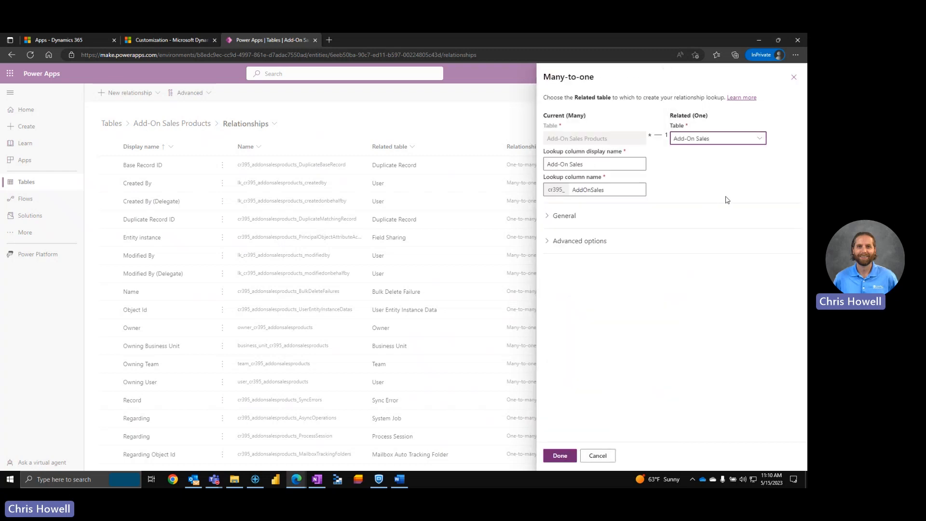
mouse_move(588, 158)
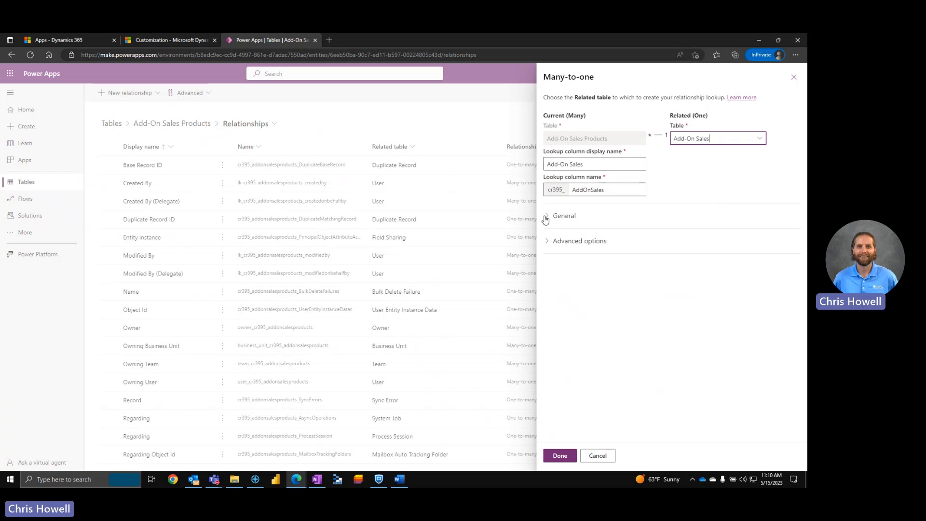
left_click(545, 215)
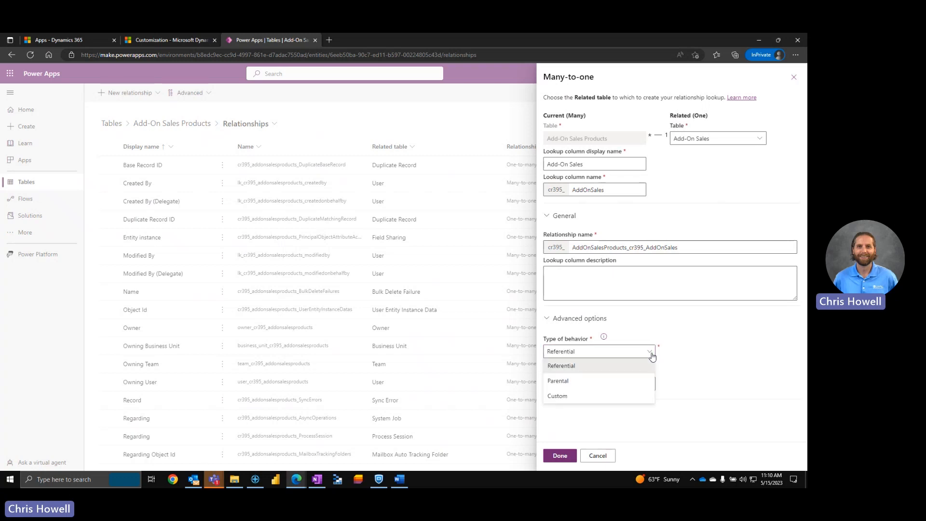
mouse_move(616, 336)
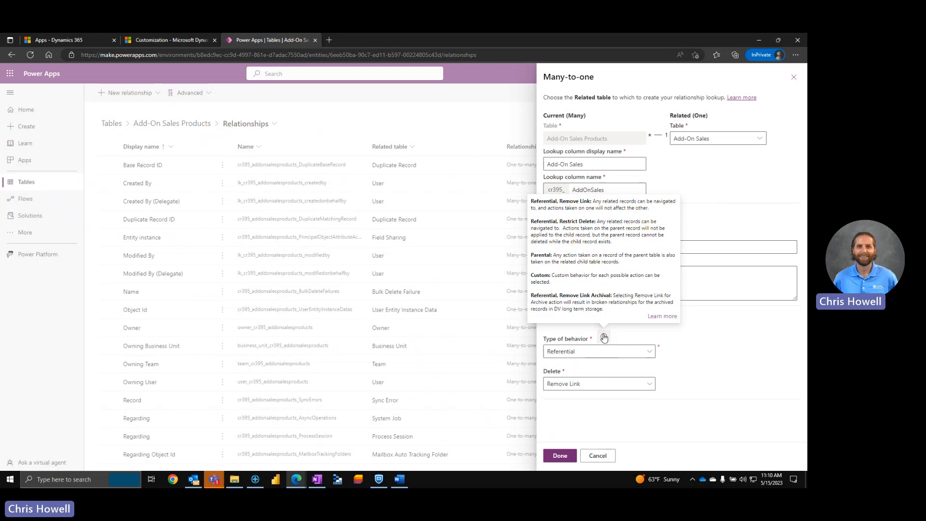
mouse_move(618, 345)
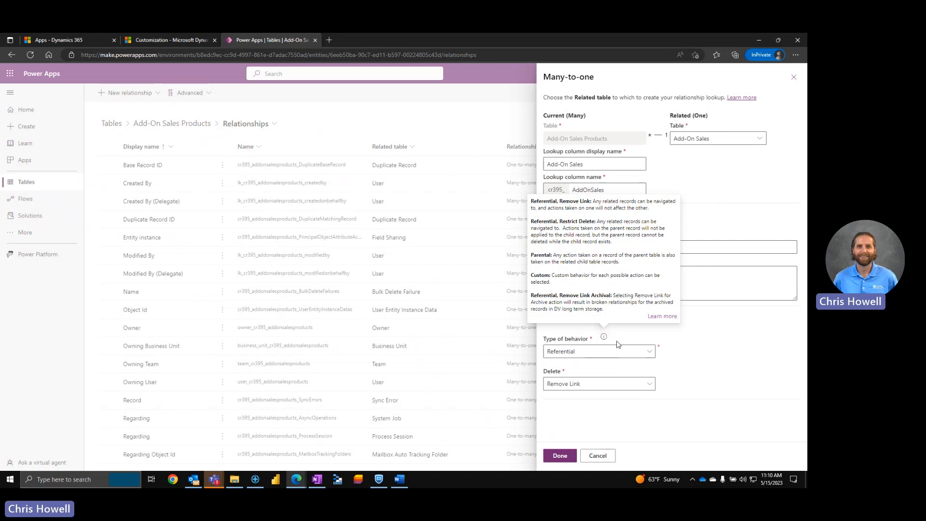
- Set Referential behaviour with Remove Link on delete, then finish the relationship
left_click(598, 351)
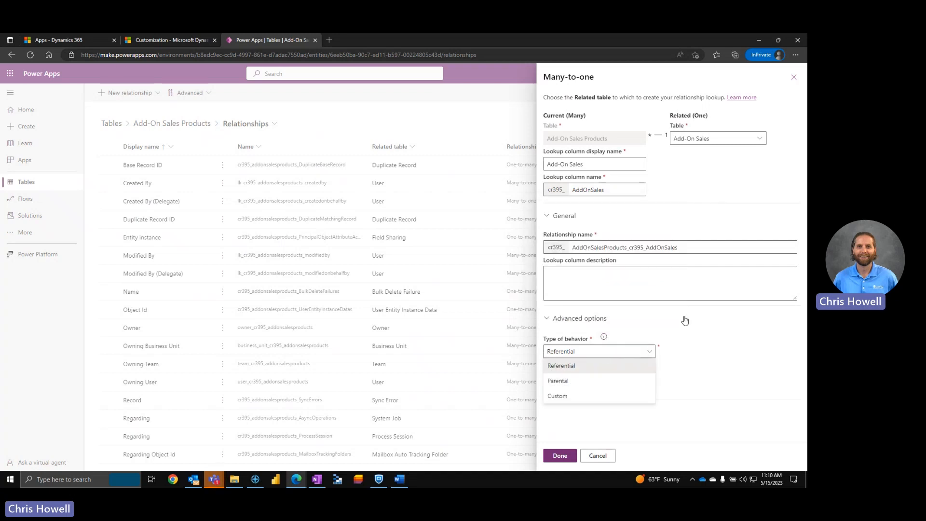
mouse_move(657, 336)
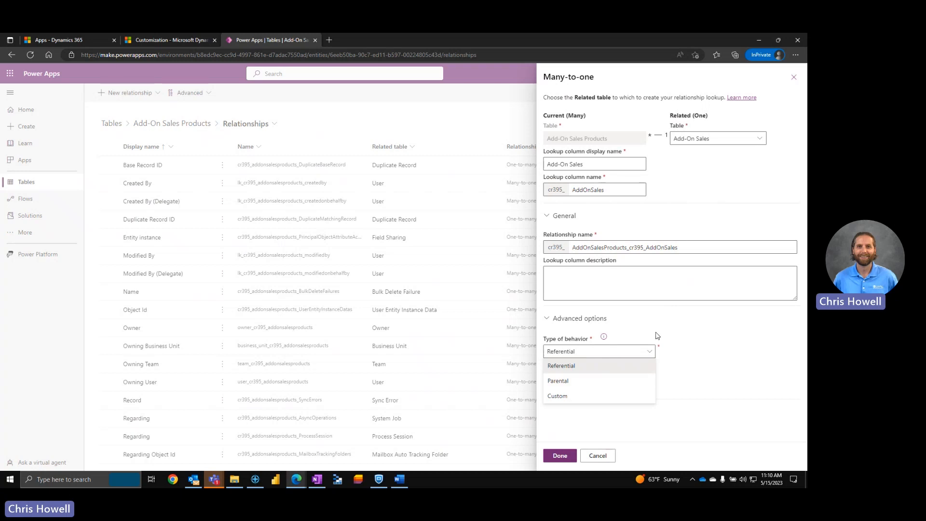
left_click(560, 365)
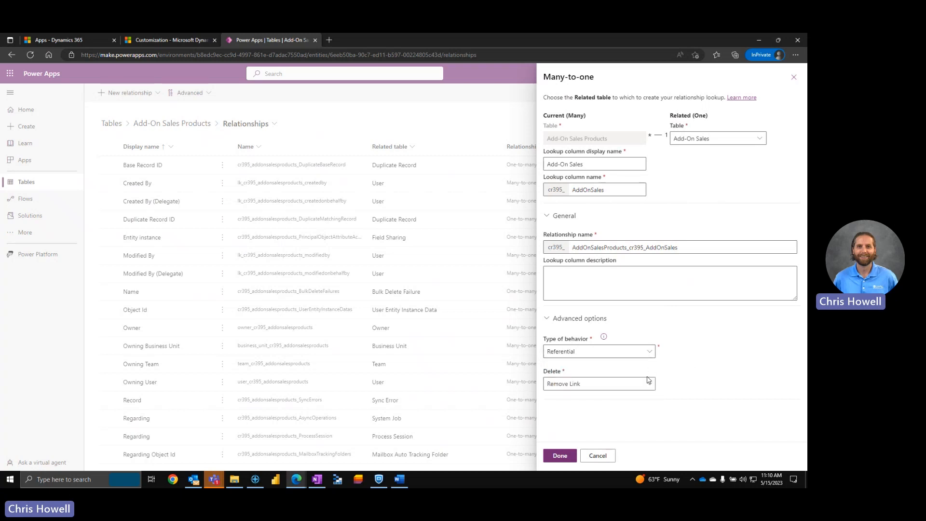
left_click(598, 383)
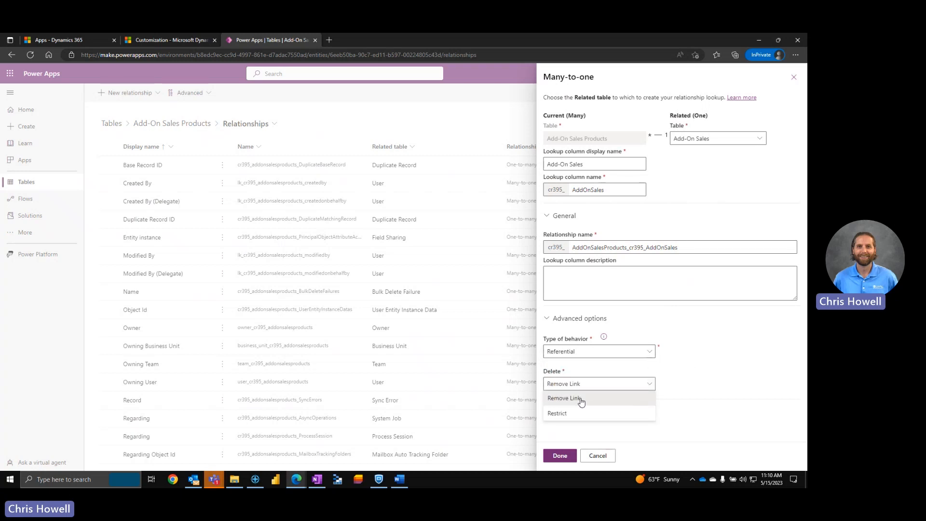
left_click(563, 397)
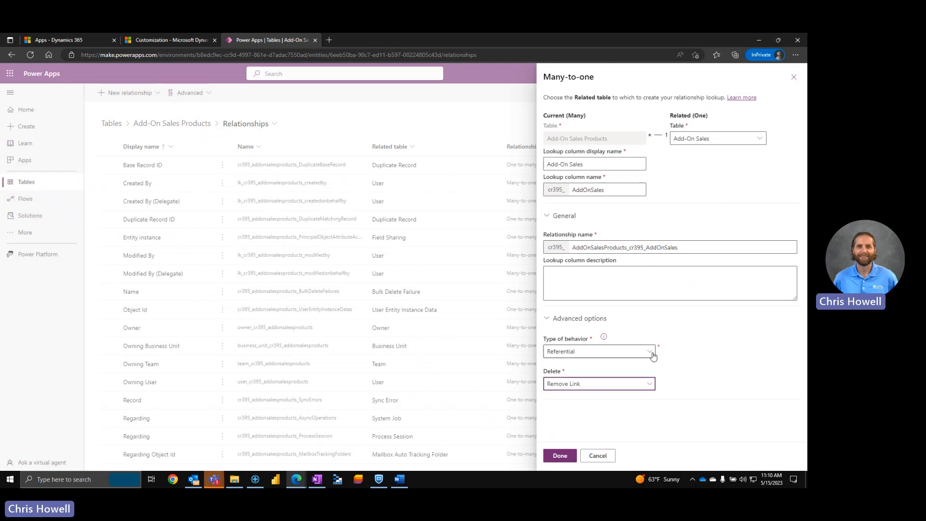
left_click(597, 351)
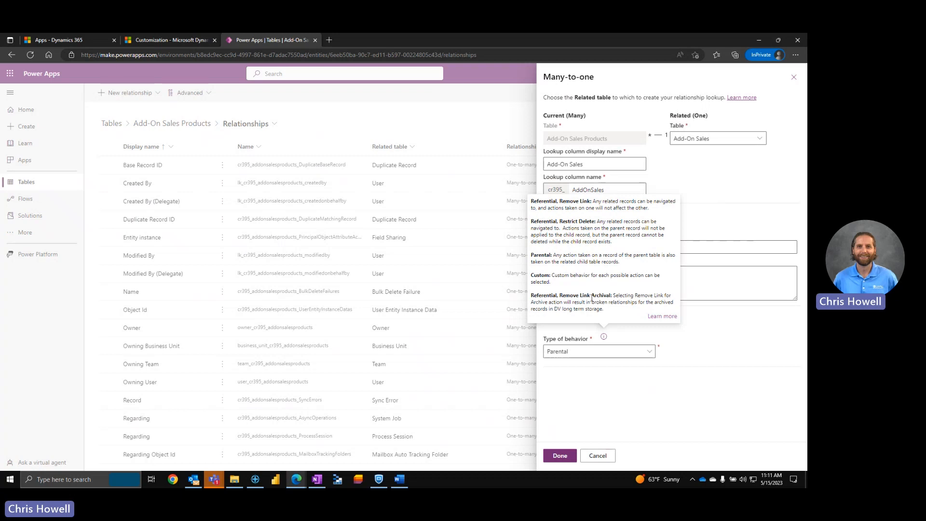
mouse_move(613, 313)
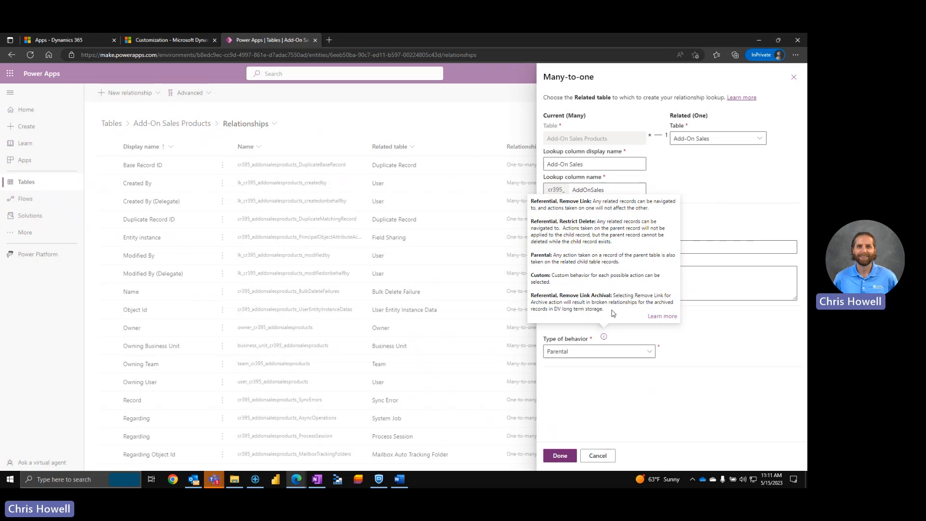
mouse_move(665, 195)
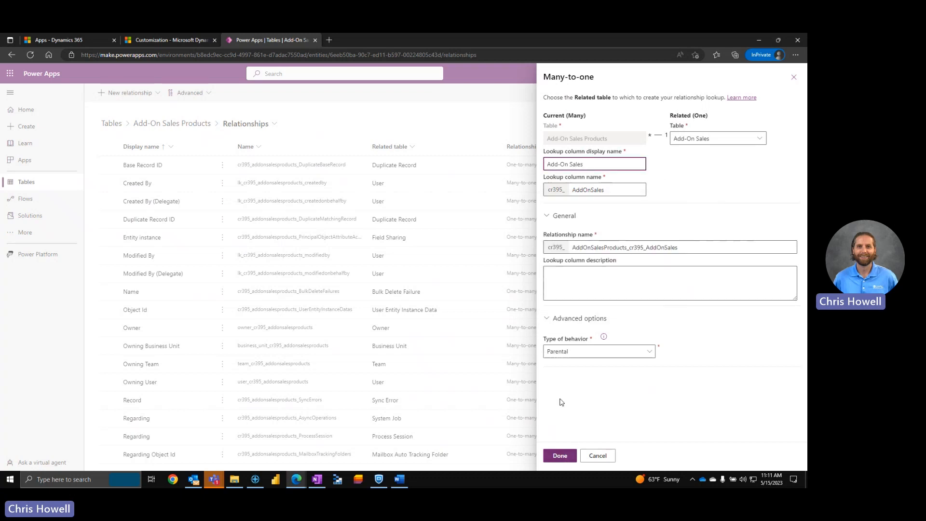
left_click(559, 455)
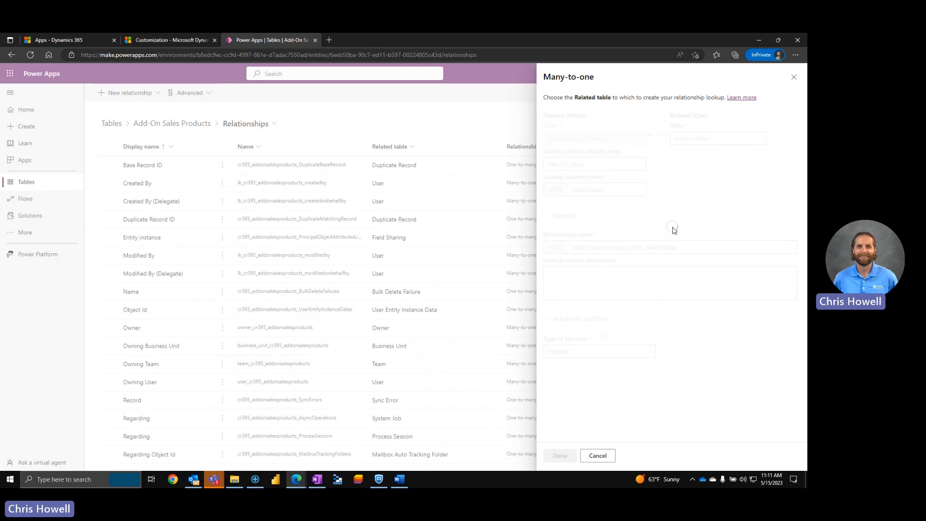
- Confirm the Add-On Sales relationship and return to the Add-On Sales Products overview
left_click(596, 455)
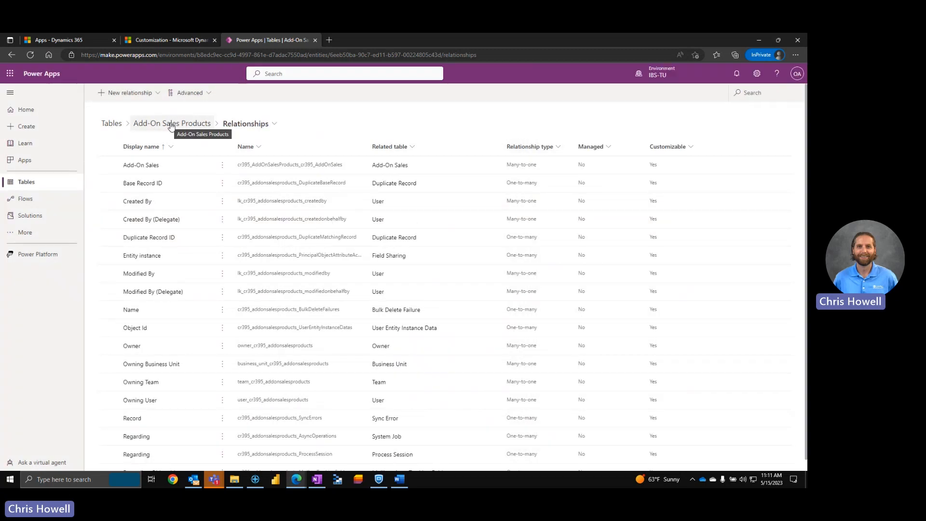
left_click(171, 123)
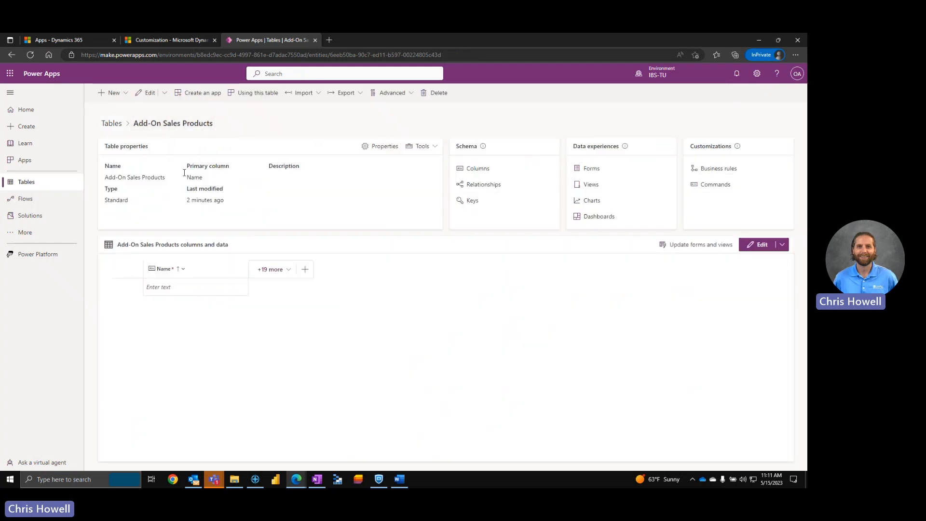
- Draft a new column named 'Hours/Quantity' with the Decimal data type
left_click(304, 269)
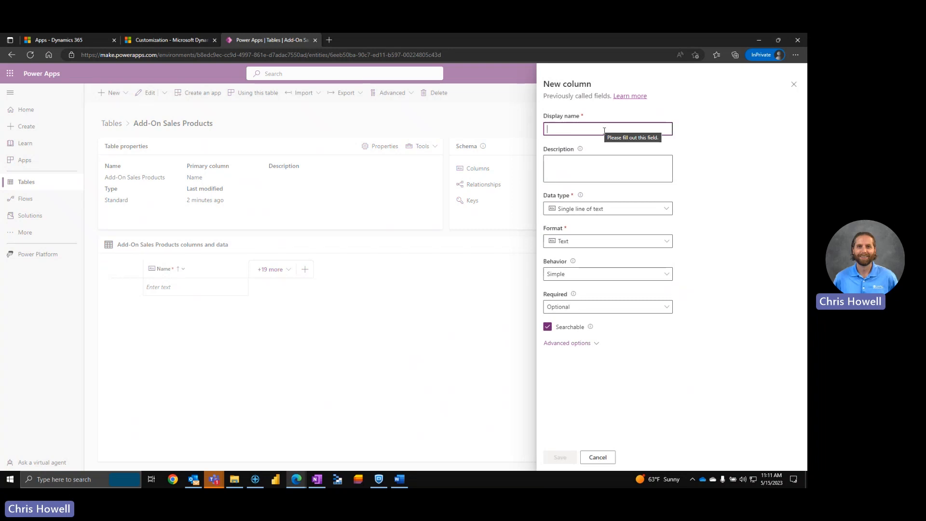
type("Hours")
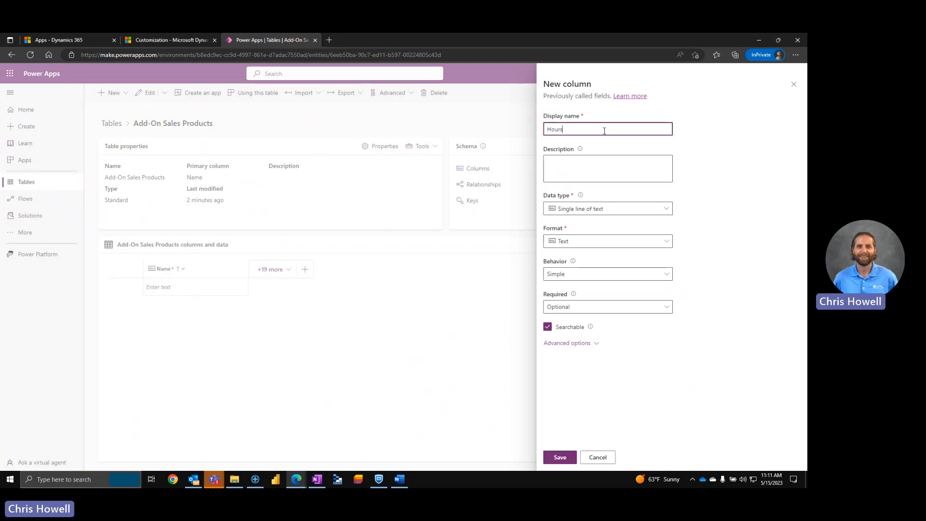
type("/Quantity")
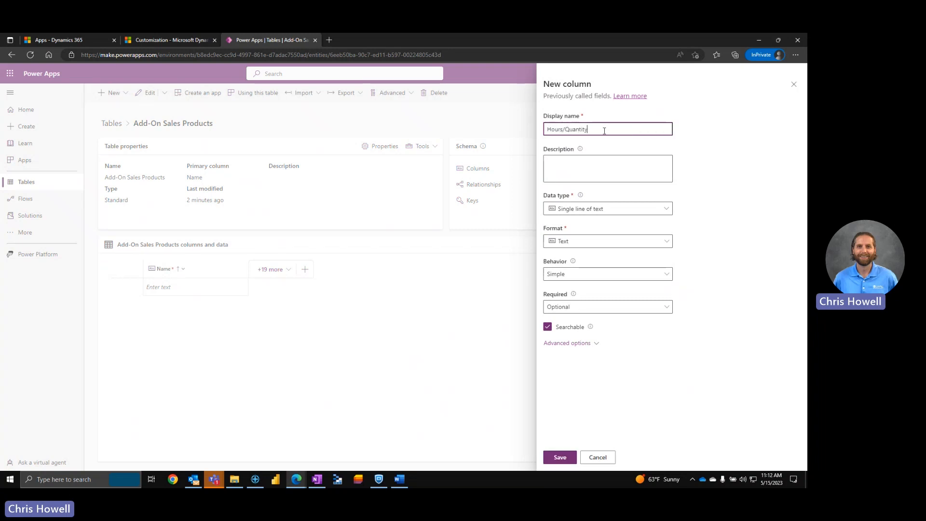
left_click(606, 208)
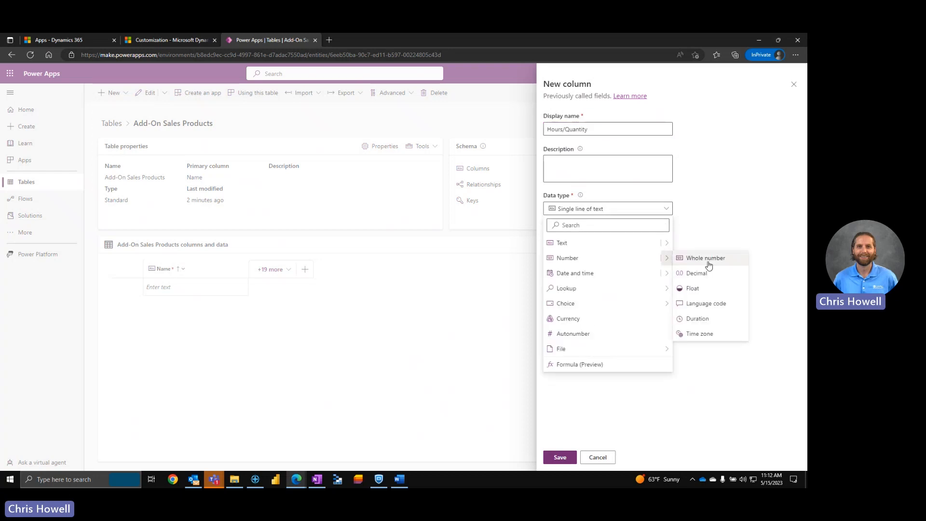
mouse_move(697, 273)
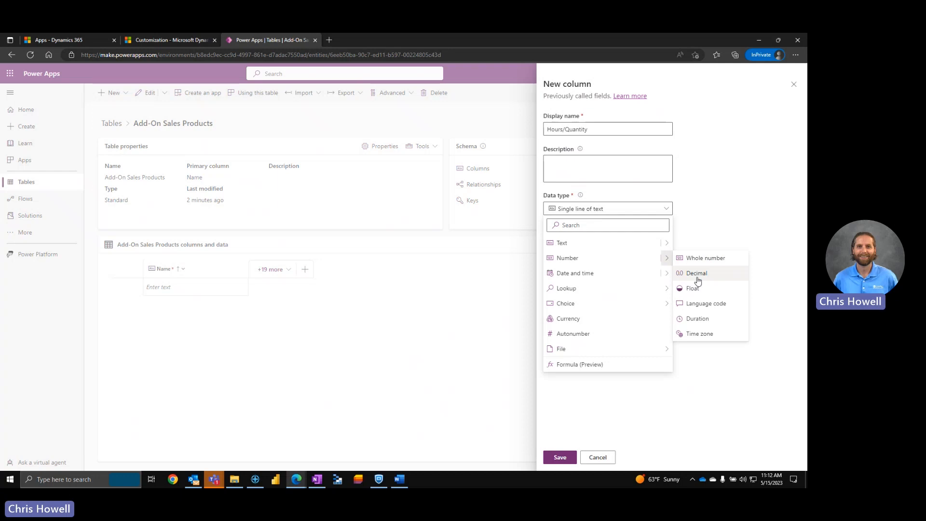
mouse_move(705, 258)
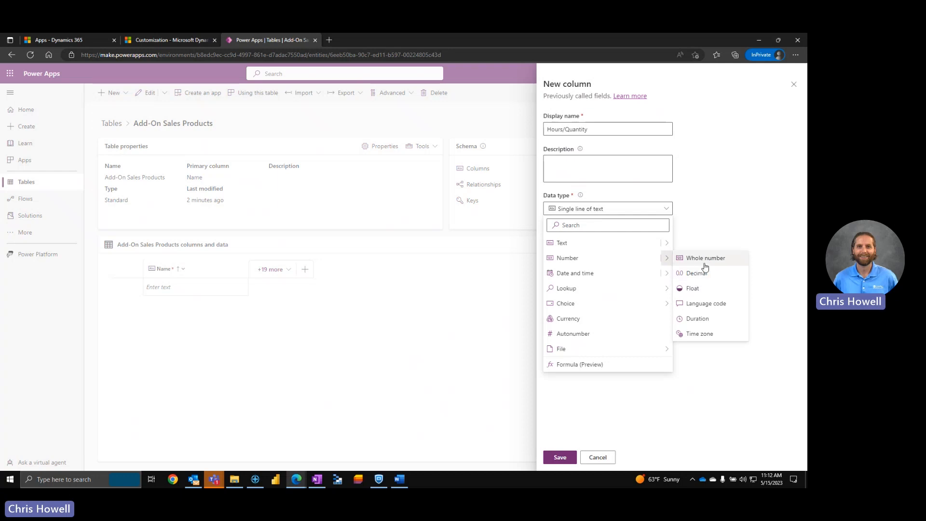
mouse_move(696, 273)
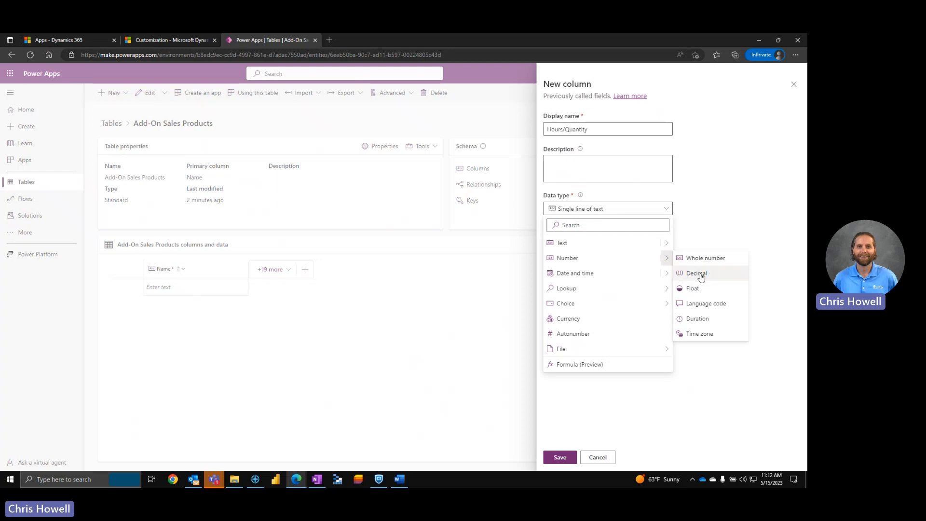
left_click(696, 273)
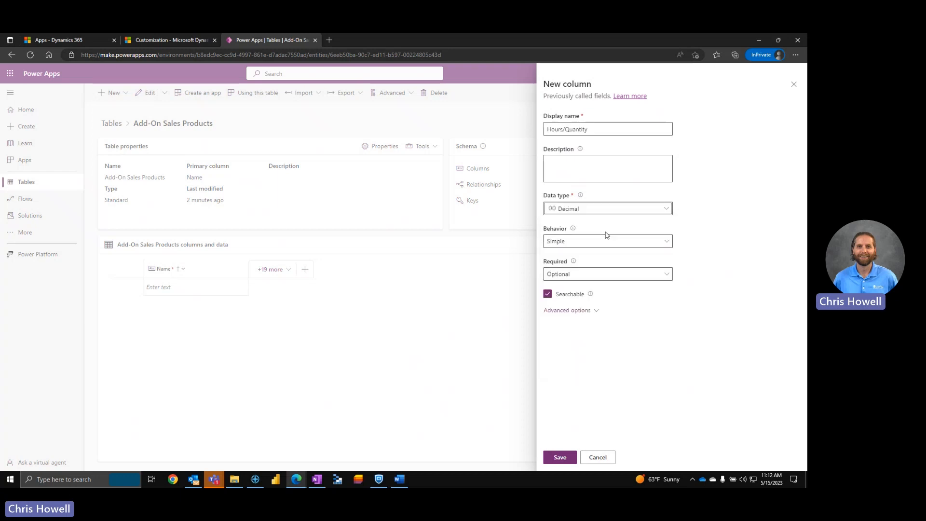
mouse_move(669, 290)
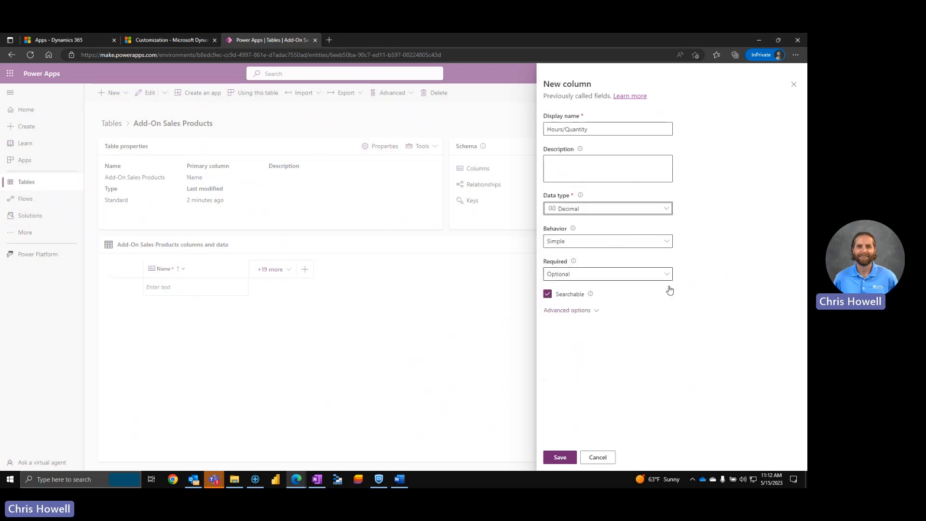
mouse_move(575, 231)
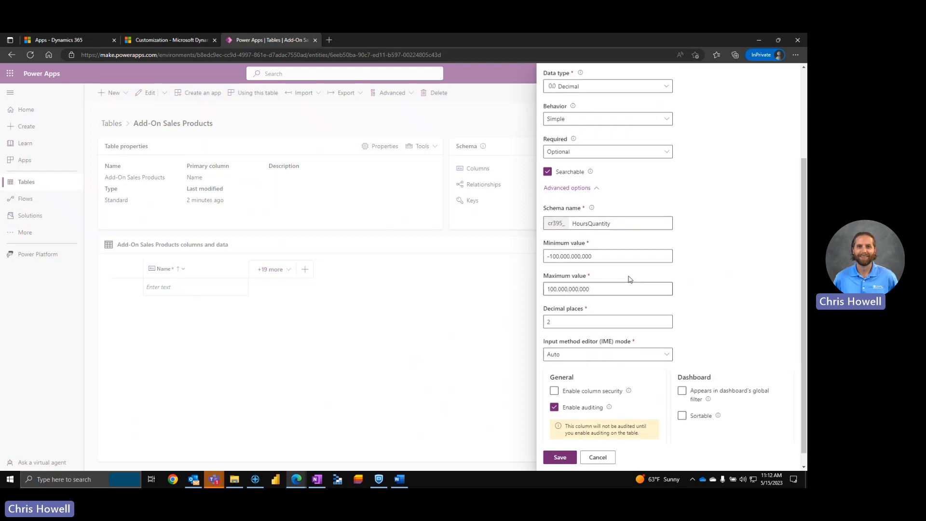
- Set the Hours/Quantity minimum value to 0 and save the column
triple_click(607, 255)
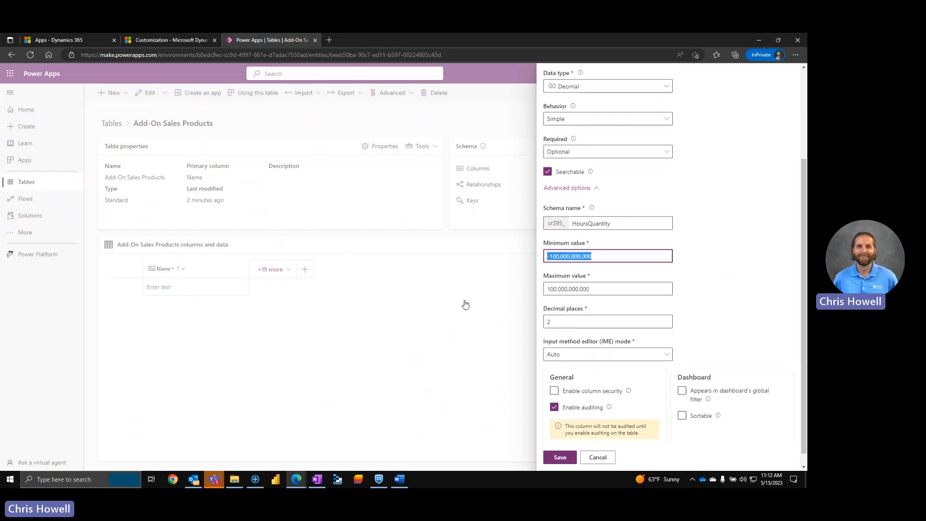
type("0")
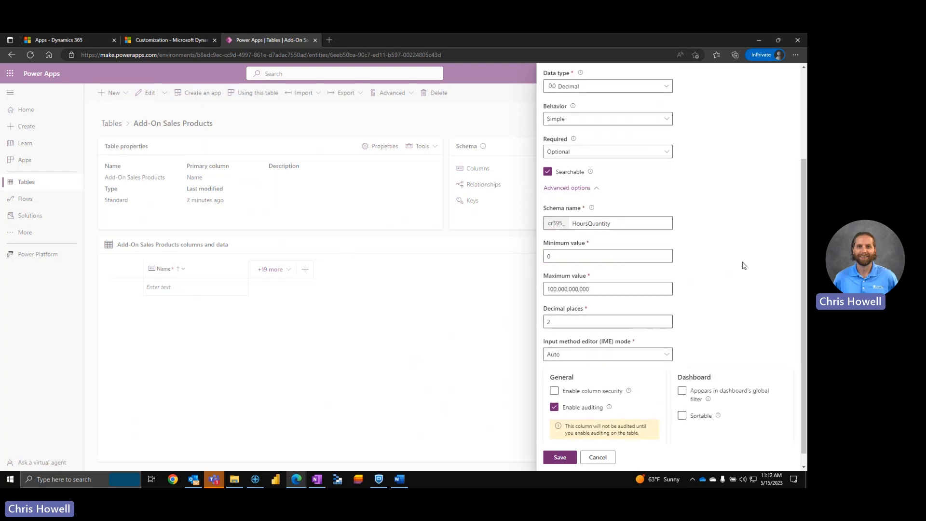
scroll("down", 3)
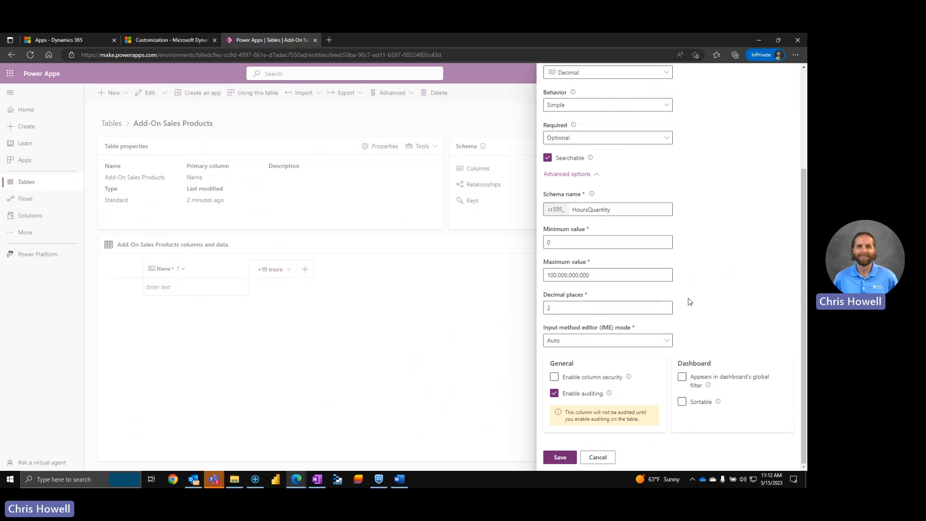
left_click(559, 457)
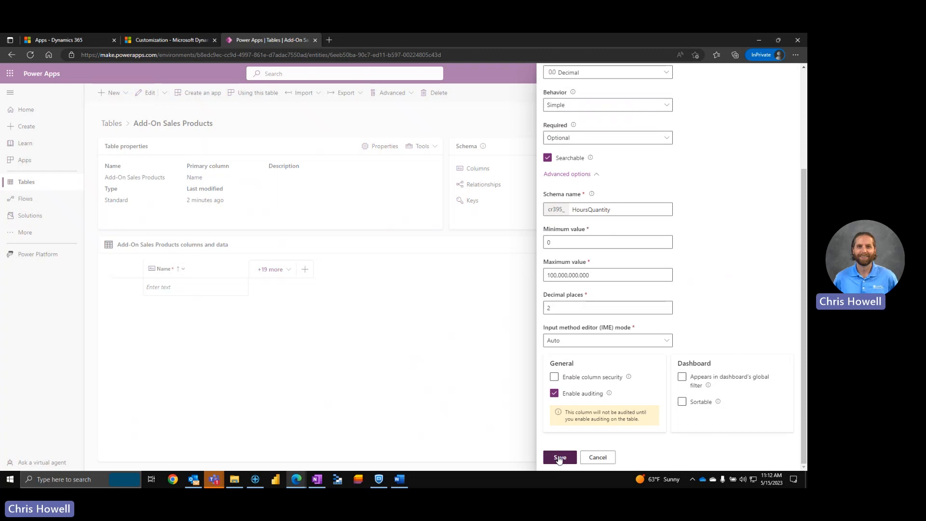
left_click(559, 458)
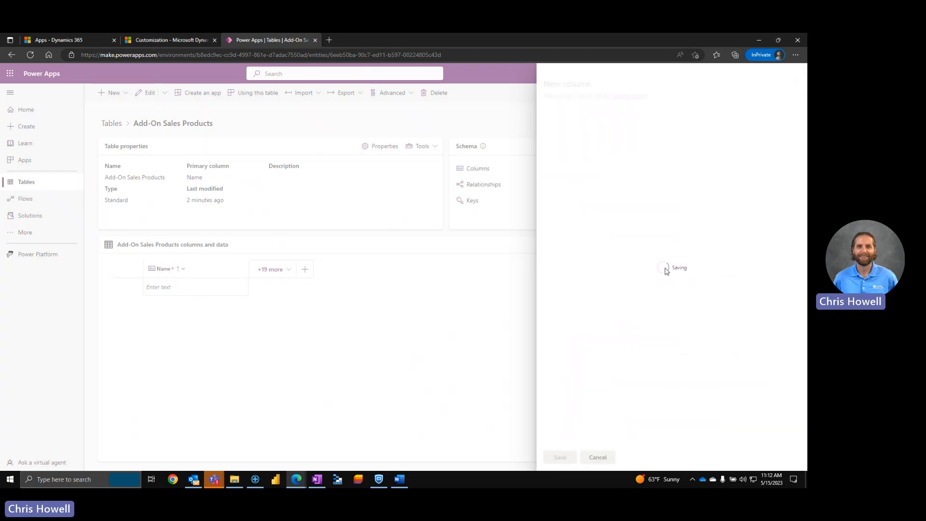
mouse_move(663, 277)
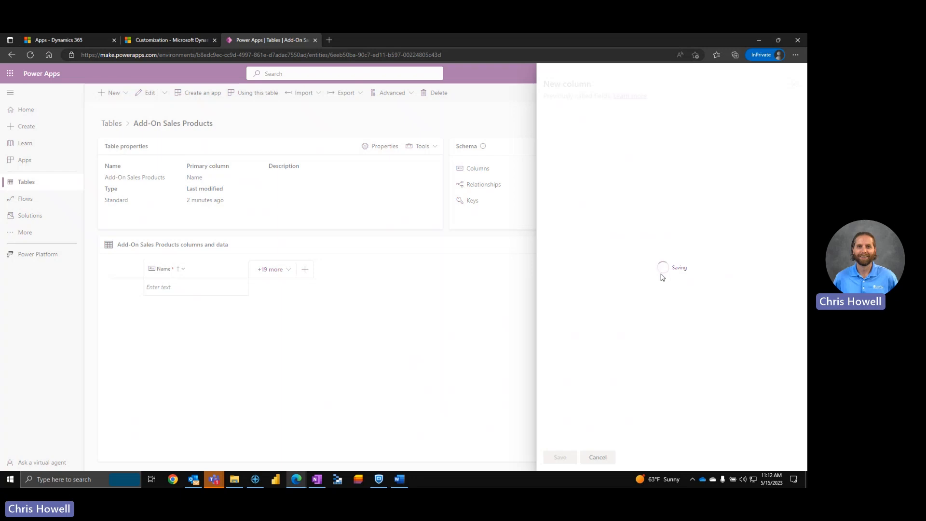
- Confirm the saved Hours/Quantity column appears beside Name in the grid
left_click(559, 457)
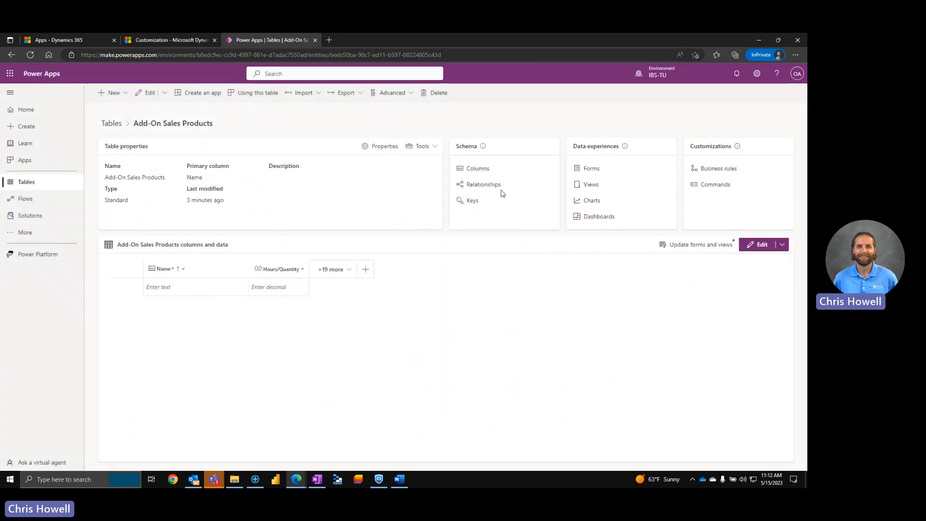
mouse_move(378, 242)
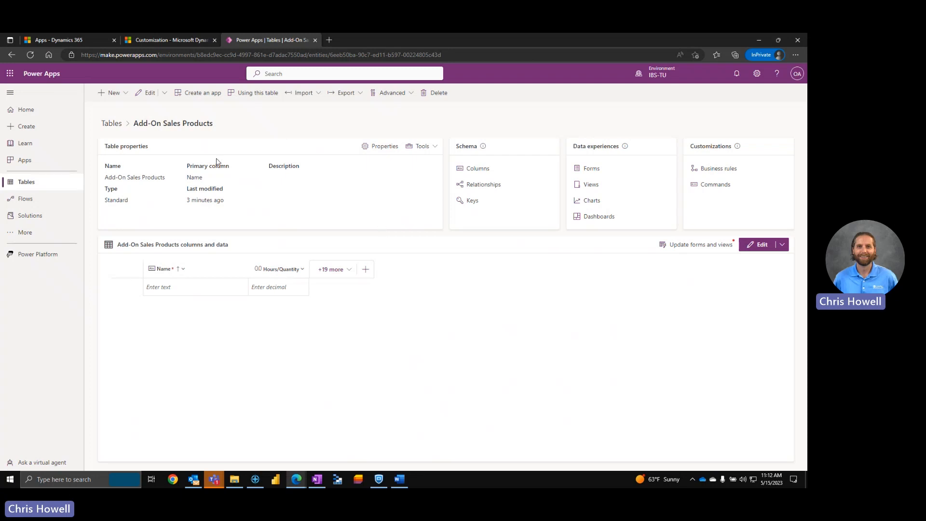
mouse_move(168, 137)
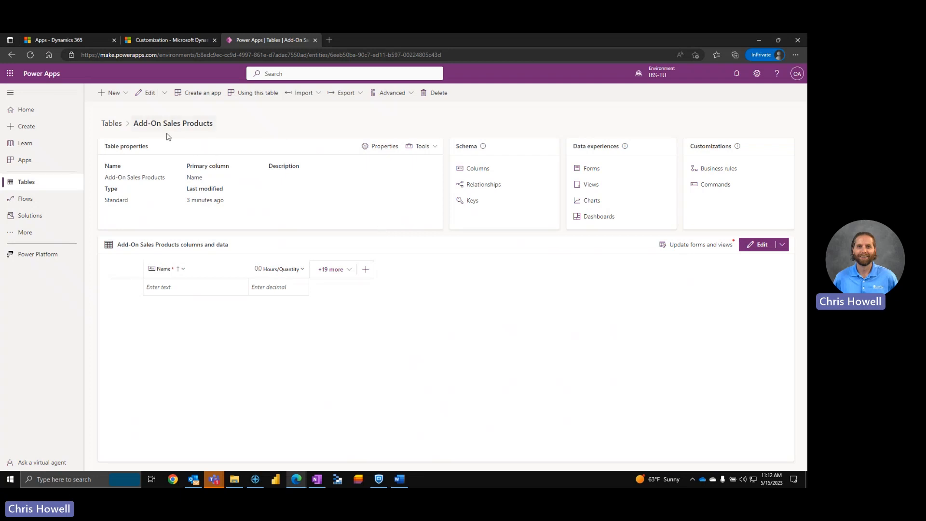
mouse_move(230, 125)
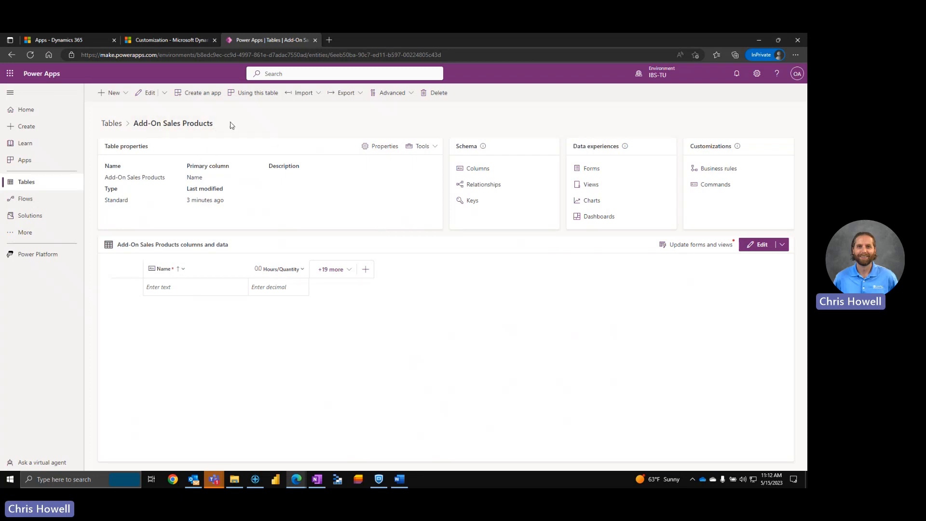
mouse_move(139, 106)
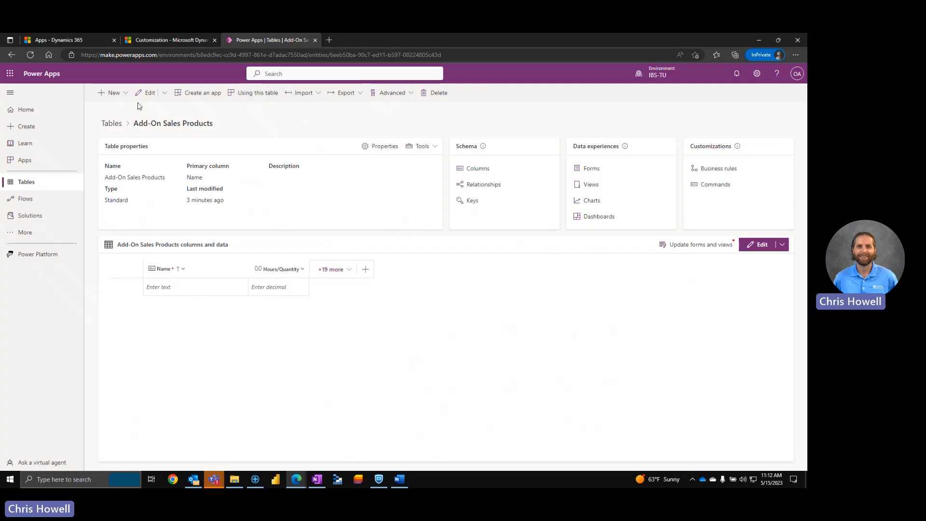